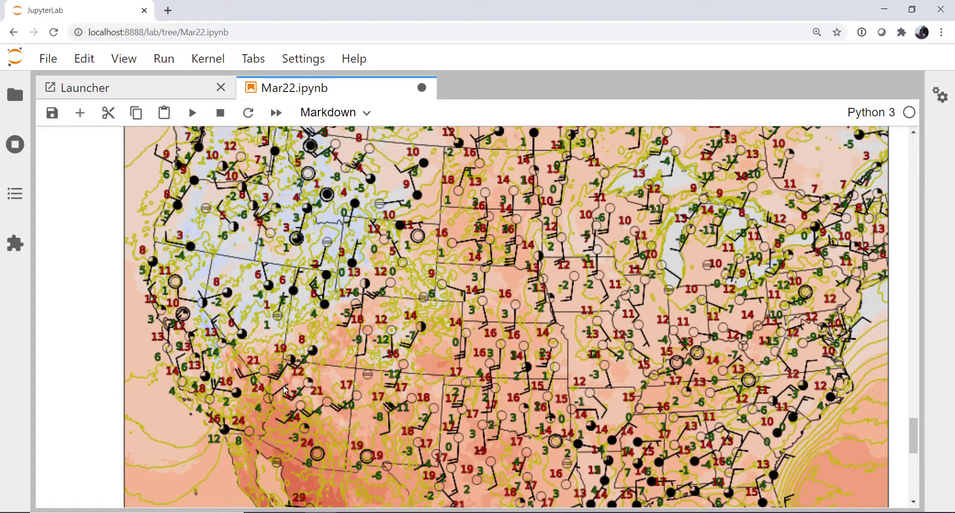
{"action": "mouse_move", "coordinate": [661, 300]}
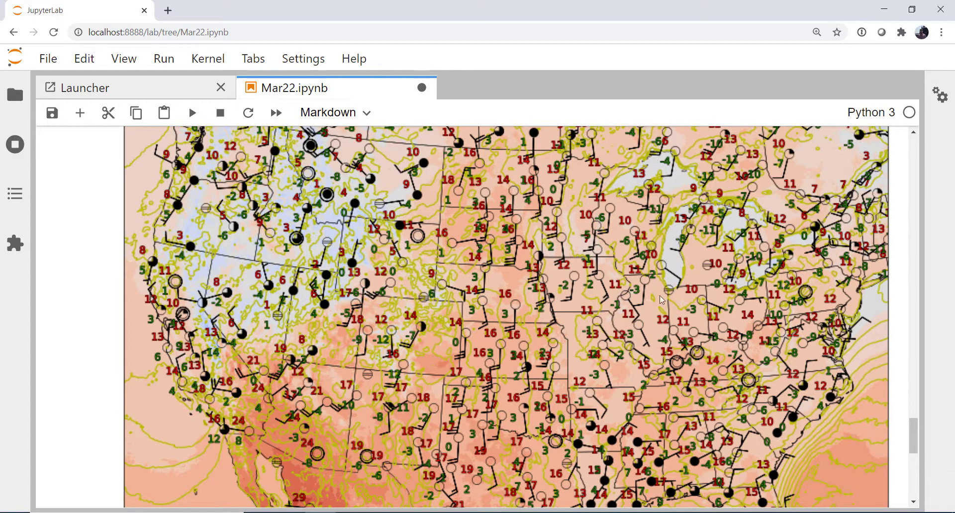
{"action": "mouse_move", "coordinate": [505, 280]}
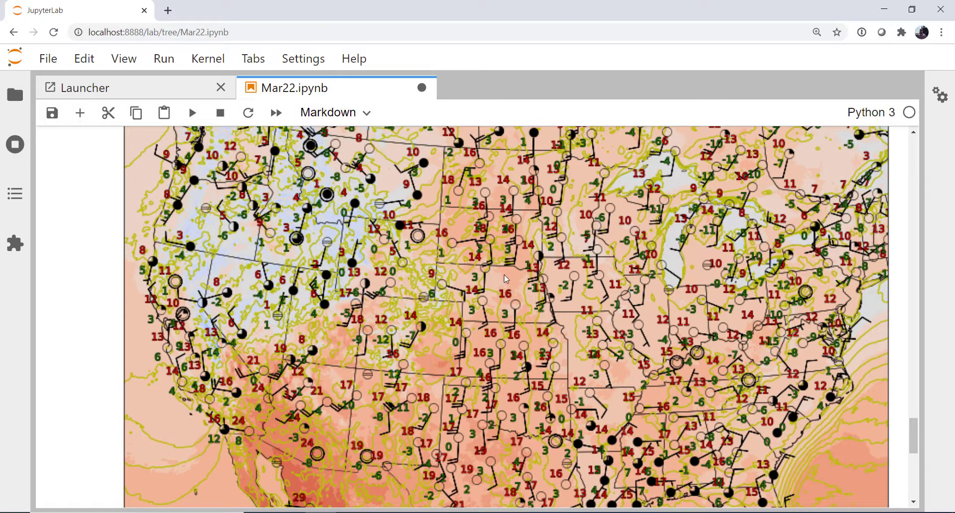
{"action": "mouse_move", "coordinate": [529, 281]}
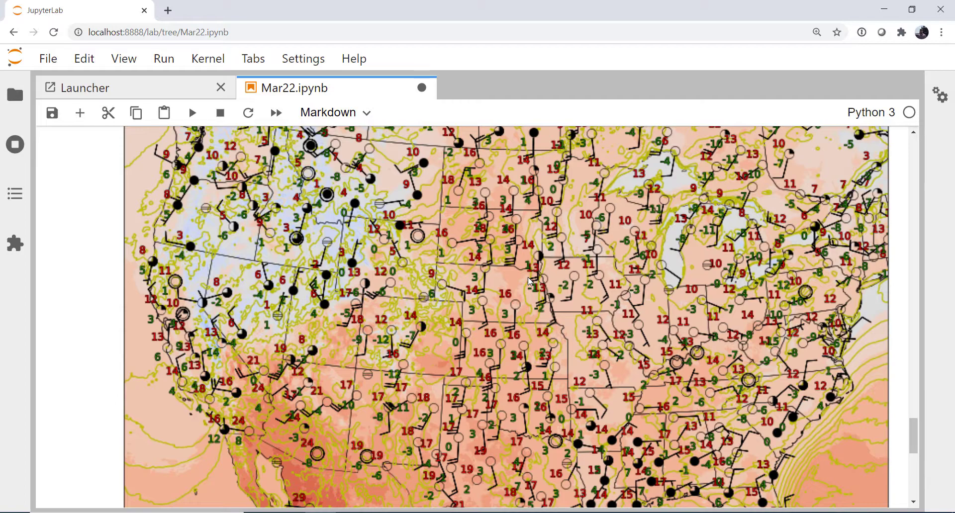
{"action": "mouse_move", "coordinate": [517, 276]}
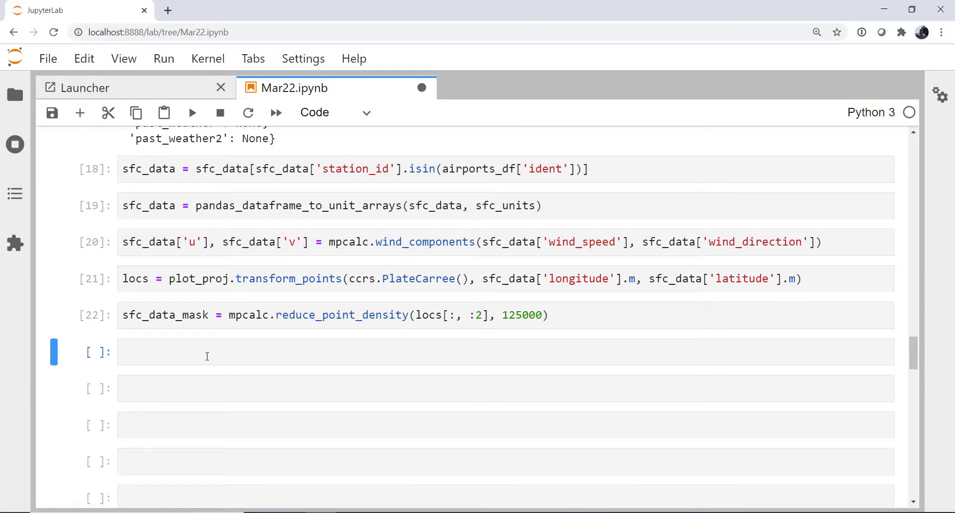
Convert the empty cell to Markdown and render a '## Satellite Data' heading.
{"action": "left_click", "coordinate": [334, 112]}
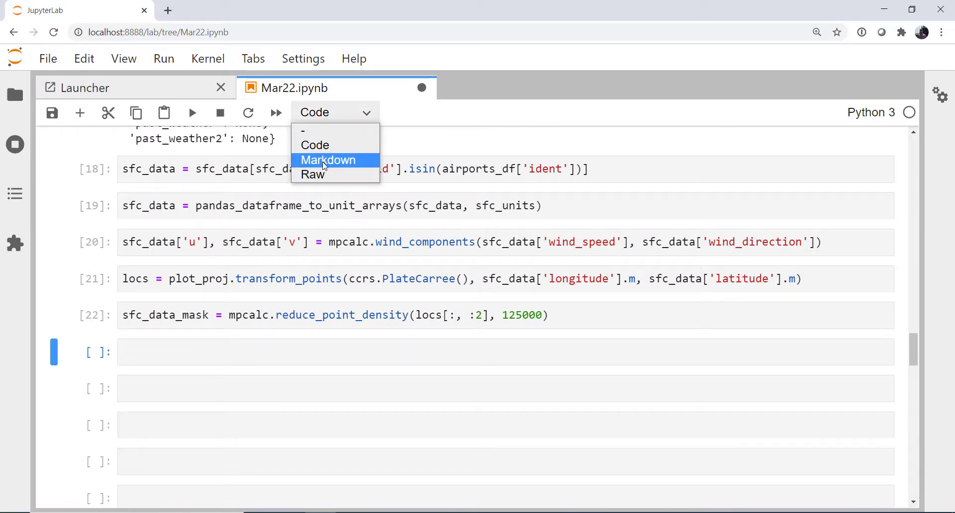
{"action": "left_click", "coordinate": [327, 161]}
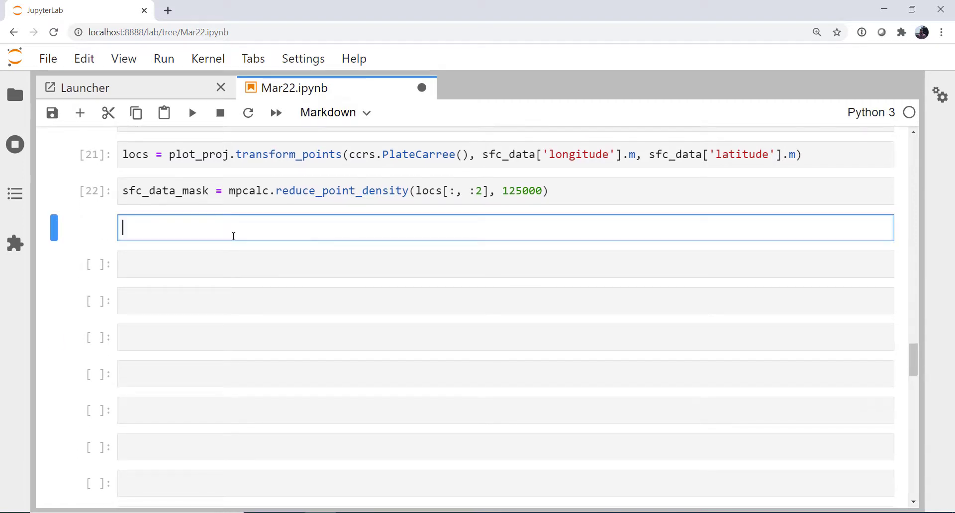
{"action": "type", "text": "##"}
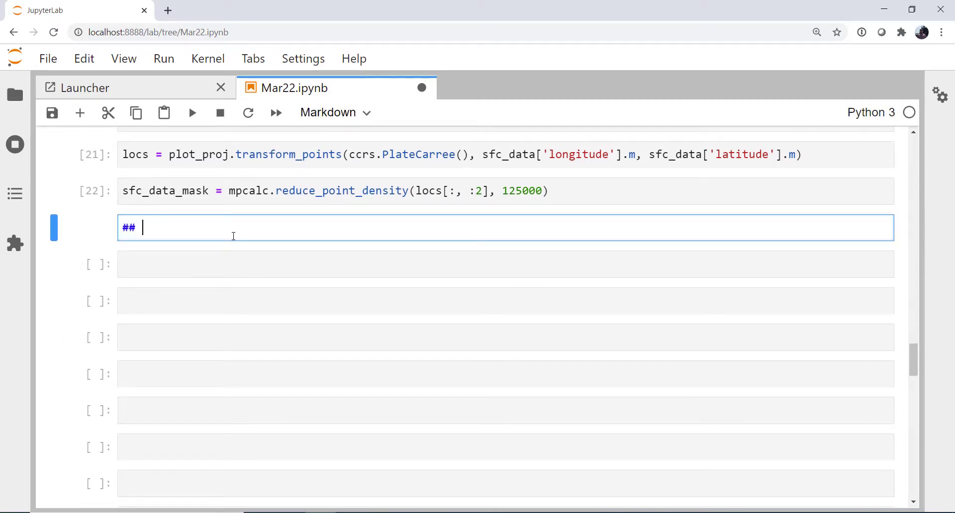
{"action": "type", "text": "Satellite Da"}
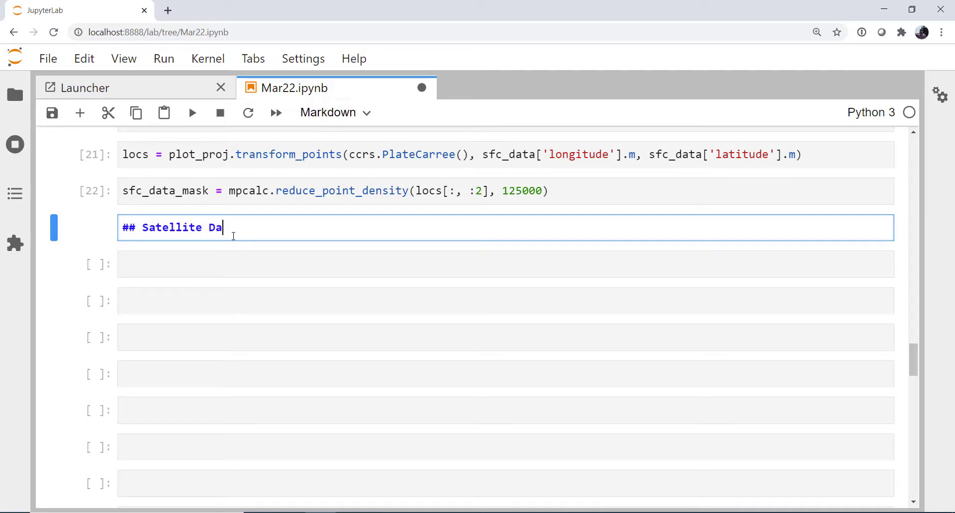
{"action": "key", "text": "Shift+Enter"}
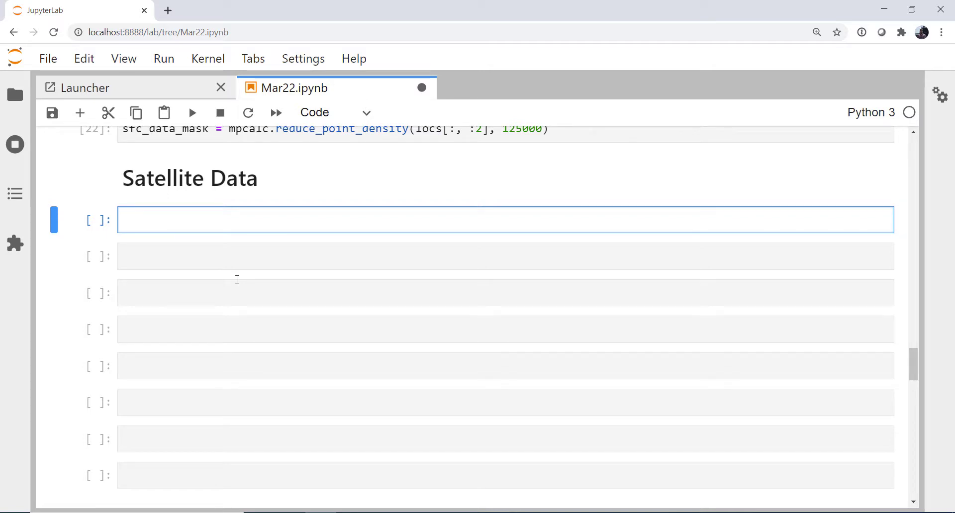
Assign the GOES-East CONUS Channel02 TDSCatalog to sat_catalog and run the cell.
{"action": "type", "text": "sat_catalo"}
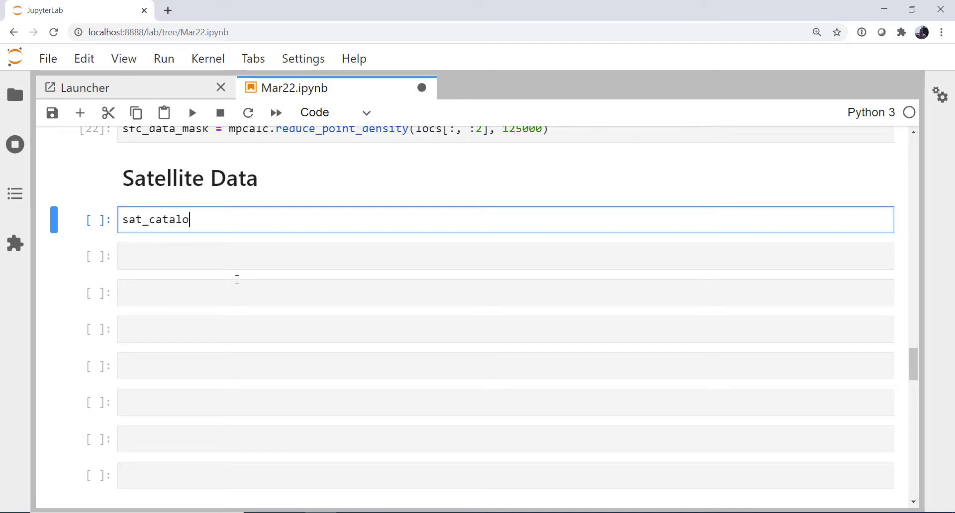
{"action": "type", "text": "g = TDSC"}
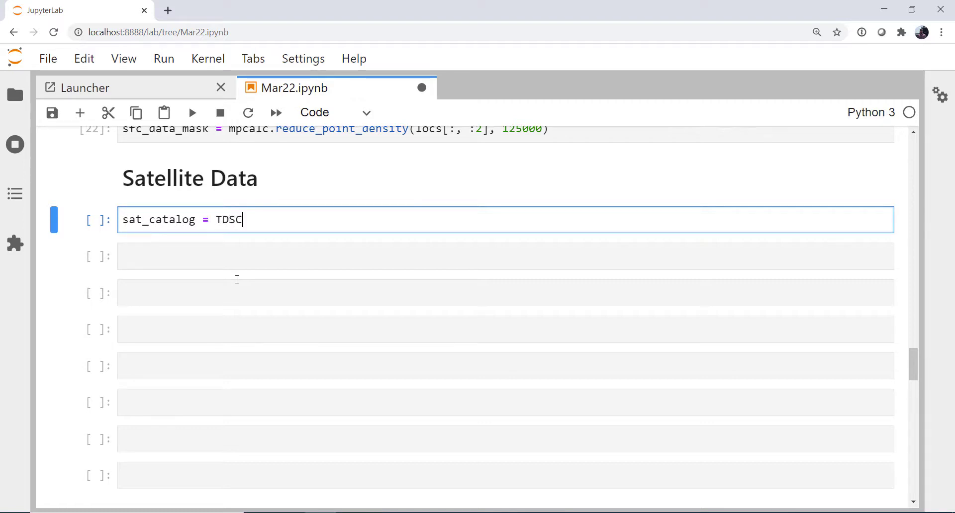
{"action": "type", "text": "atalog()"}
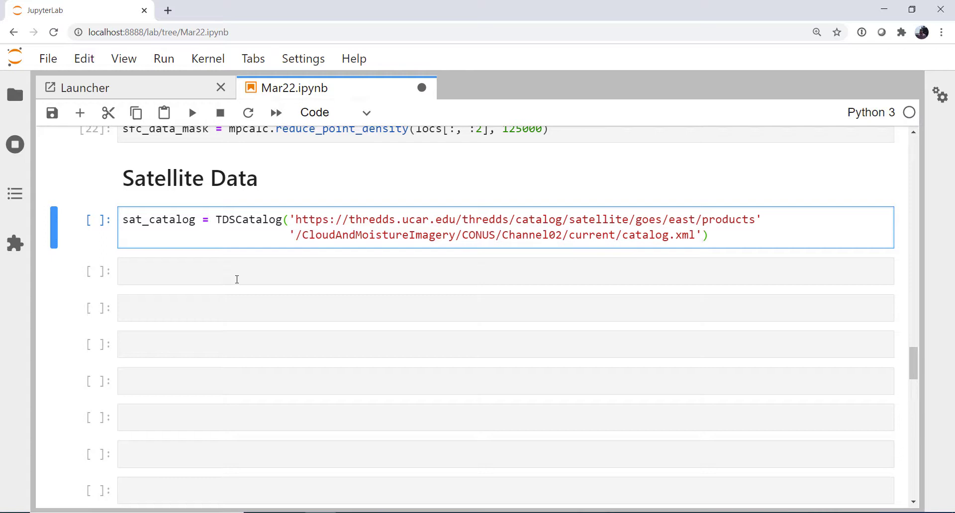
{"action": "mouse_move", "coordinate": [422, 87]}
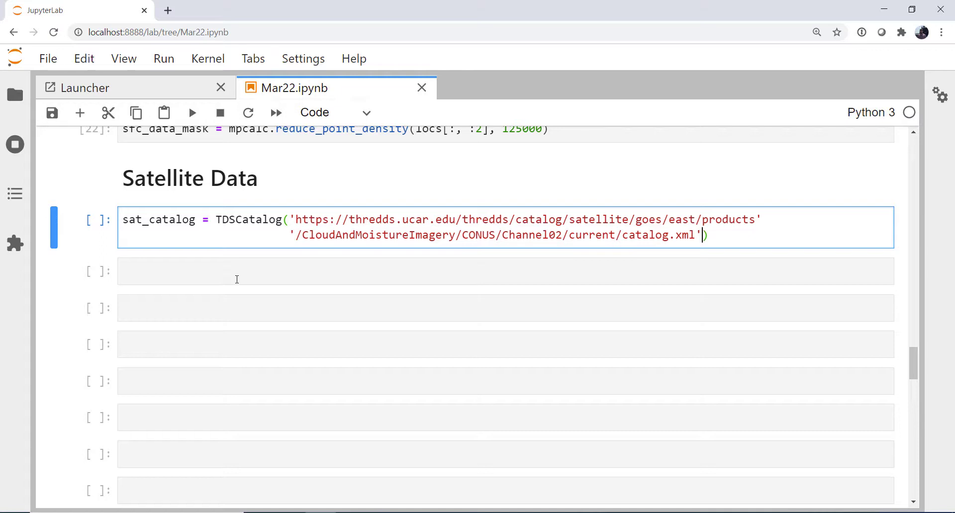
{"action": "key", "text": "Shift+Enter"}
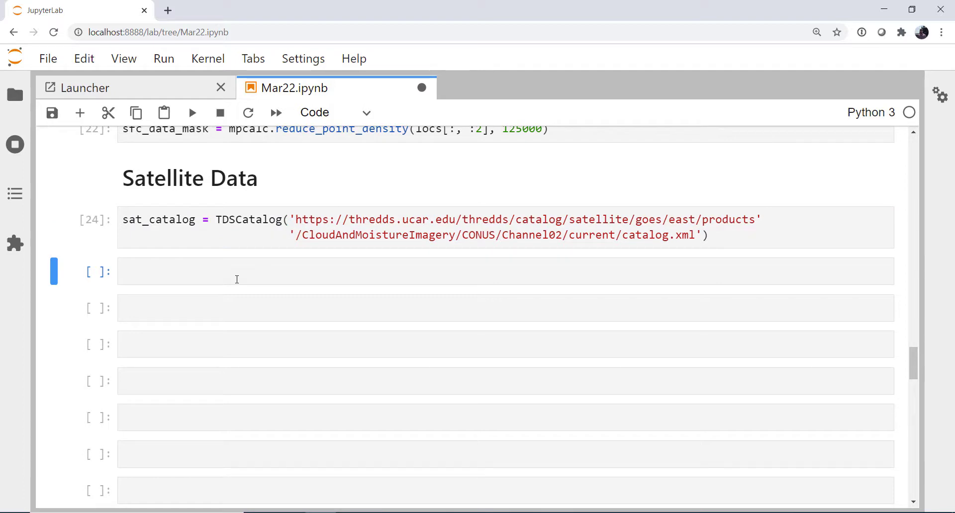
Enter list(sat_catalog.datasets) in a new cell to list the satellite files.
{"action": "type", "text": "lis"}
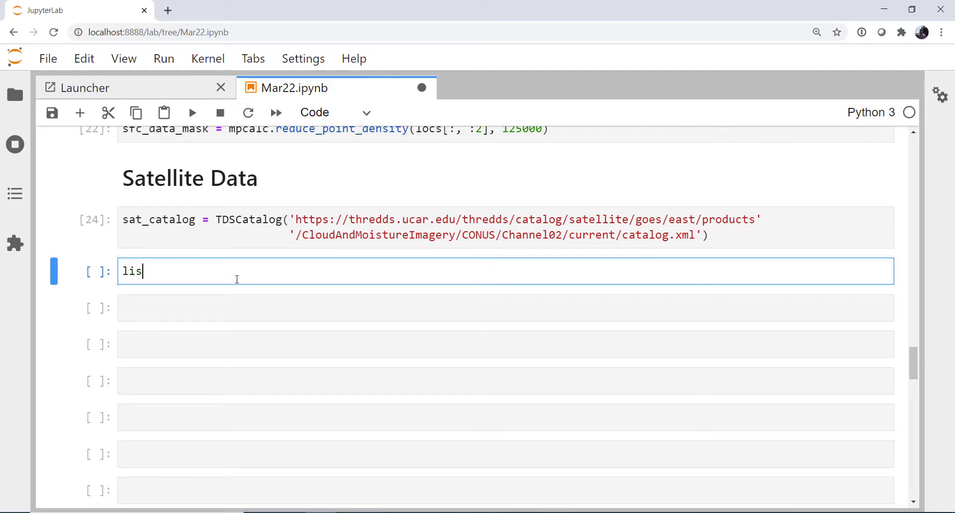
{"action": "type", "text": "t"}
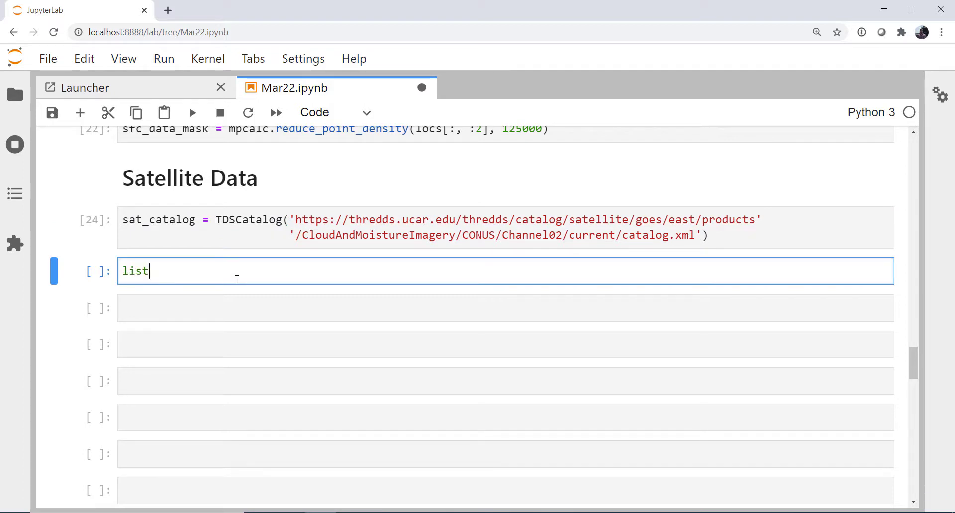
{"action": "type", "text": "(sat"}
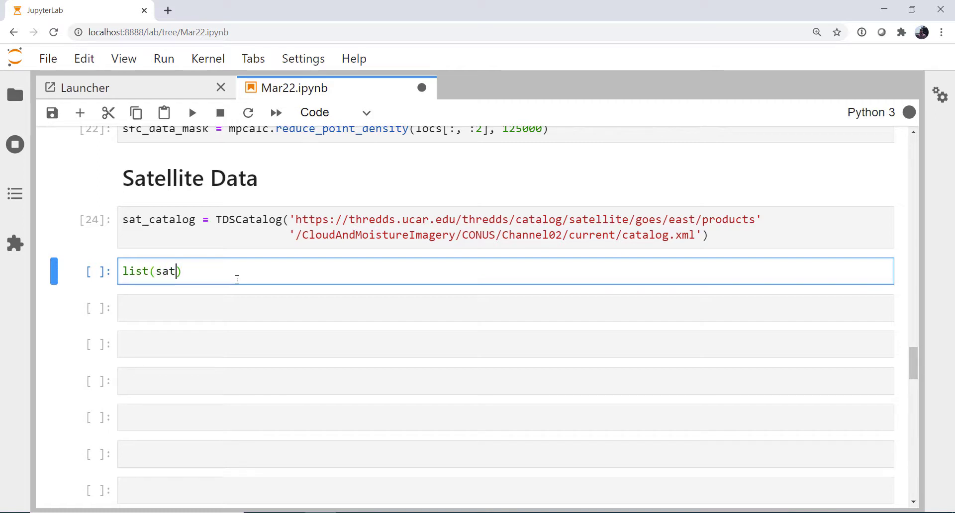
{"action": "type", "text": "_catalog"}
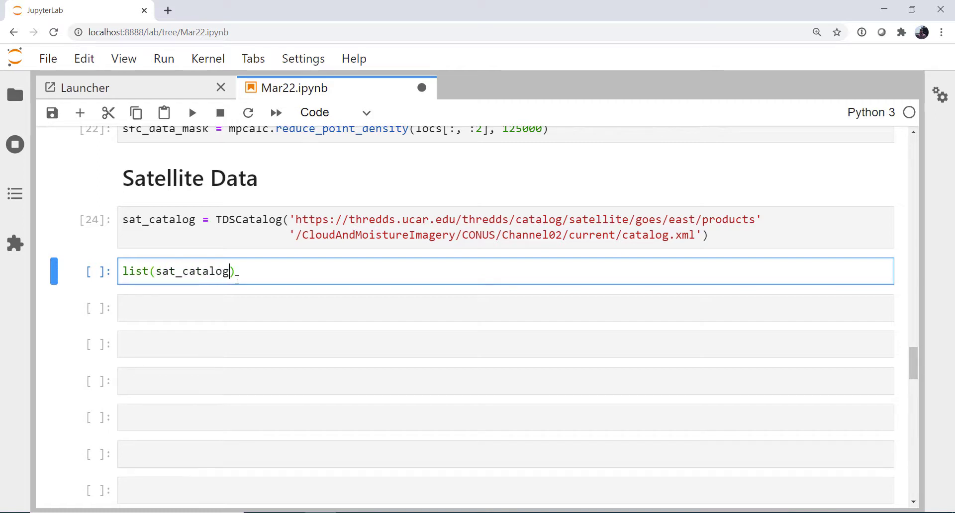
{"action": "type", "text": ".datasets"}
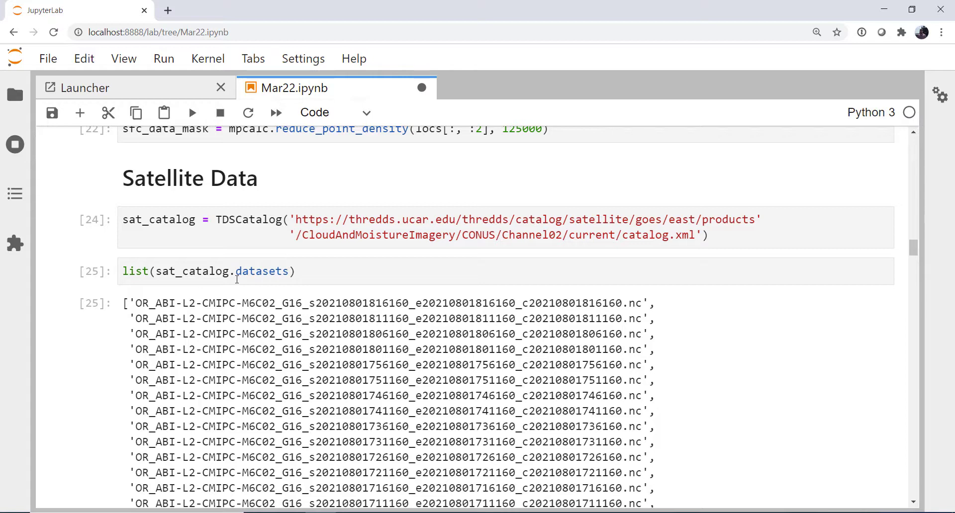
{"action": "mouse_move", "coordinate": [339, 296]}
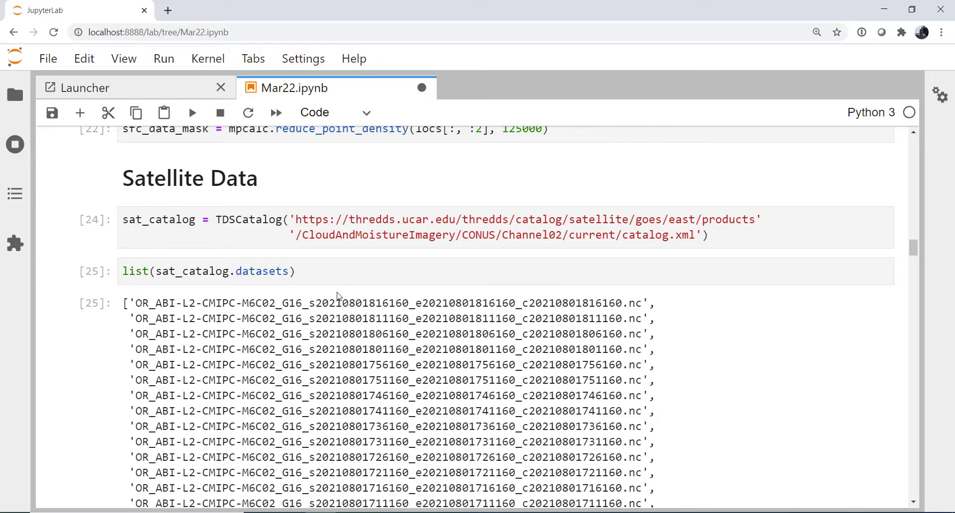
Highlight the start and end timestamps in the first file name, then deselect.
{"action": "double_click", "coordinate": [358, 241]}
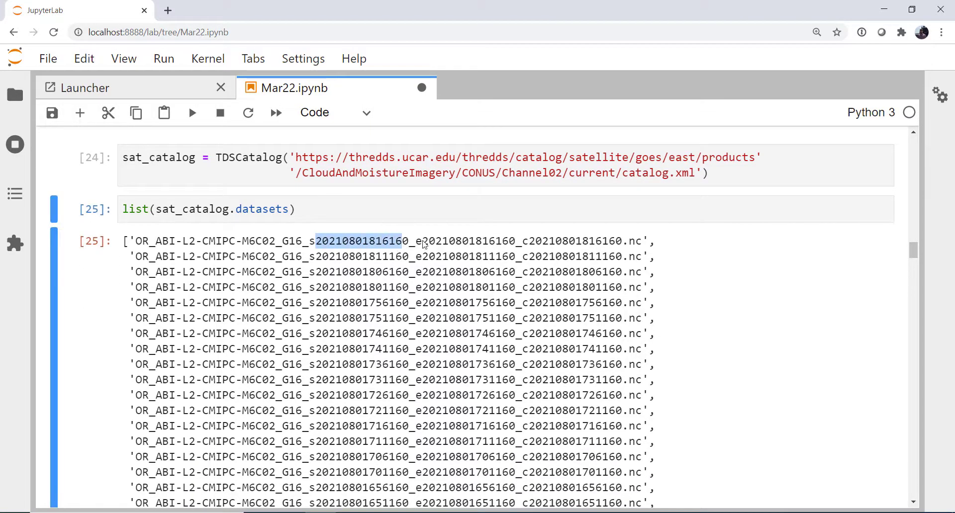
{"action": "double_click", "coordinate": [466, 241]}
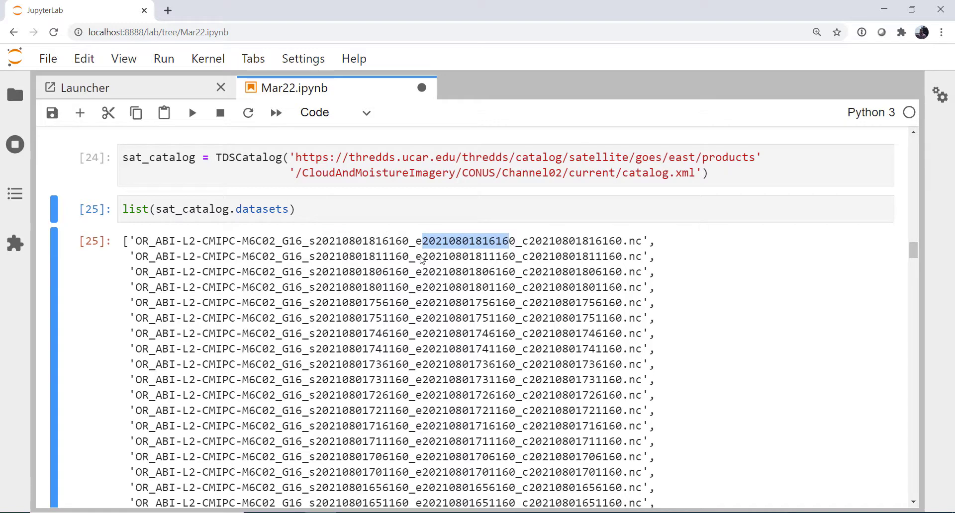
{"action": "left_click", "coordinate": [341, 248]}
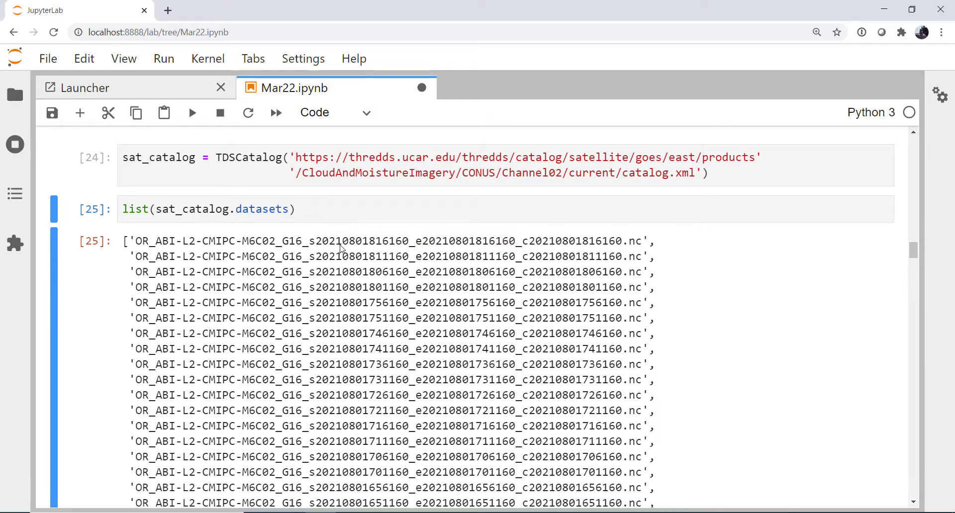
{"action": "mouse_move", "coordinate": [364, 252]}
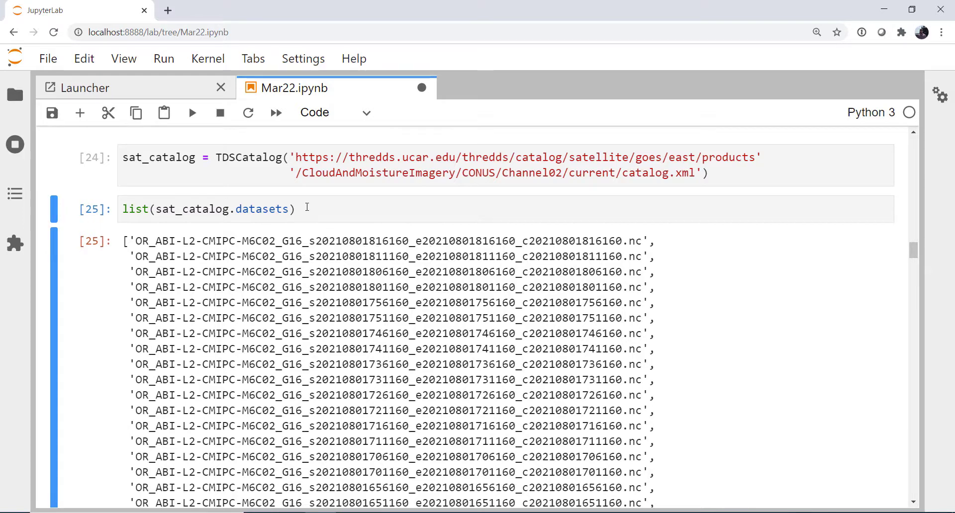
{"action": "mouse_move", "coordinate": [316, 234]}
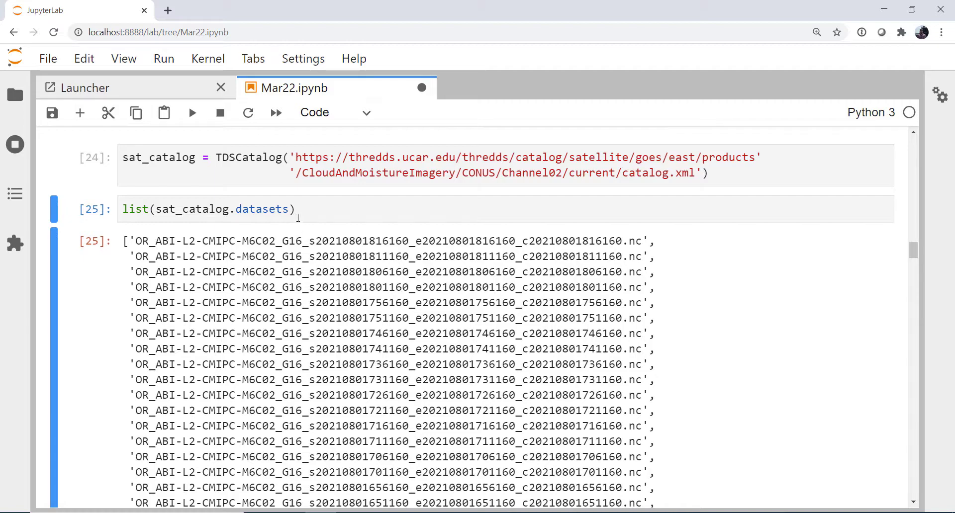
{"action": "scroll", "scroll_direction": "down", "scroll_amount": 3}
{"action": "type", "text": "[:5]"}
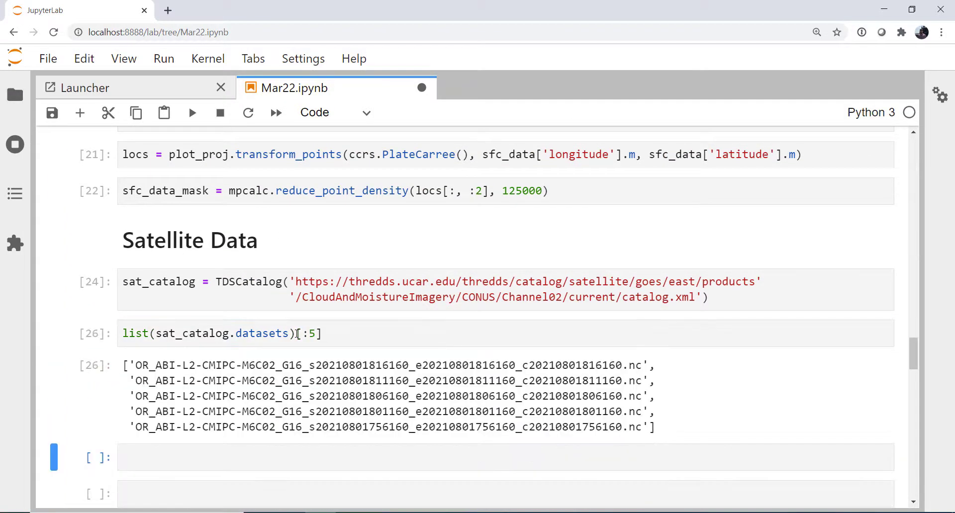
{"action": "scroll", "scroll_direction": "down", "scroll_amount": 3}
{"action": "type", "text": "dt"}
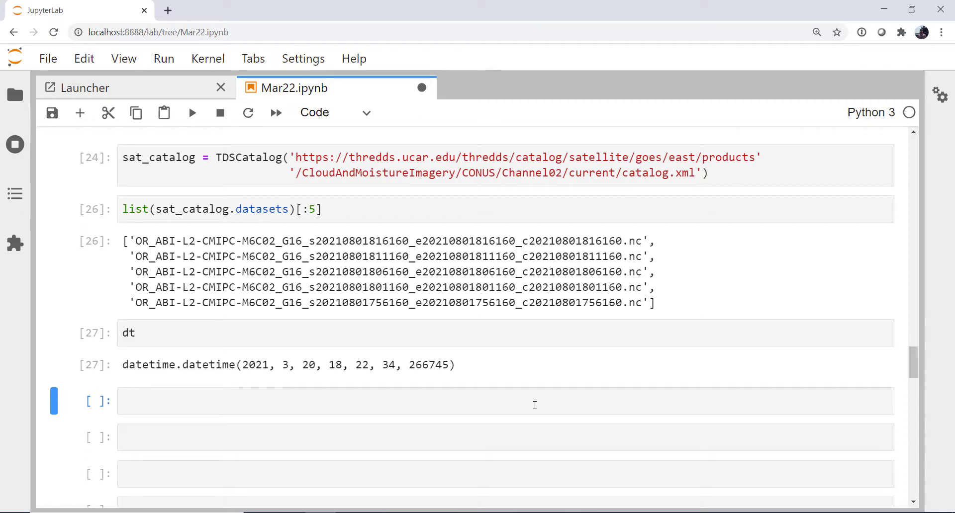
{"action": "mouse_move", "coordinate": [500, 395]}
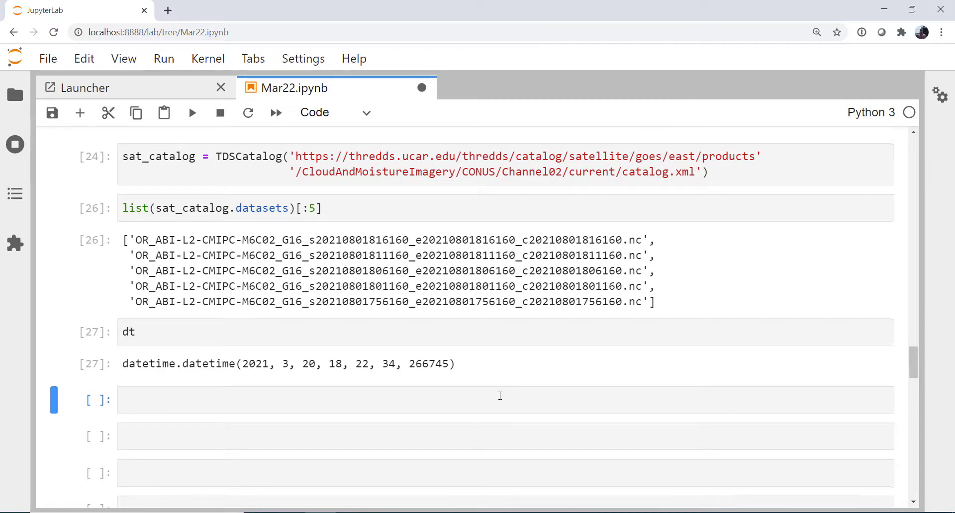
Define nearest_sat_time as dt.replace(minute=dt.minute // 5 * 5 + 1).
{"action": "scroll", "scroll_direction": "down", "scroll_amount": 3}
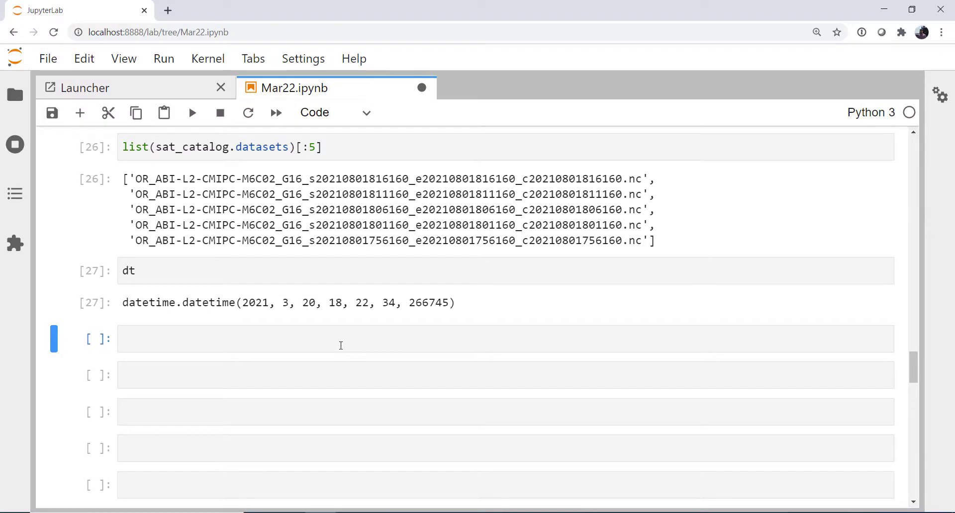
{"action": "type", "text": "neart"}
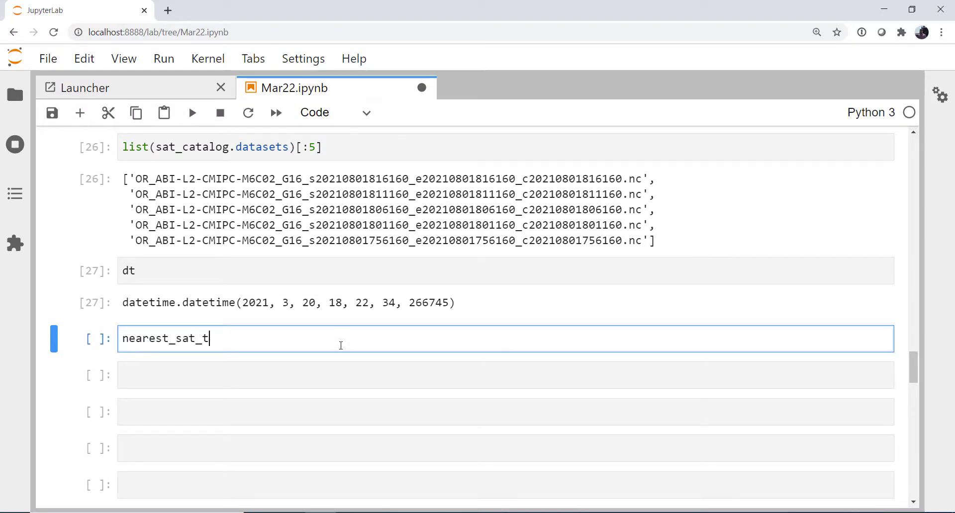
{"action": "type", "text": "ime ="}
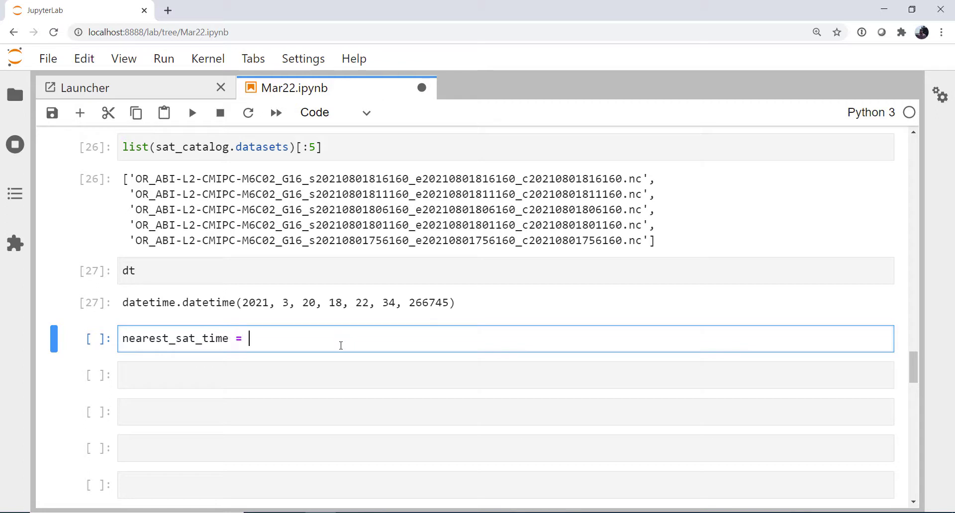
{"action": "type", "text": "dt.replac"}
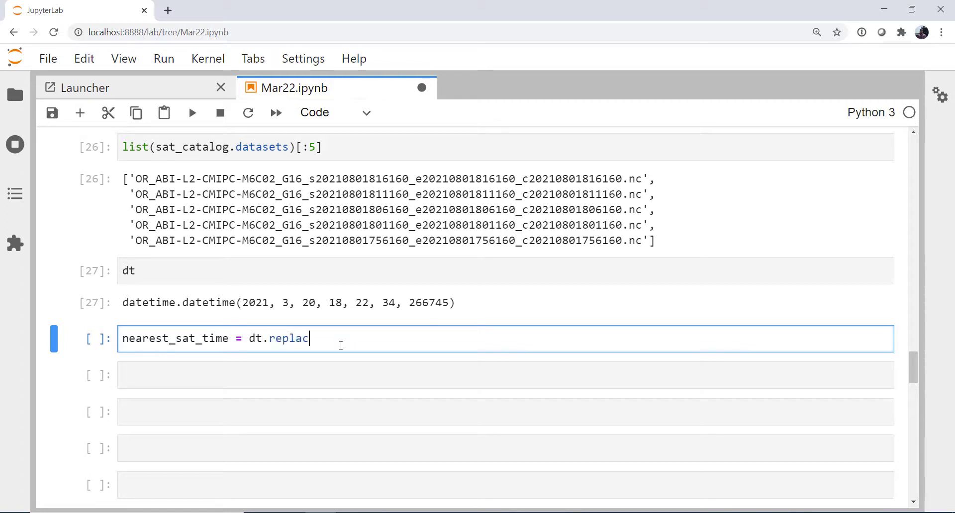
{"action": "type", "text": "e(minute = ("}
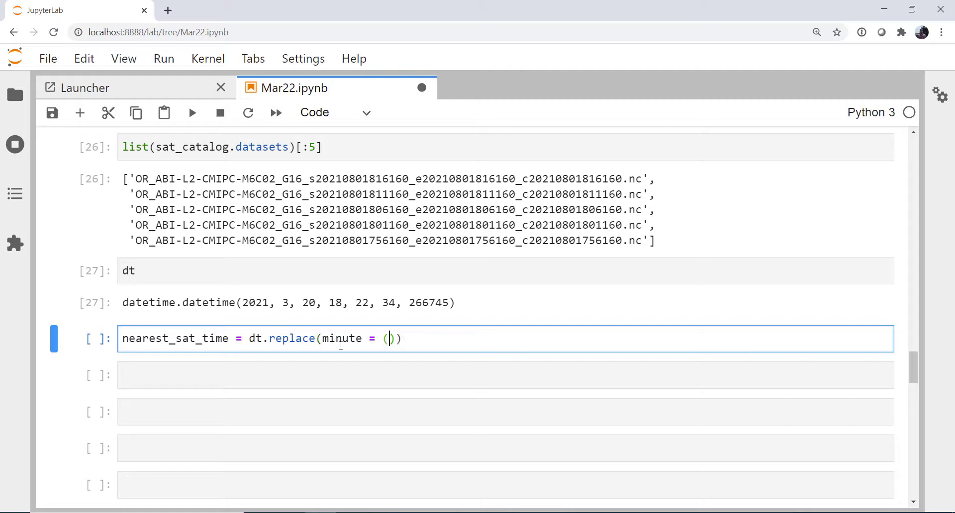
{"action": "type", "text": "d"}
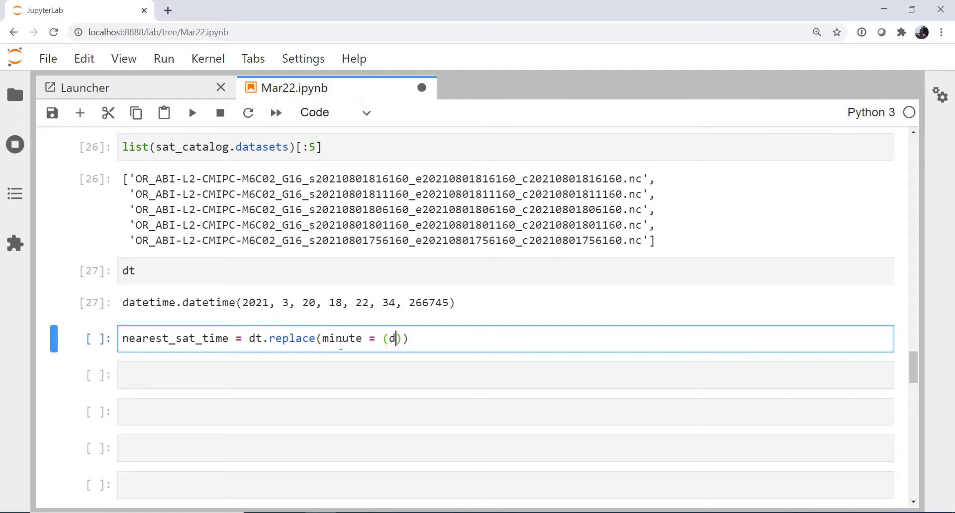
{"action": "type", "text": "t.minute"}
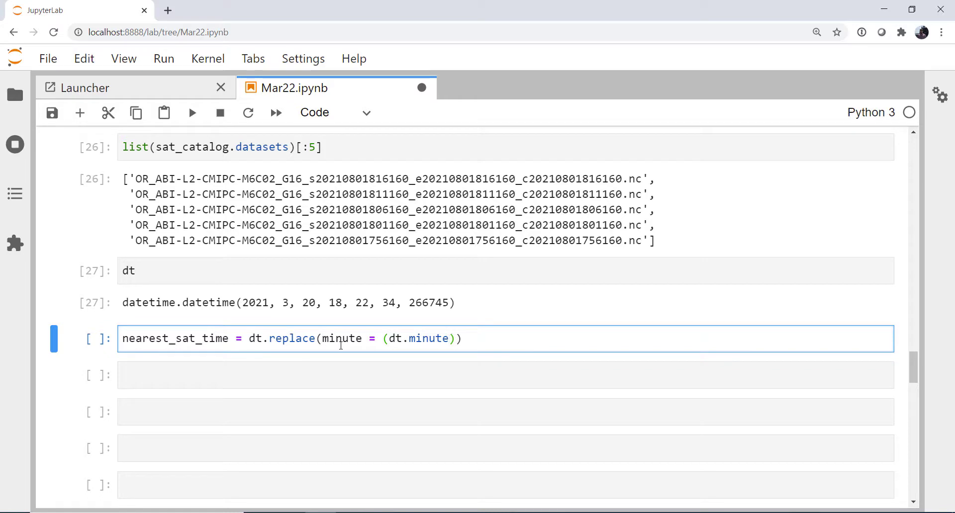
{"action": "type", "text": "// 5"}
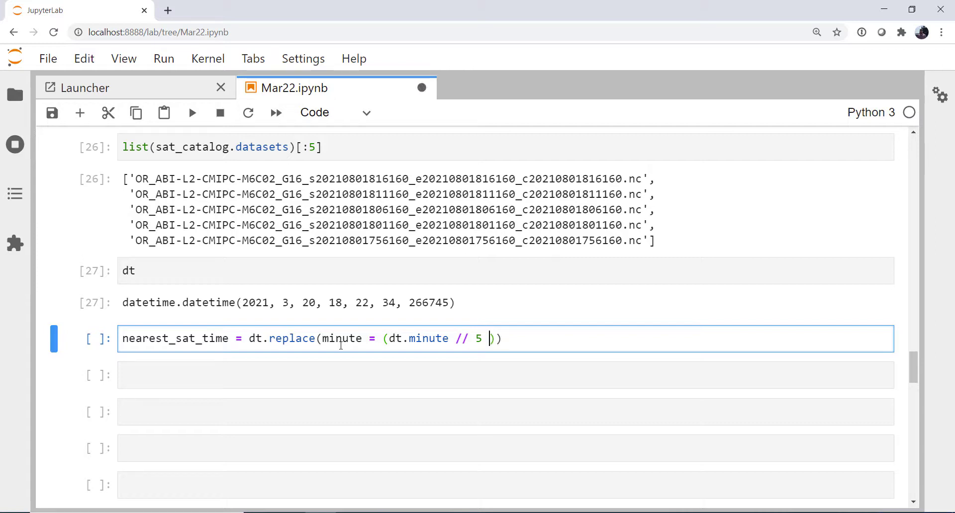
{"action": "type", "text": "*"}
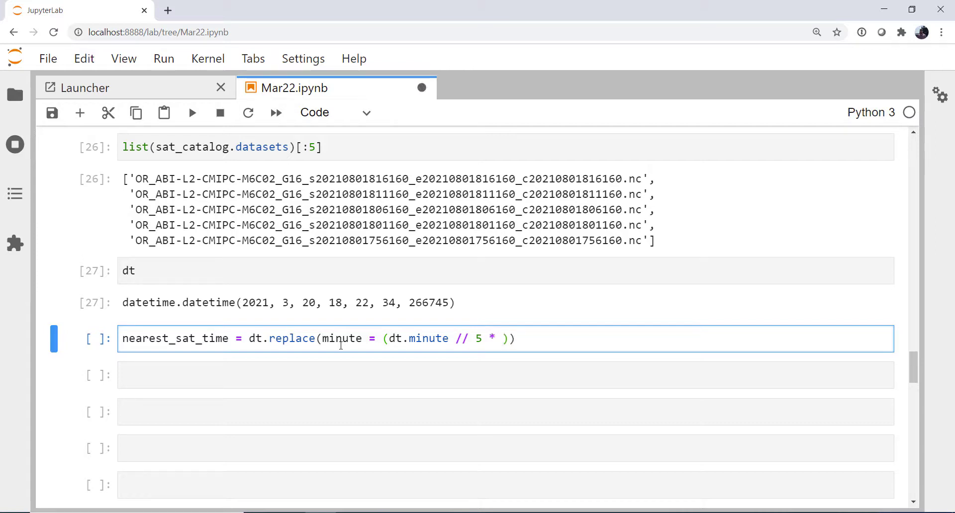
{"action": "type", "text": "5"}
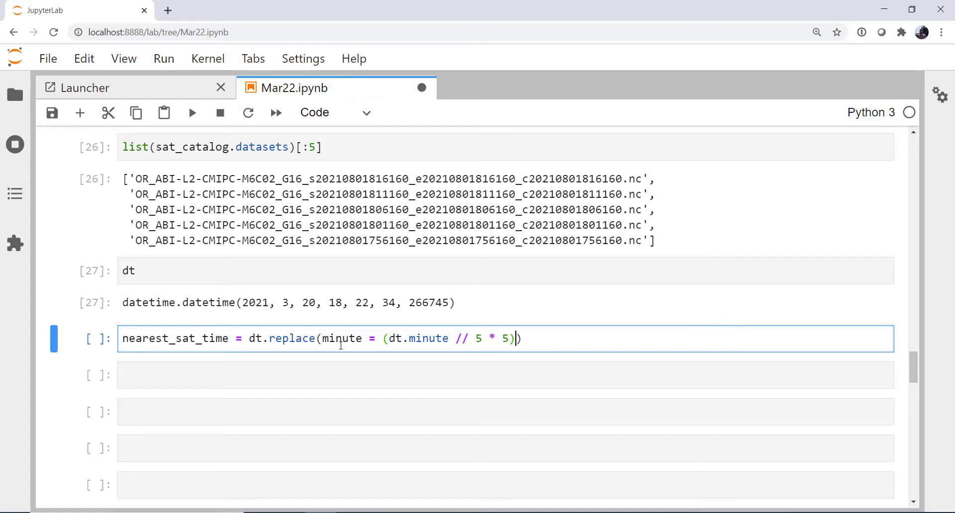
{"action": "type", "text": "+ 1"}
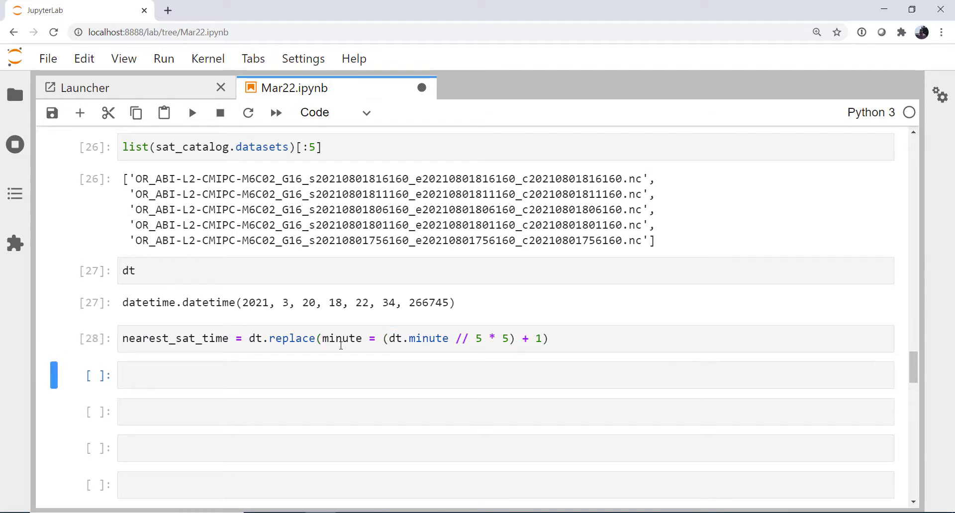
Start typing nearest_sat_time in the next cell to display its value.
{"action": "left_click", "coordinate": [265, 376]}
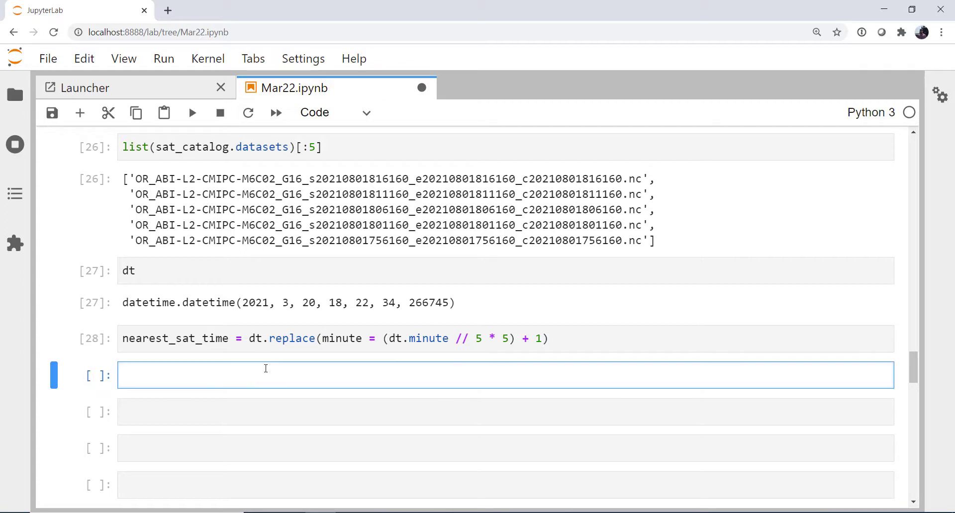
{"action": "type", "text": "nearest_sat_time"}
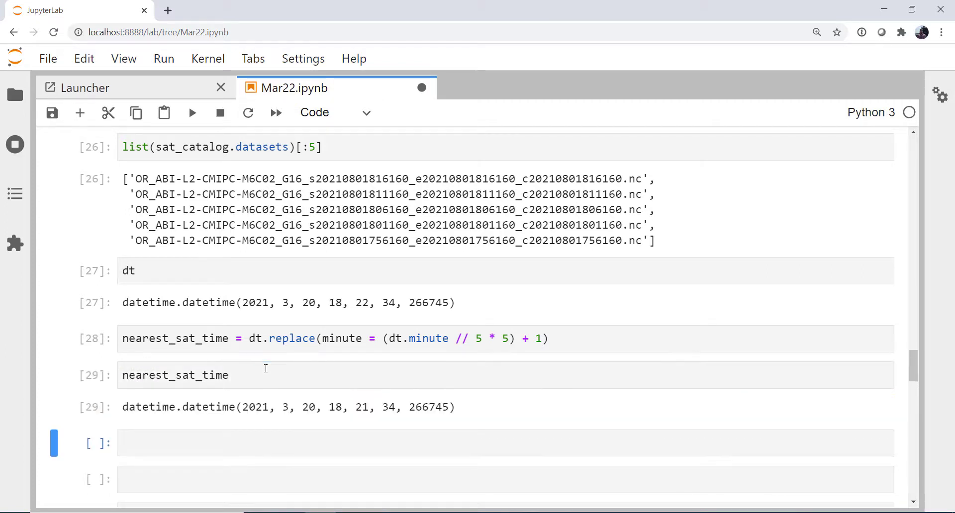
{"action": "scroll", "scroll_direction": "down", "scroll_amount": 3}
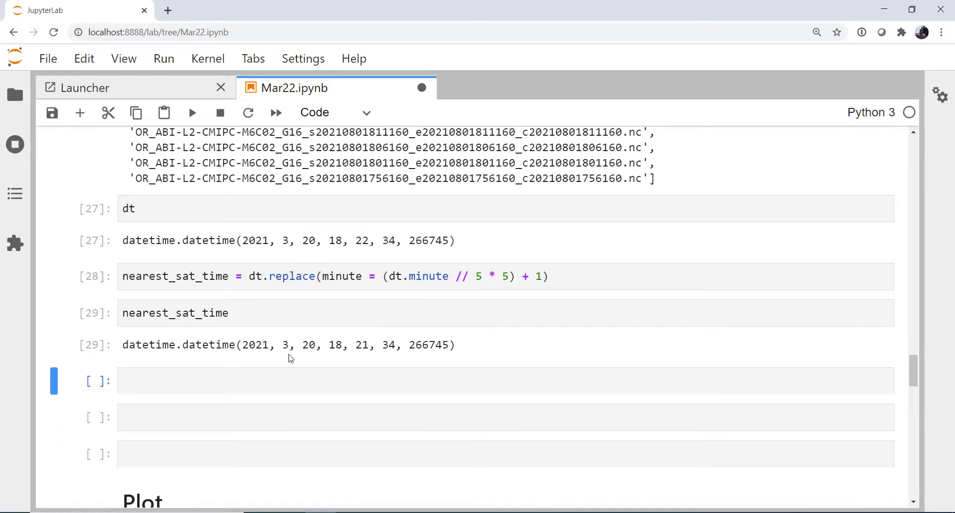
{"action": "mouse_move", "coordinate": [288, 351]}
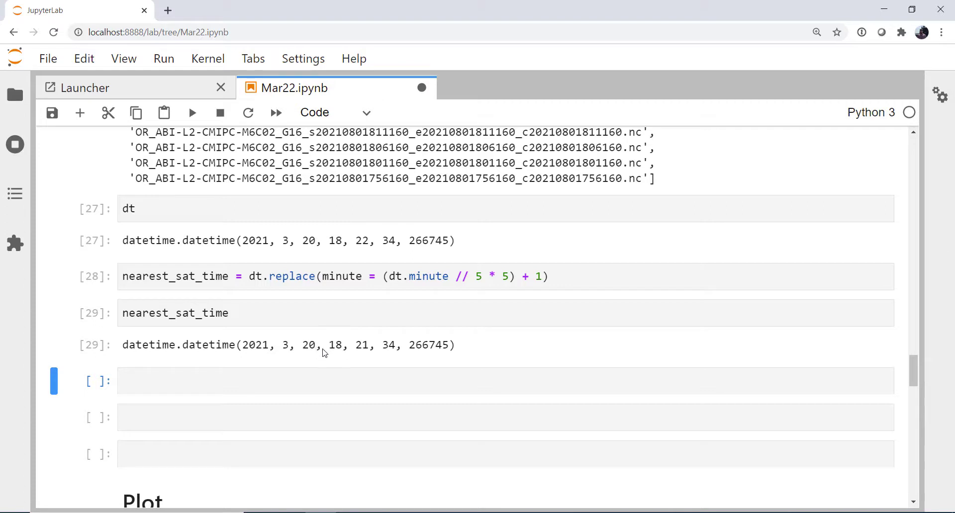
{"action": "mouse_move", "coordinate": [361, 355]}
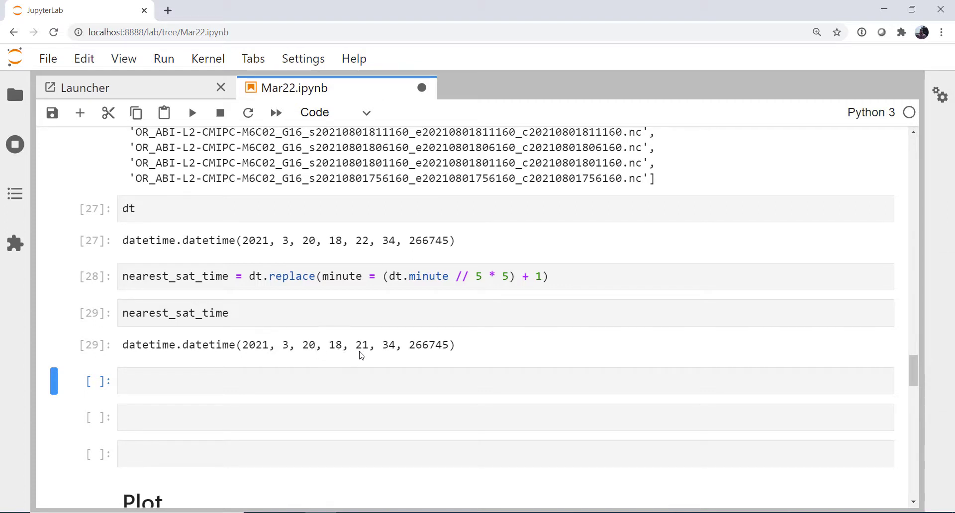
{"action": "mouse_move", "coordinate": [367, 354]}
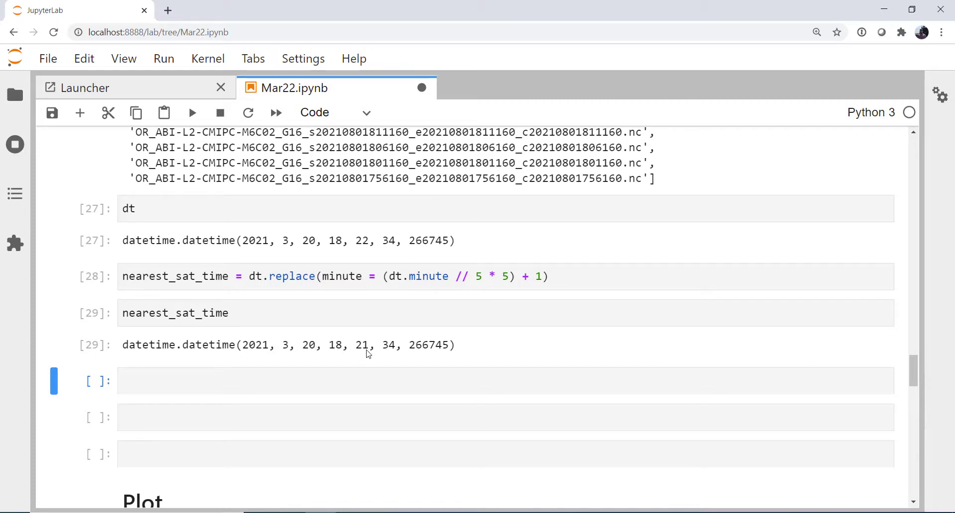
{"action": "mouse_move", "coordinate": [359, 353]}
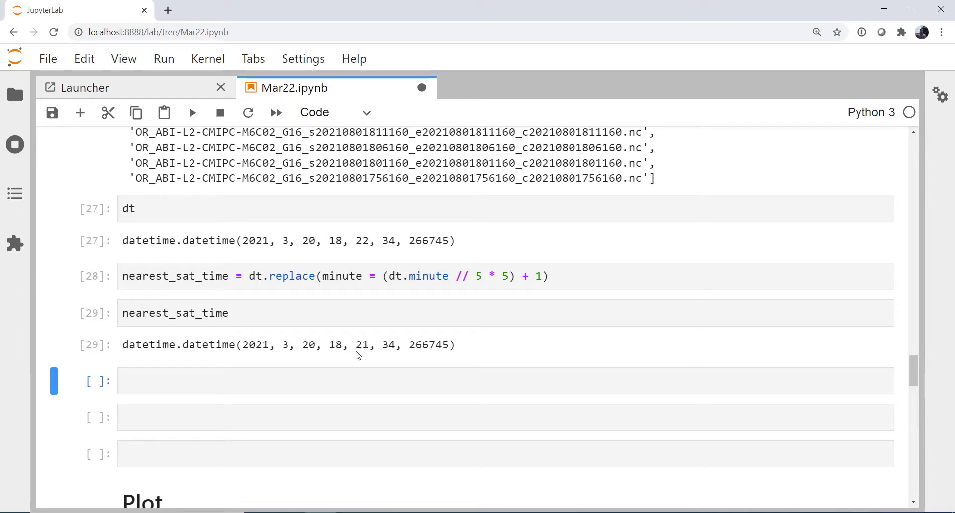
Begin a time_str assignment calling nearest_sat_time.strftime() in a new cell.
{"action": "left_click", "coordinate": [288, 380]}
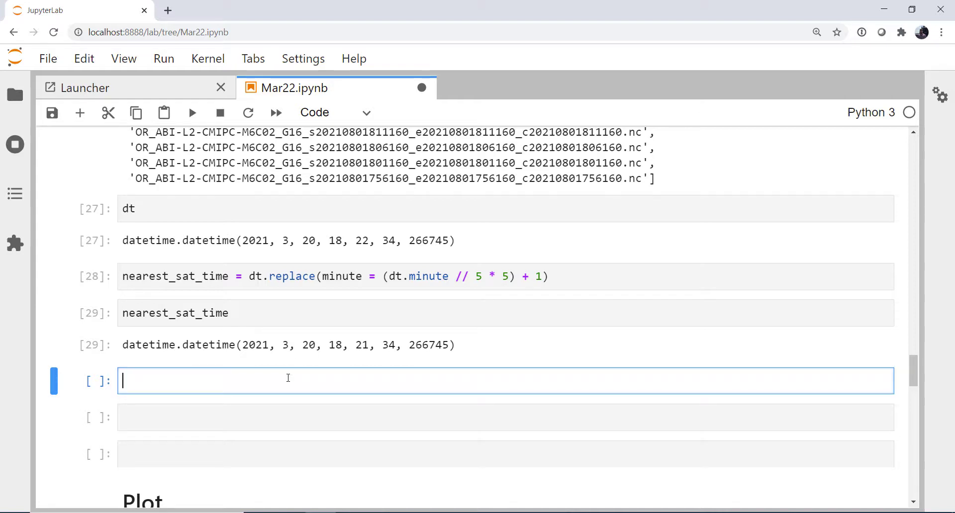
{"action": "type", "text": "time_str"}
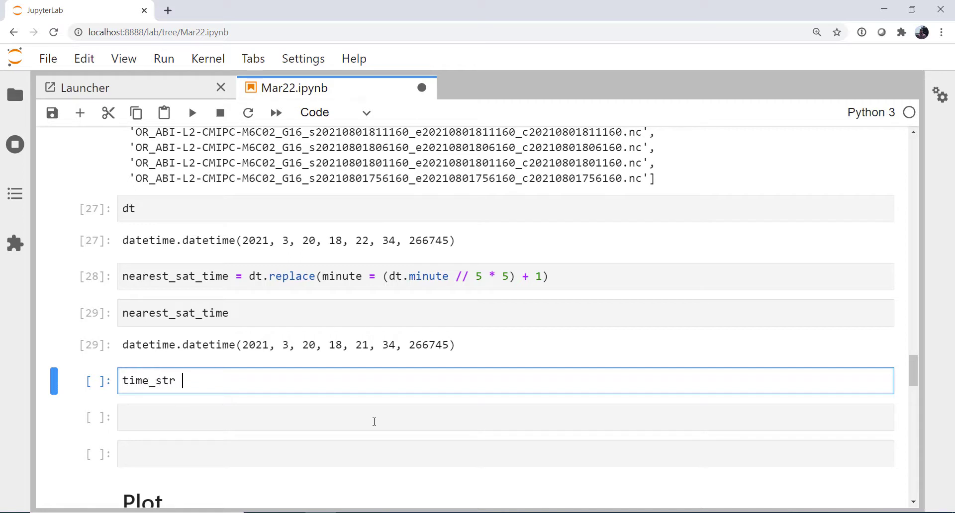
{"action": "type", "text": "= ne"}
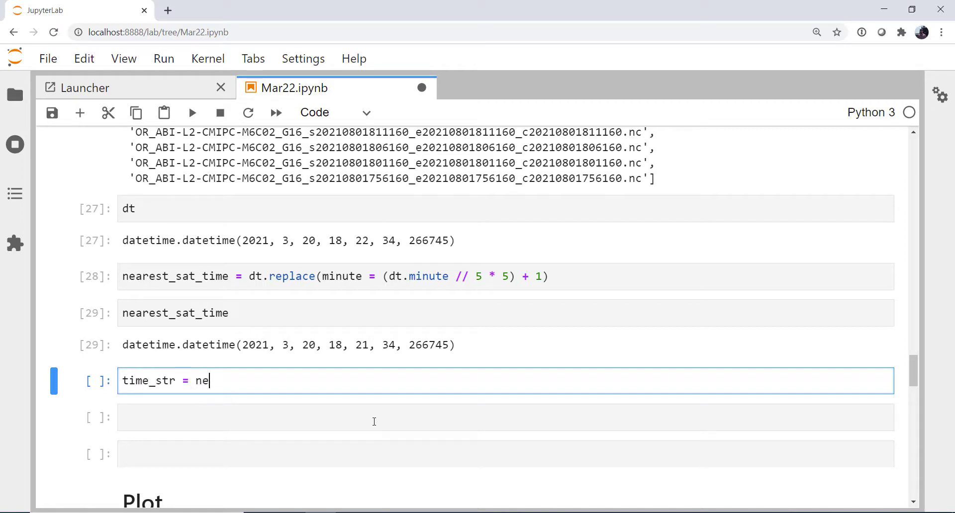
{"action": "type", "text": "arest_sat_time"}
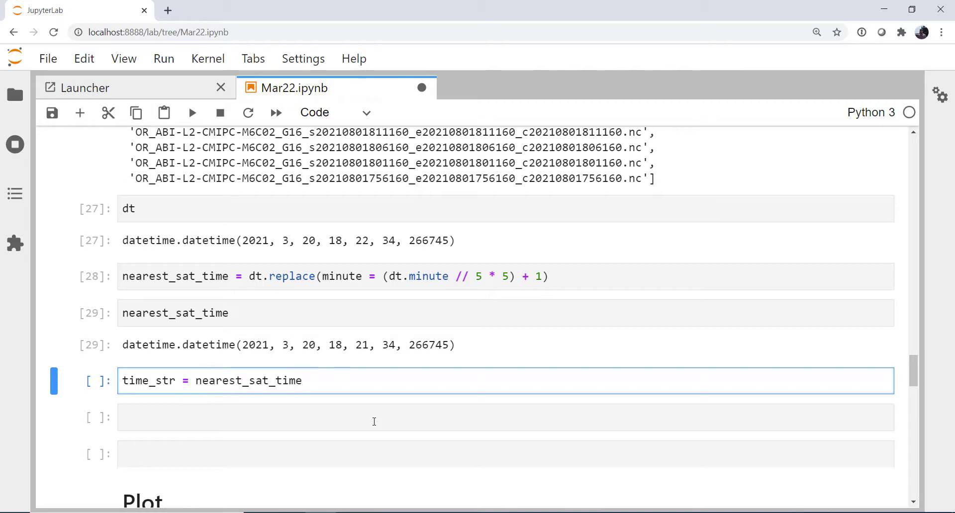
{"action": "type", "text": ".st"}
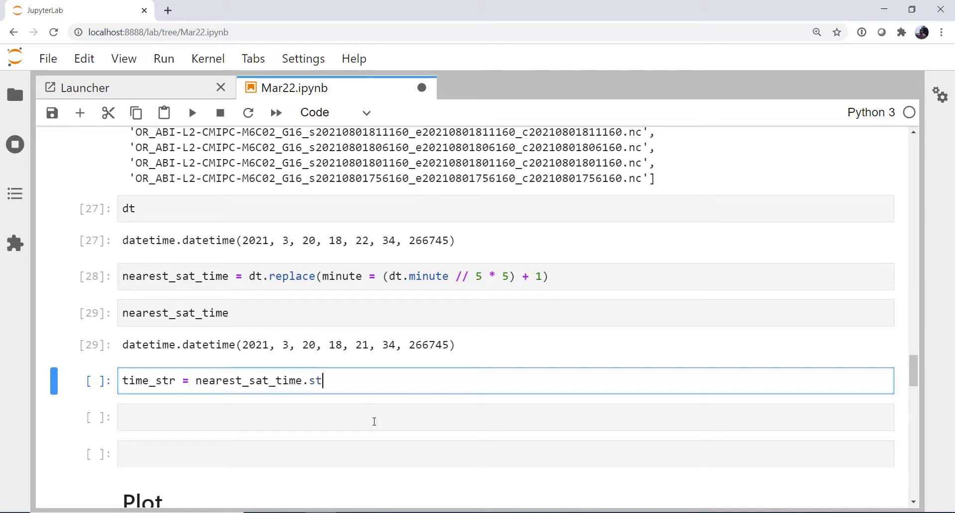
{"action": "type", "text": "rftime()"}
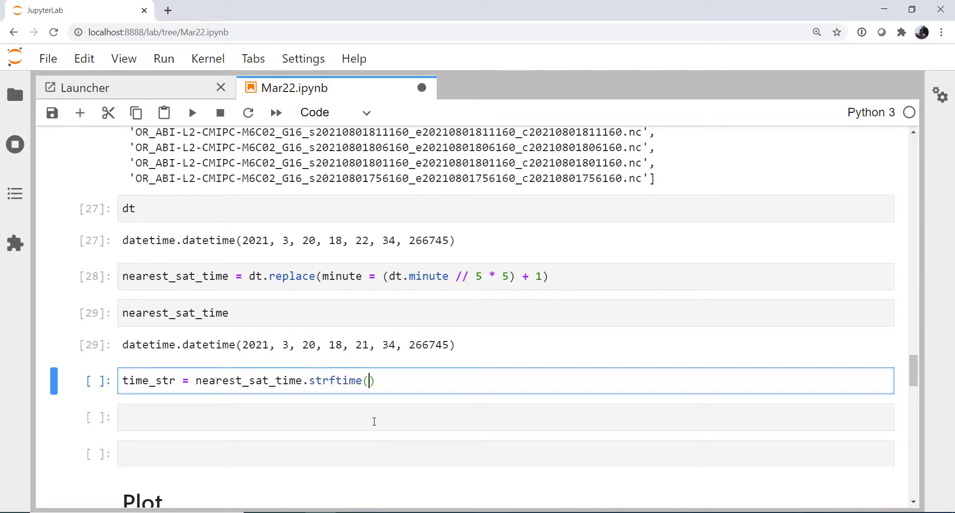
{"action": "scroll", "scroll_direction": "down", "scroll_amount": 3}
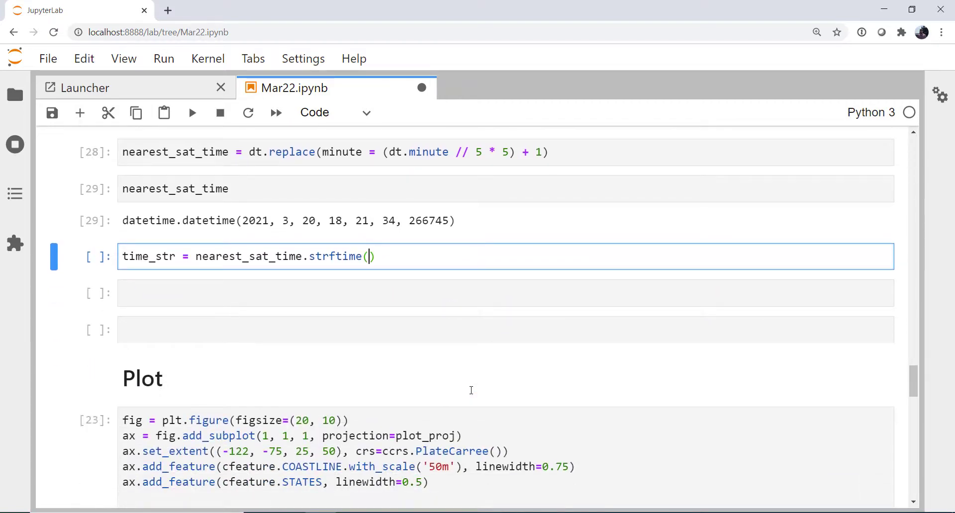
{"action": "type", "text": "'"}
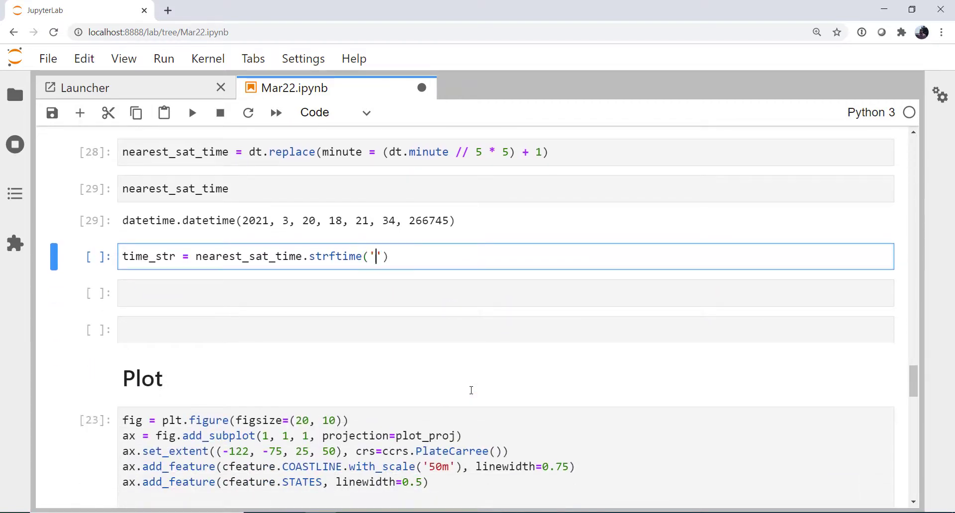
{"action": "type", "text": "s"}
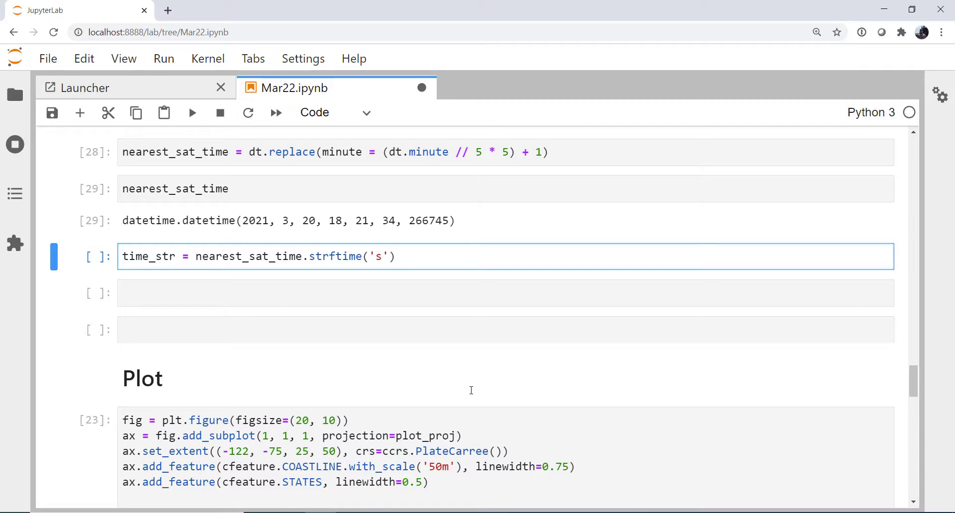
{"action": "type", "text": "%Y"}
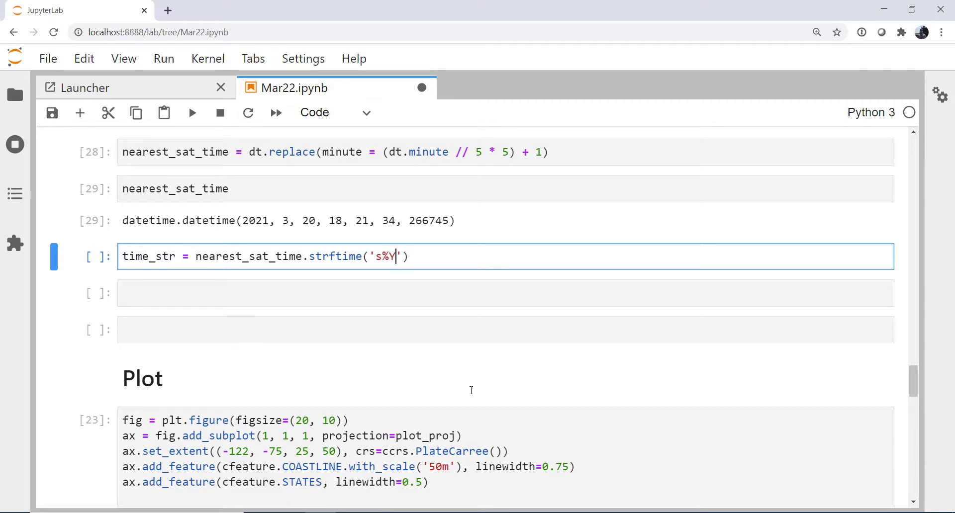
{"action": "type", "text": "%j"}
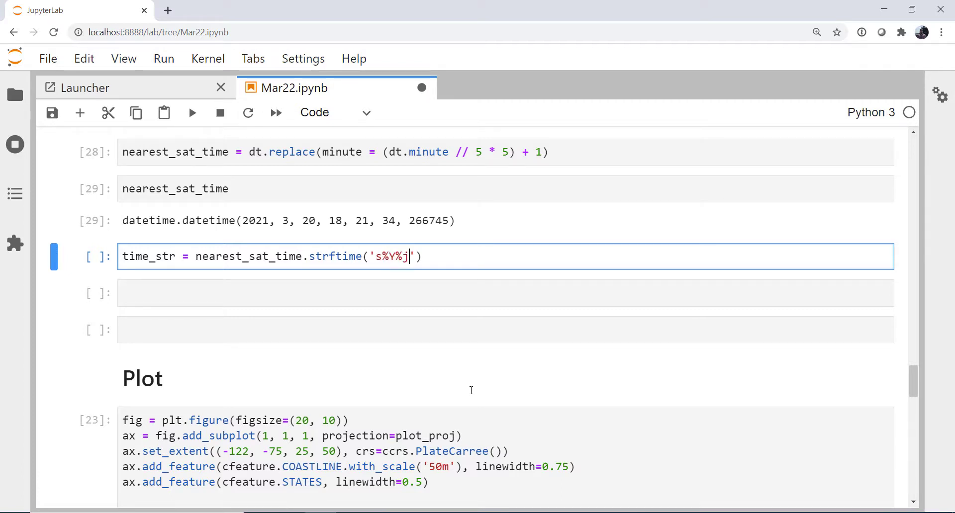
{"action": "type", "text": "%H"}
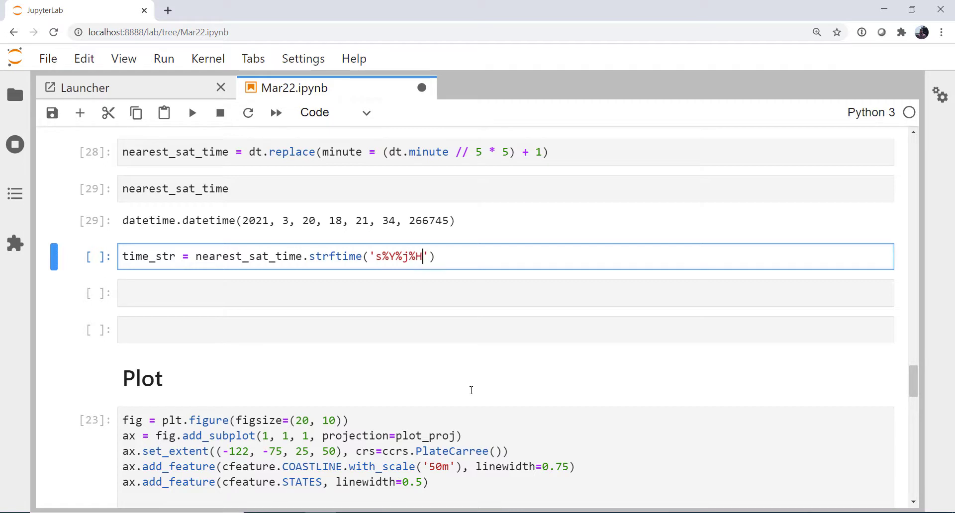
{"action": "type", "text": "%"}
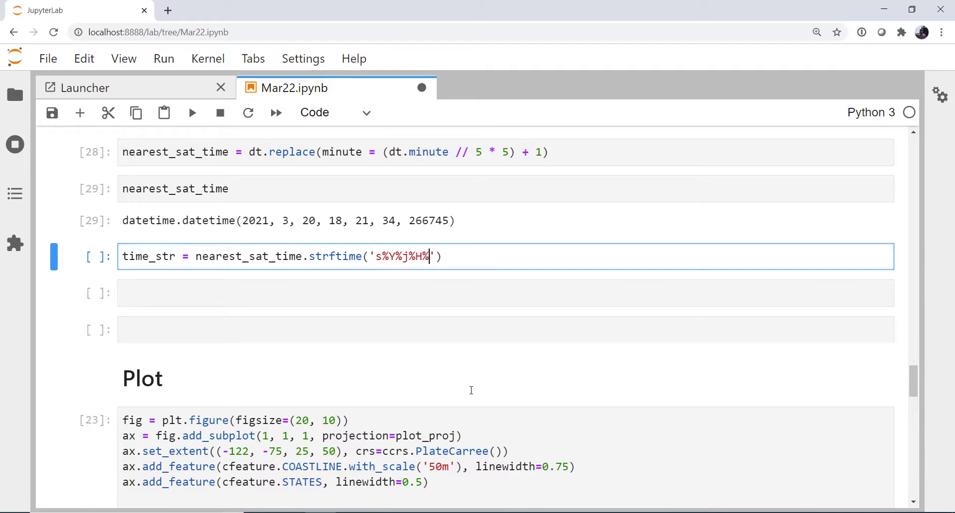
{"action": "type", "text": "%M160"}
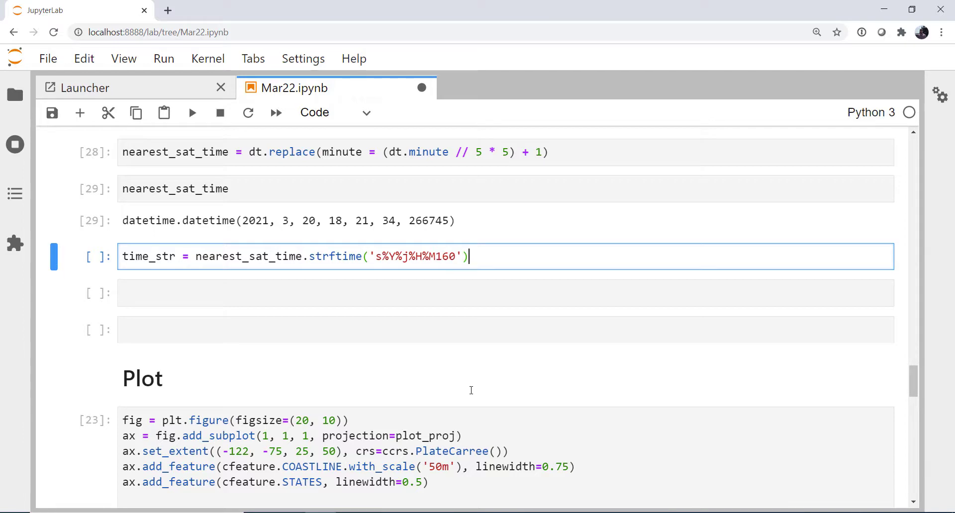
{"action": "type", "text": "time_str"}
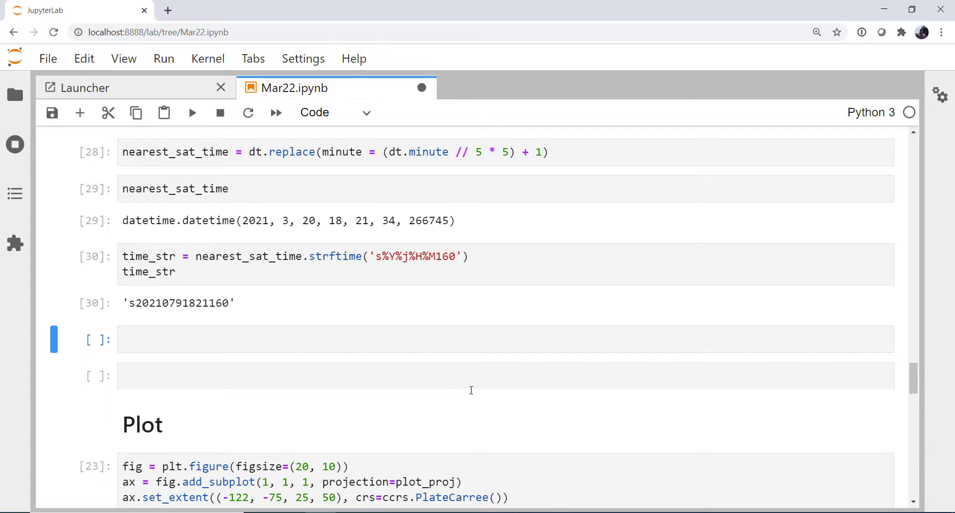
{"action": "mouse_move", "coordinate": [478, 321]}
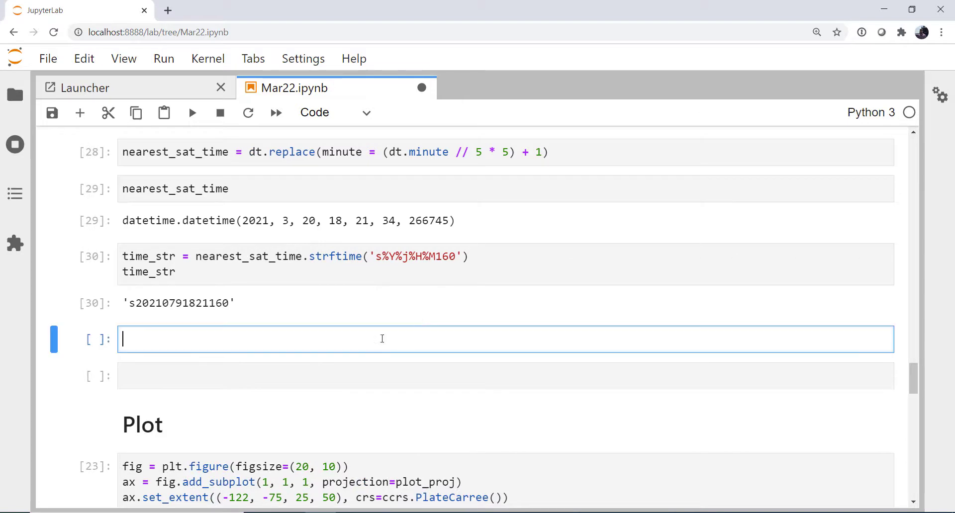
{"action": "scroll", "scroll_direction": "down", "scroll_amount": 3}
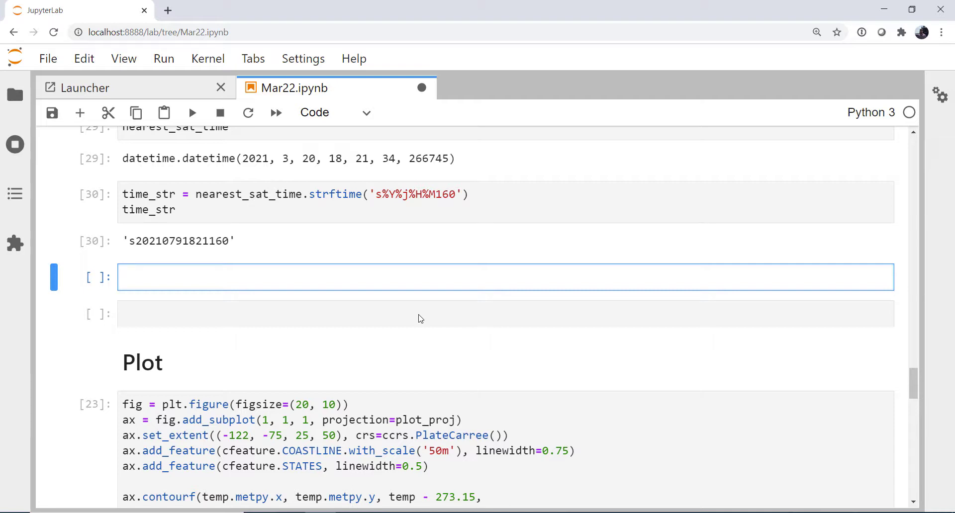
Loop over enumerate(sat_catalog.datasets), store the time_str match as sat_index, print 287.
{"action": "left_click", "coordinate": [263, 277]}
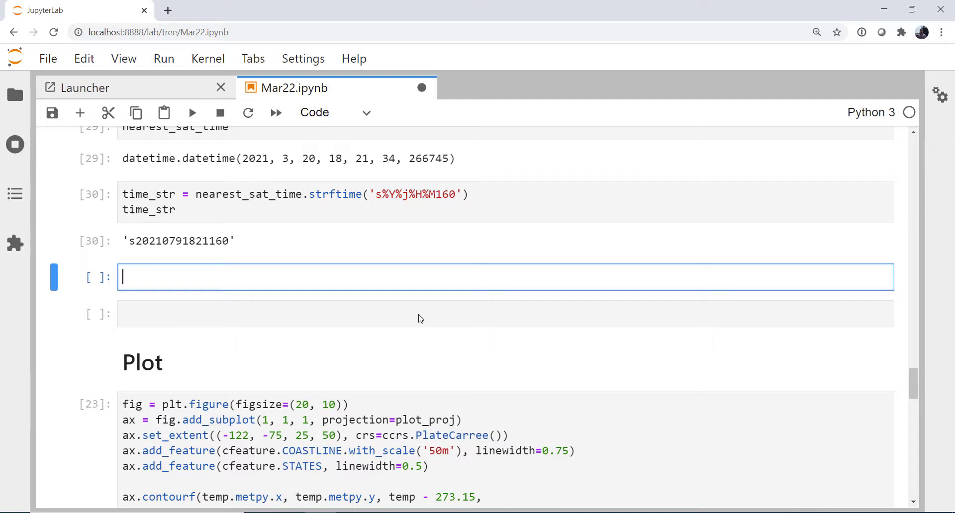
{"action": "type", "text": "for i, dat"}
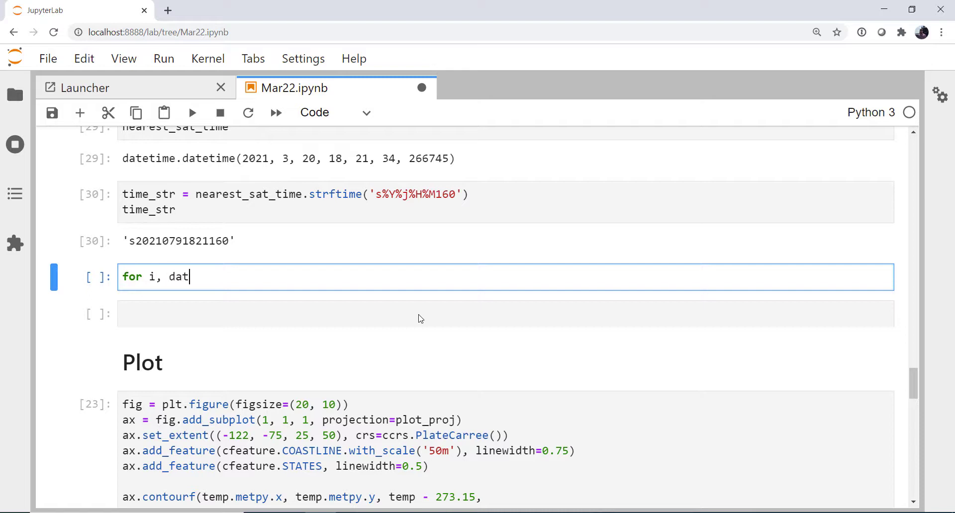
{"action": "type", "text": "aset in"}
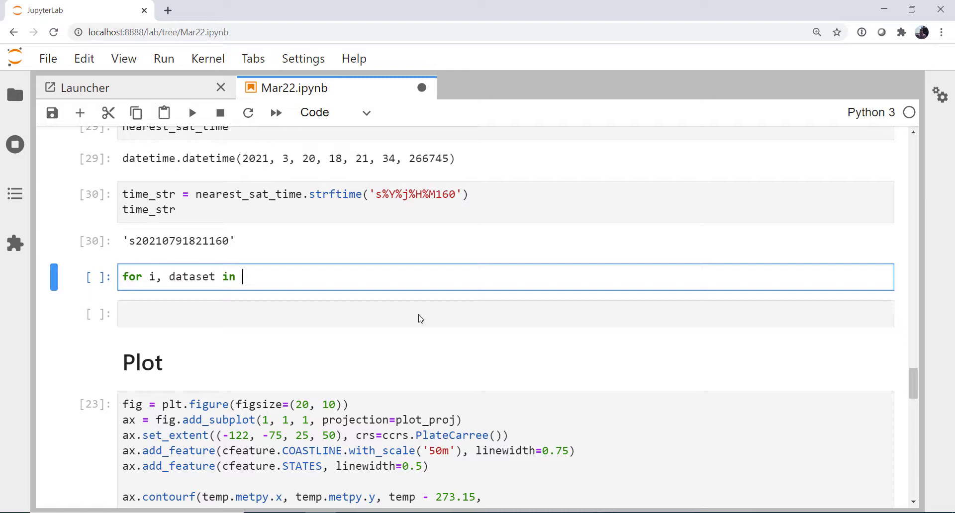
{"action": "type", "text": "enumerate(s"}
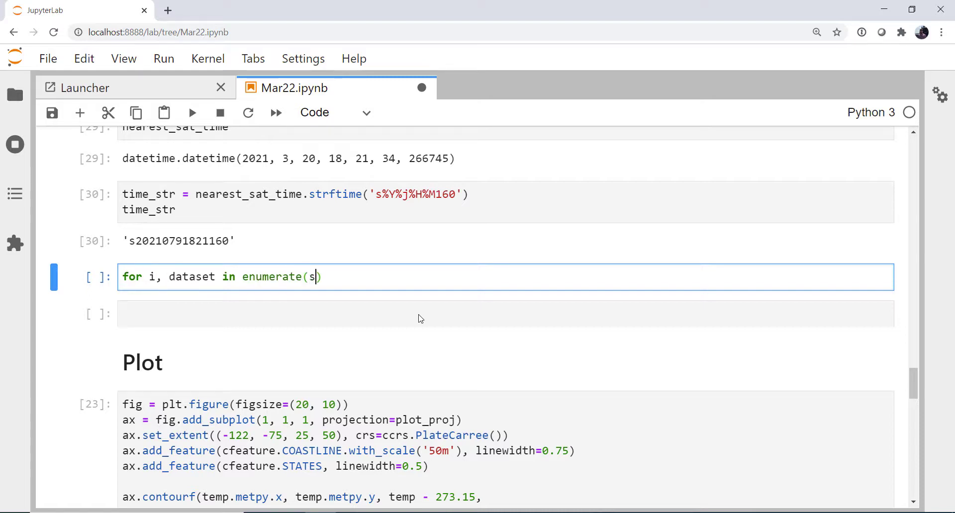
{"action": "type", "text": "at_catalog"}
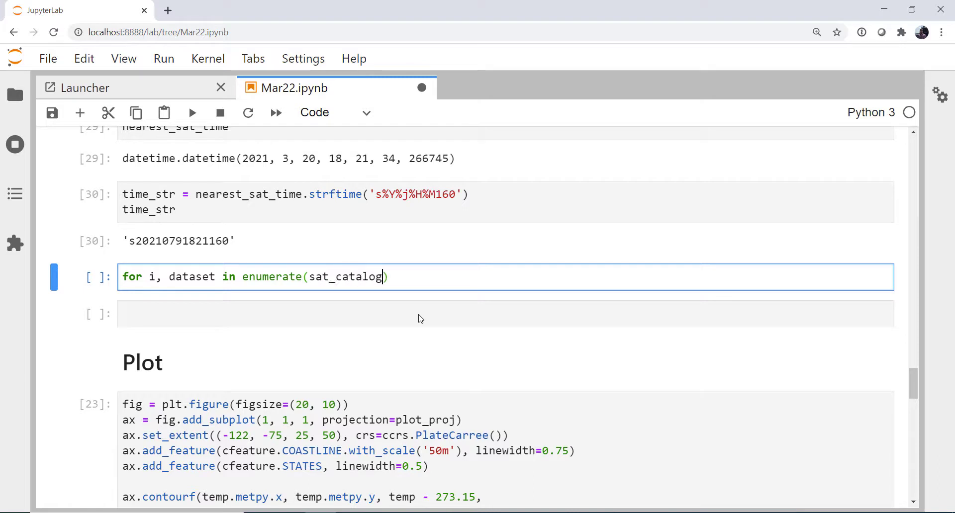
{"action": "type", "text": ".datasets"}
{"action": "type", "text": "if time"}
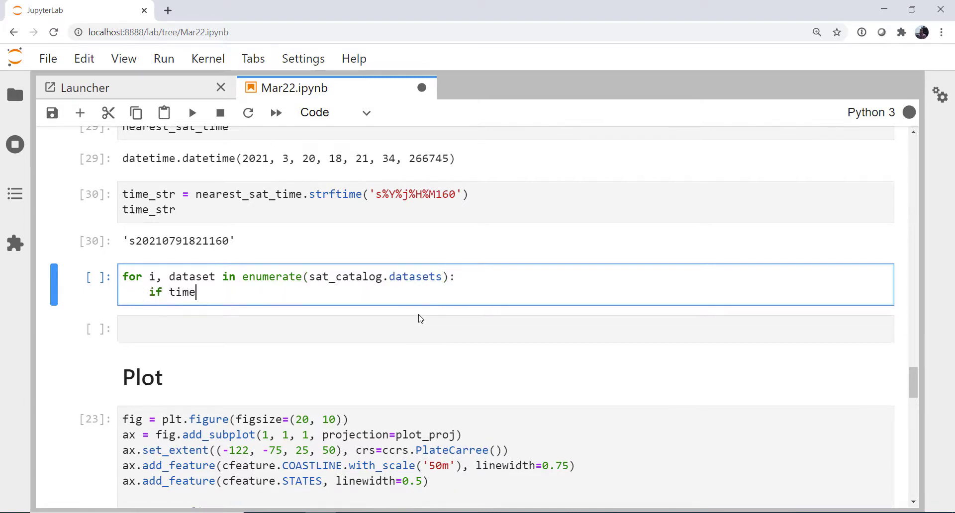
{"action": "type", "text": "_str"}
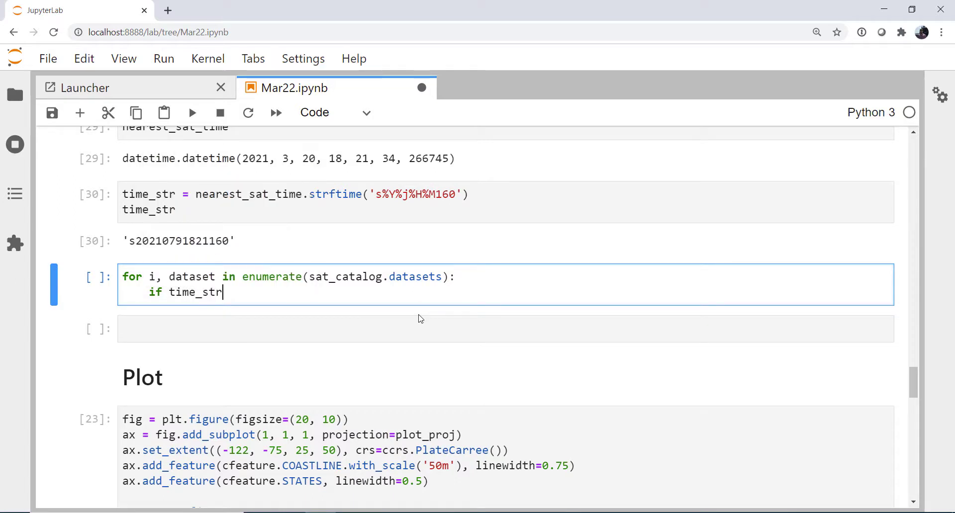
{"action": "type", "text": "in dataset:"}
{"action": "type", "text": "sat"}
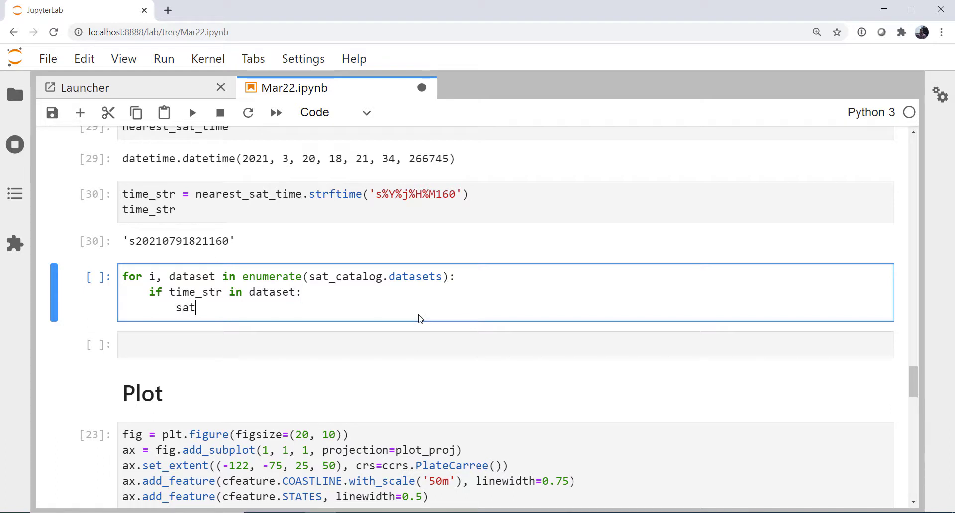
{"action": "type", "text": "_index"}
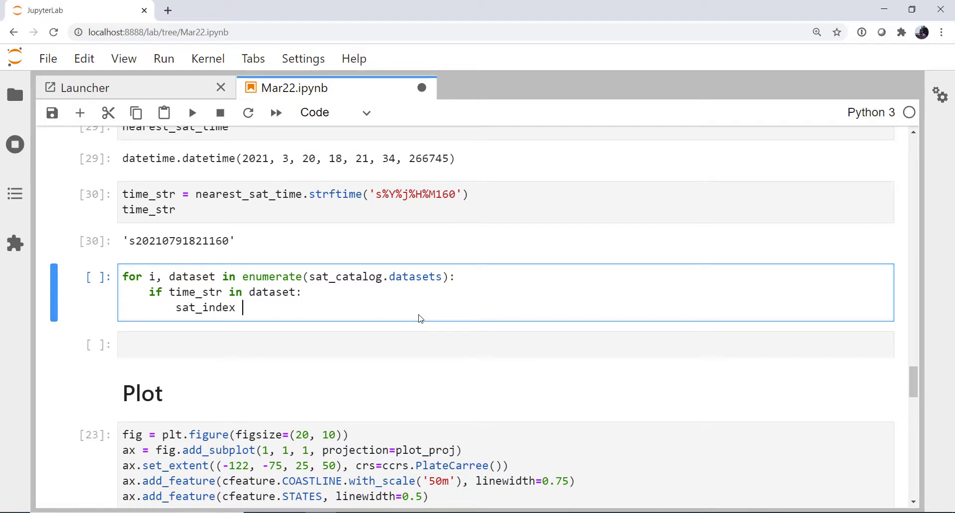
{"action": "type", "text": "= i"}
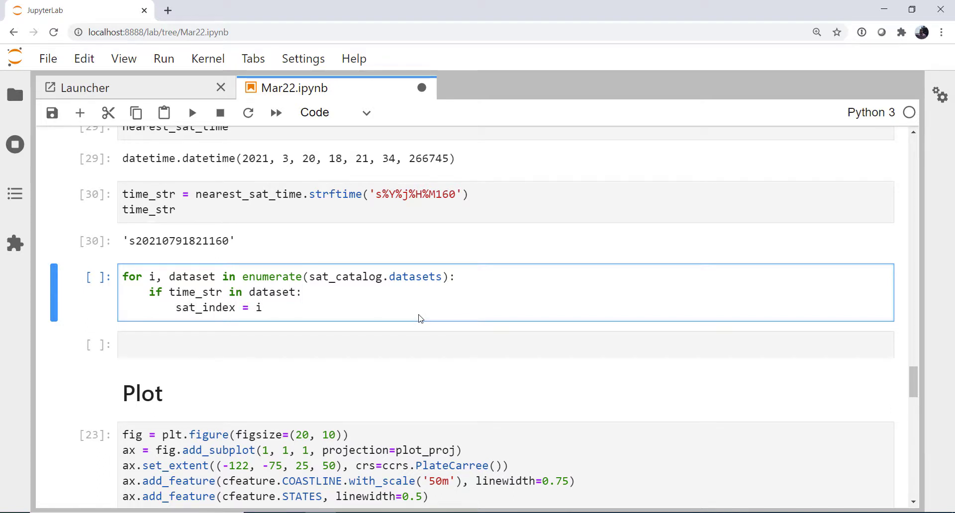
{"action": "type", "text": "print(i"}
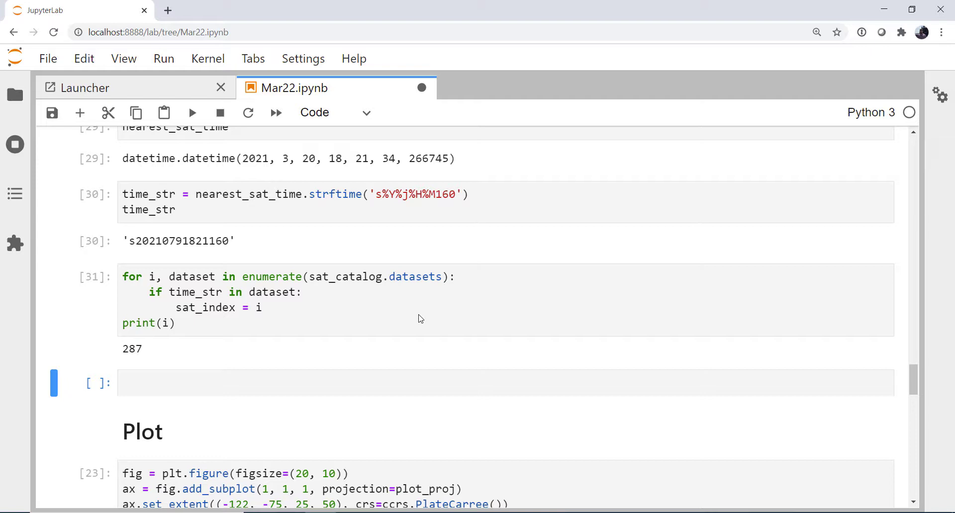
{"action": "scroll", "scroll_direction": "down", "scroll_amount": 3}
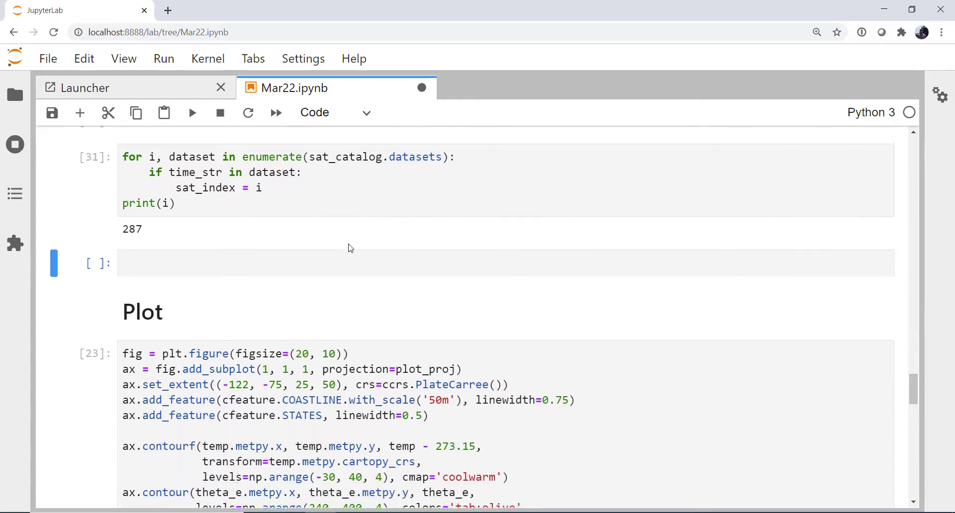
Open sat_catalog.datasets[sat_index] as sat_data via remote_access(use_xarray=True).
{"action": "left_click", "coordinate": [350, 251]}
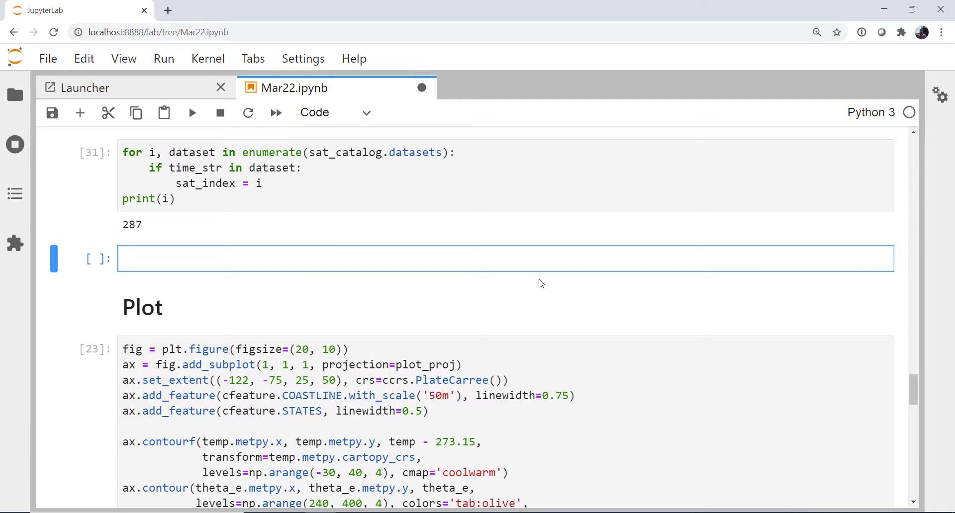
{"action": "type", "text": "sat"}
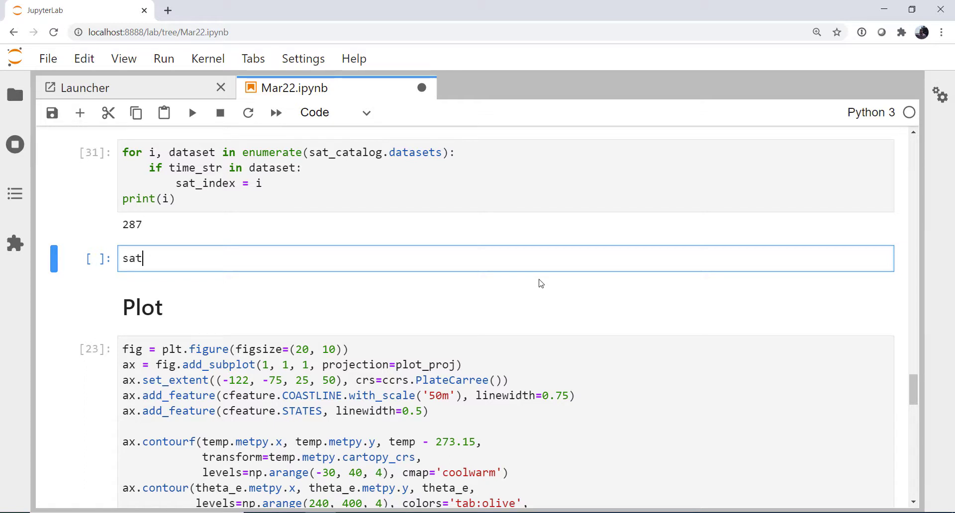
{"action": "type", "text": "_data = s"}
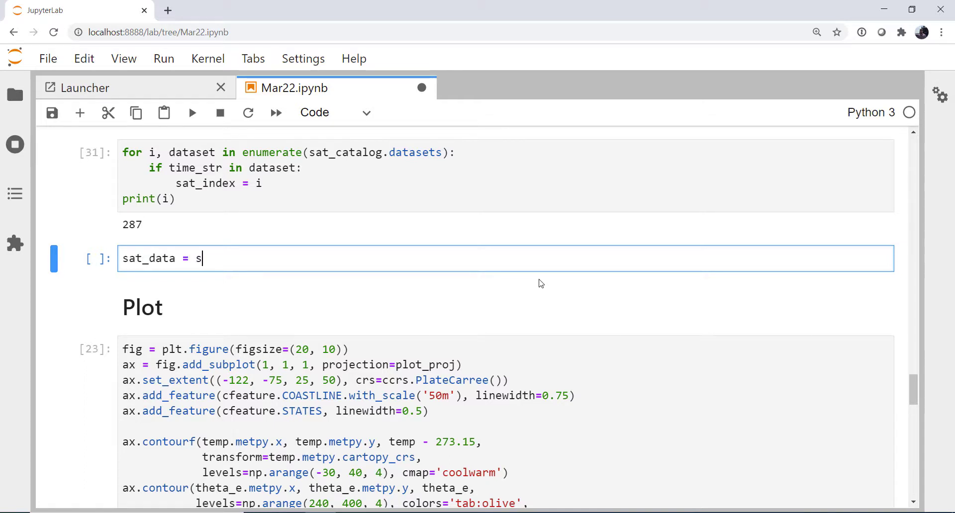
{"action": "type", "text": "at_c"}
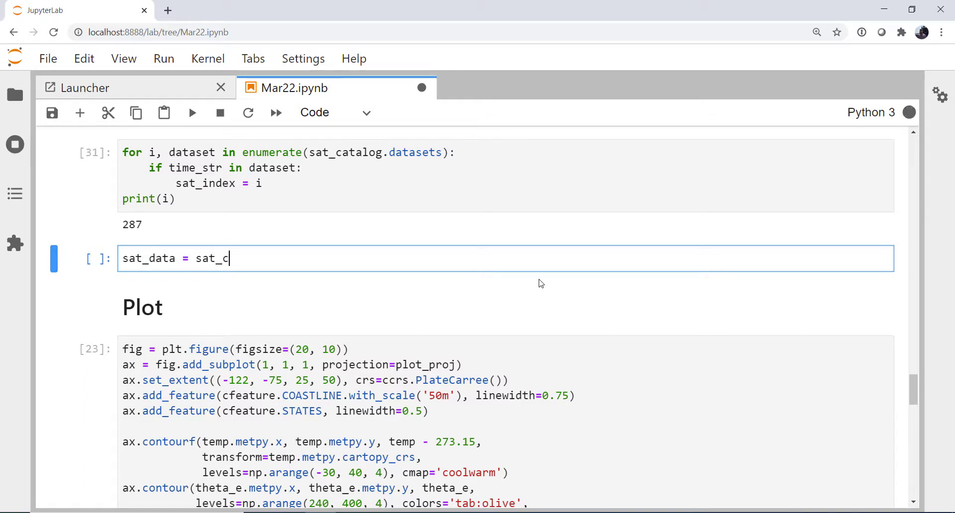
{"action": "type", "text": "atalog.data"}
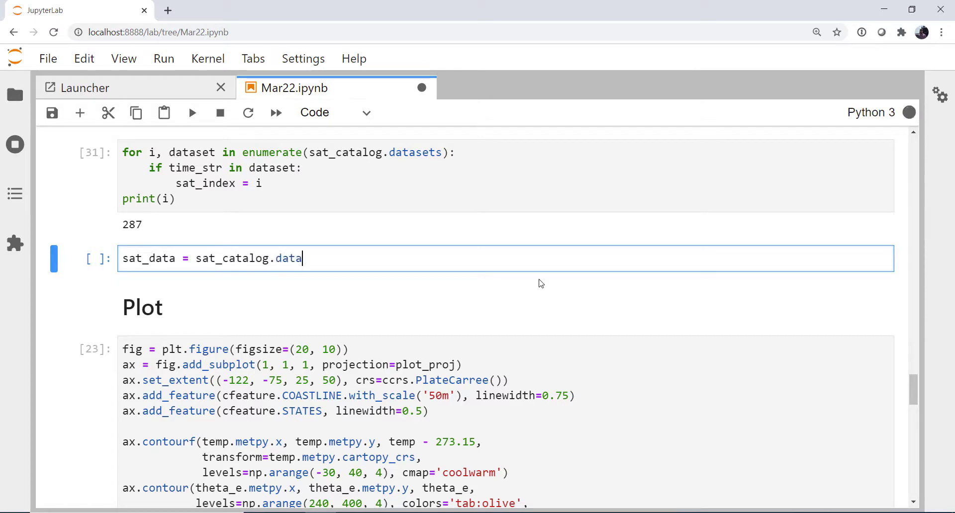
{"action": "type", "text": "sets"}
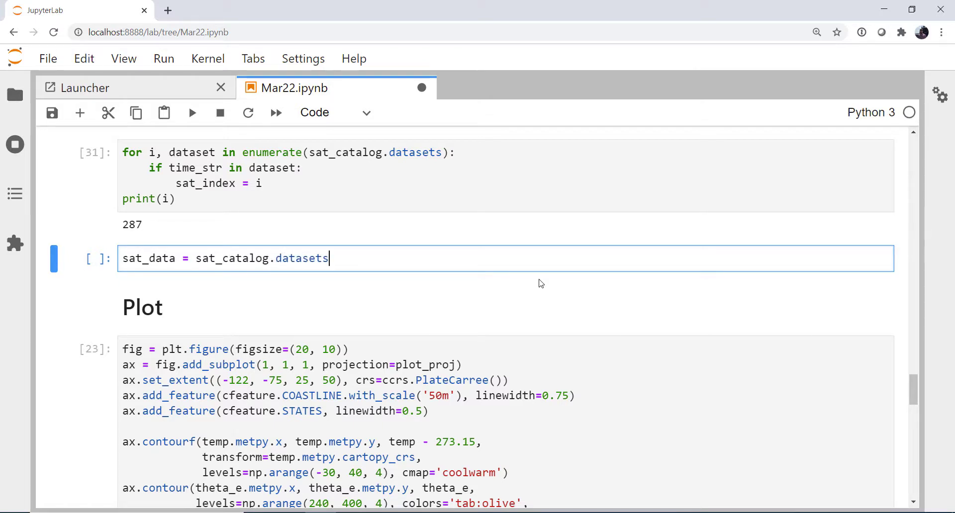
{"action": "type", "text": "[sat_index]"}
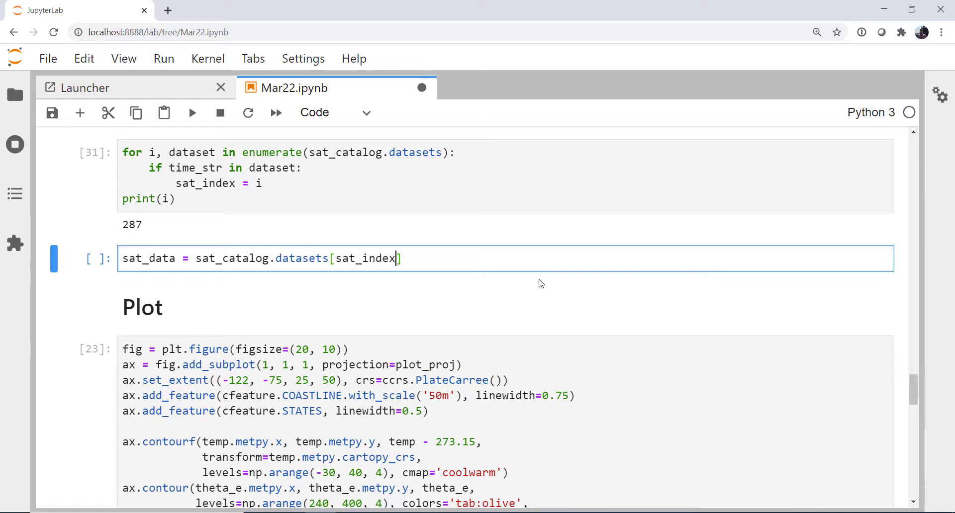
{"action": "type", "text": "."}
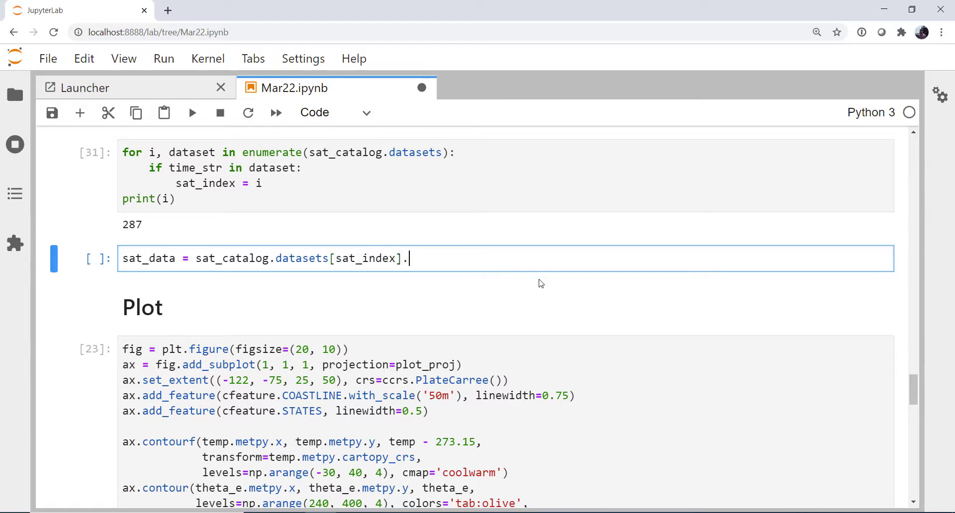
{"action": "type", "text": "remote"}
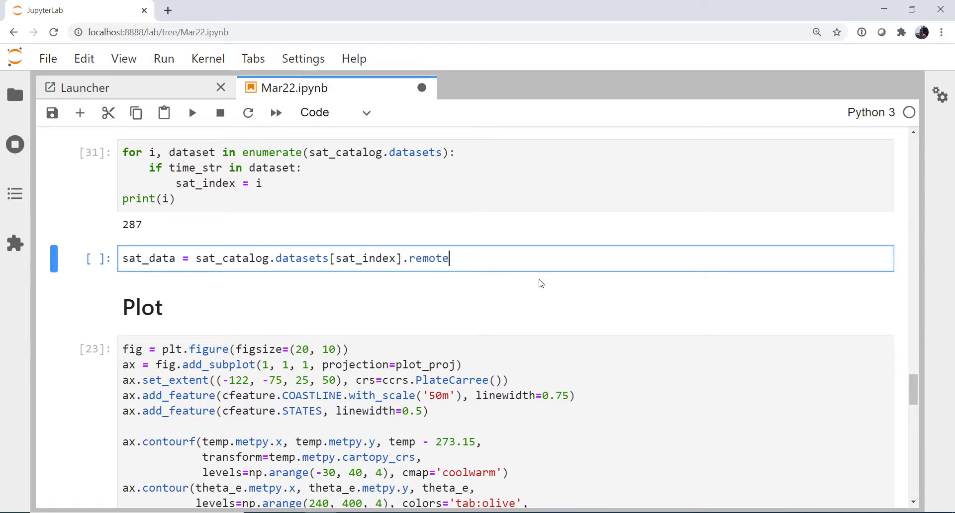
{"action": "type", "text": "_ace"}
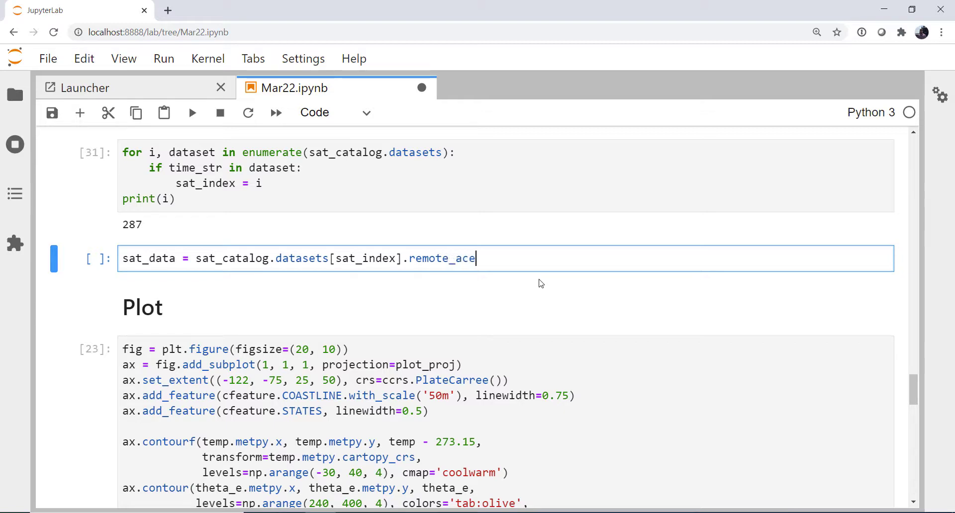
{"action": "key", "text": "Backspace"}
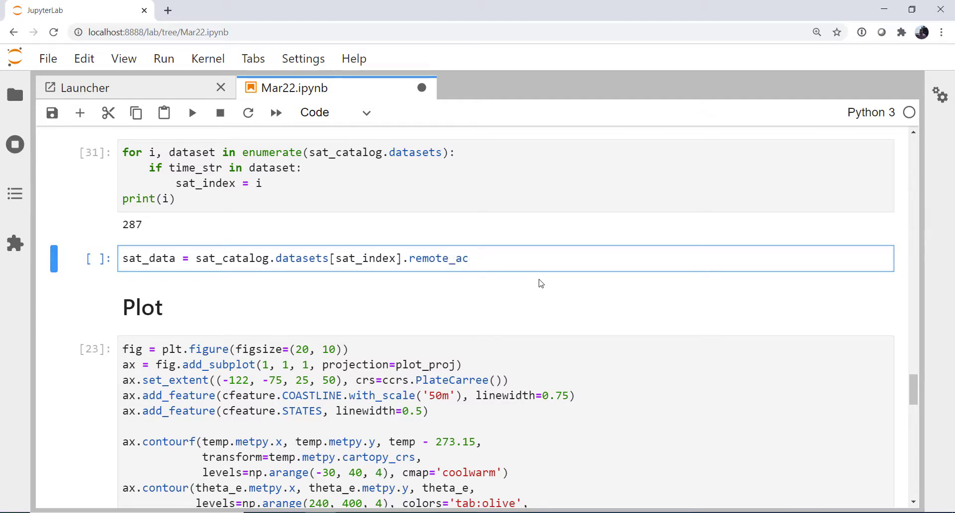
{"action": "type", "text": "cess(use_"}
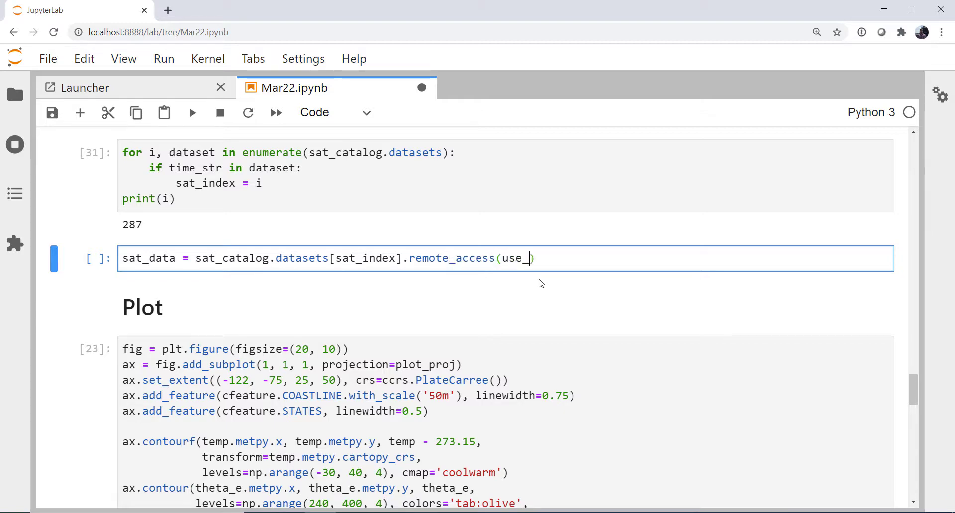
{"action": "type", "text": "xarray=True"}
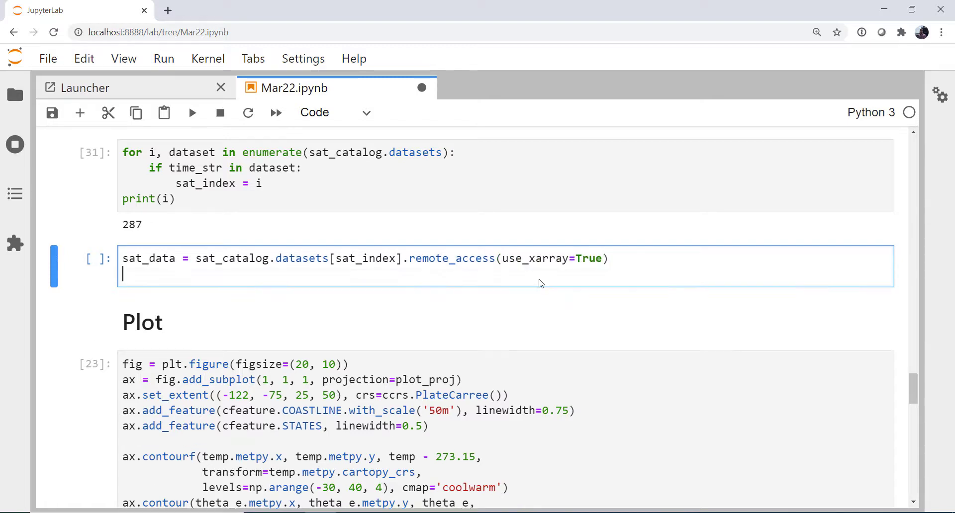
Parse 'Sectorized_CMI' into cmi with sat_data.metpy.parse_cf.
{"action": "type", "text": "cmi ="}
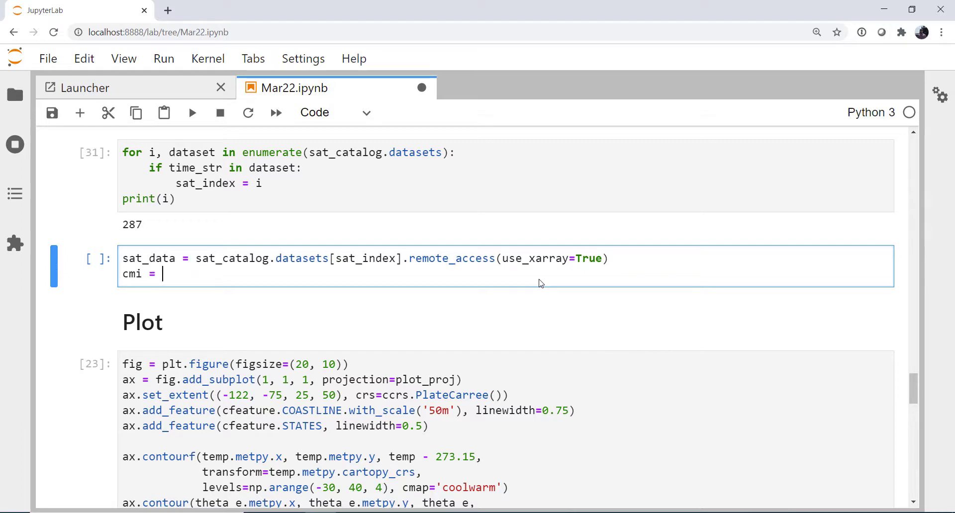
{"action": "type", "text": "sat"}
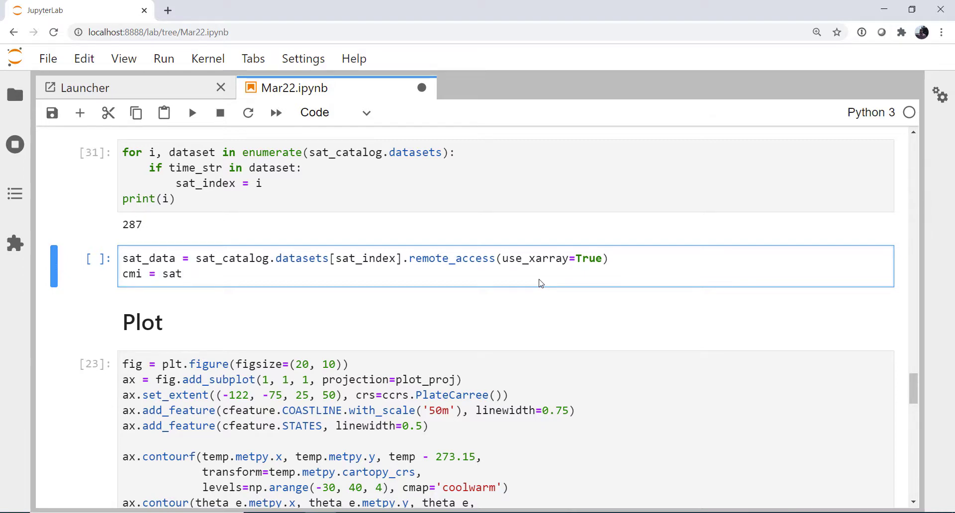
{"action": "type", "text": "data.metpy"}
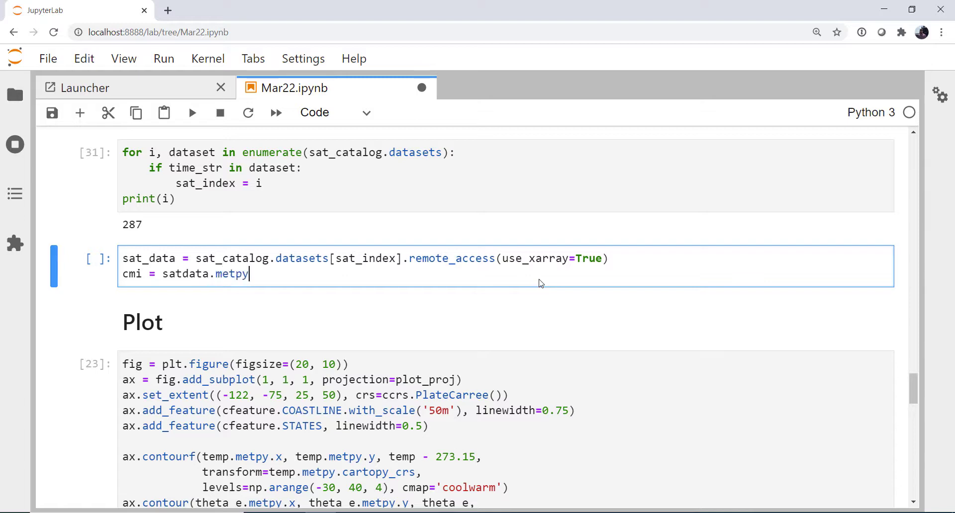
{"action": "type", "text": ".parse_cf"}
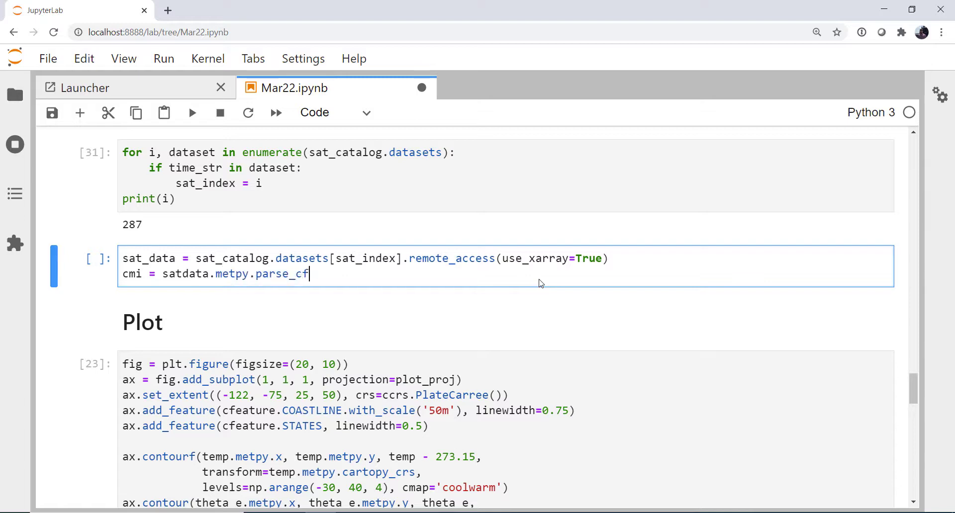
{"action": "type", "text": "('Secor')"}
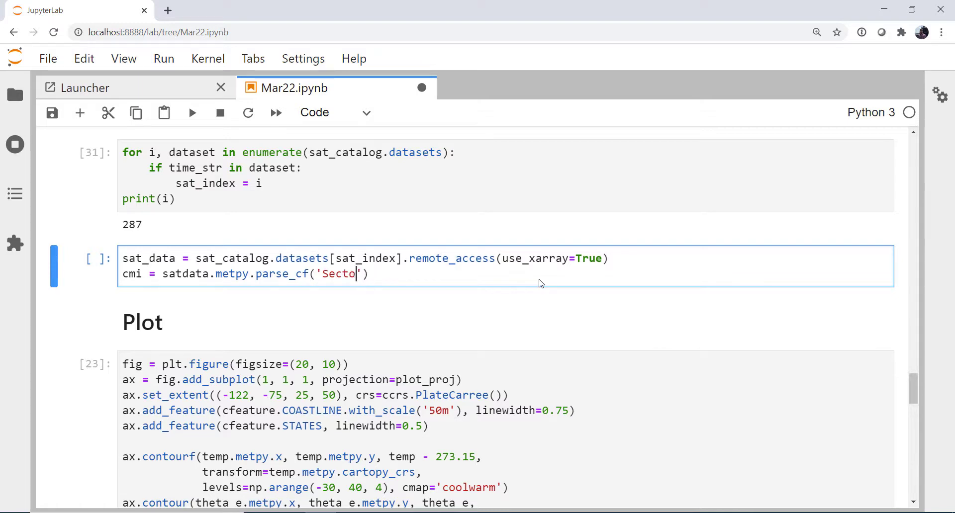
{"action": "type", "text": "rized_CMI"}
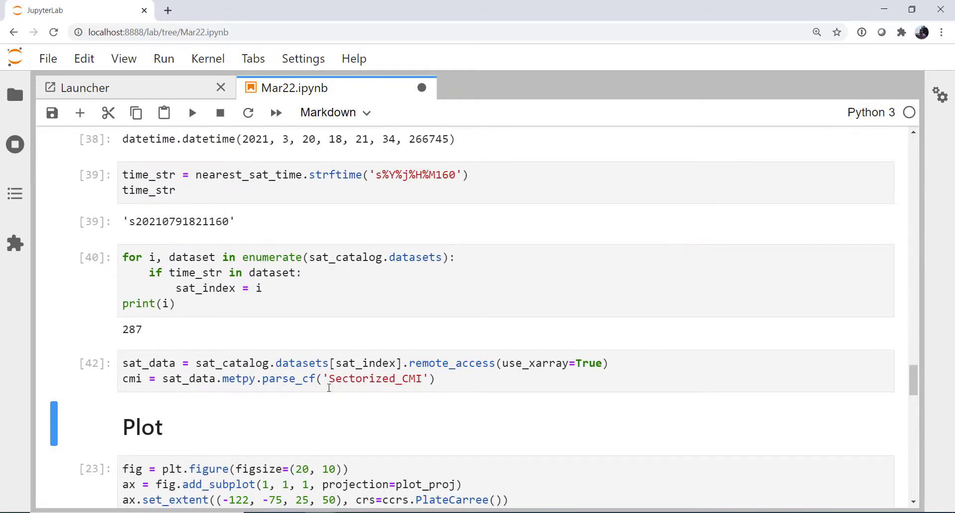
Add '# Temperature', '# Theta-E' and '# Logo' comments with blank lines between plot blocks.
{"action": "scroll", "scroll_direction": "down", "scroll_amount": 3}
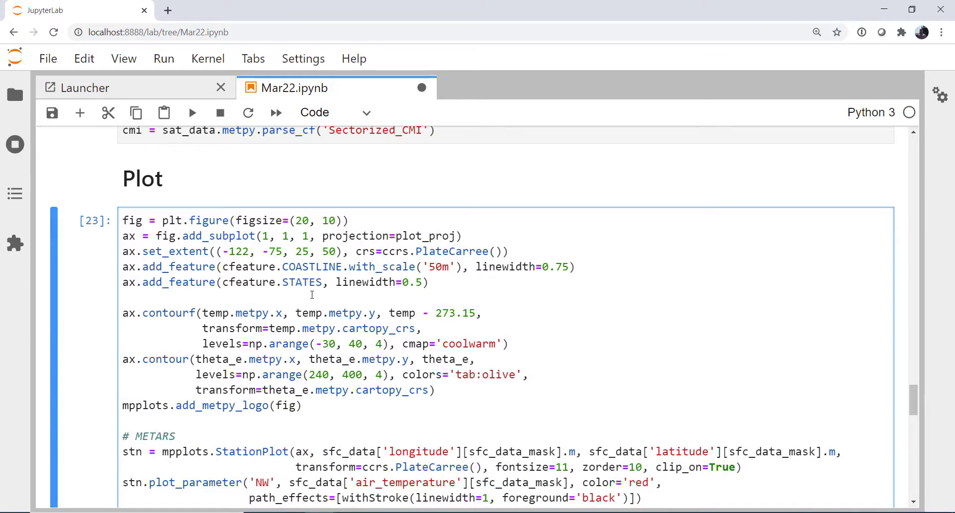
{"action": "type", "text": "# temperature"}
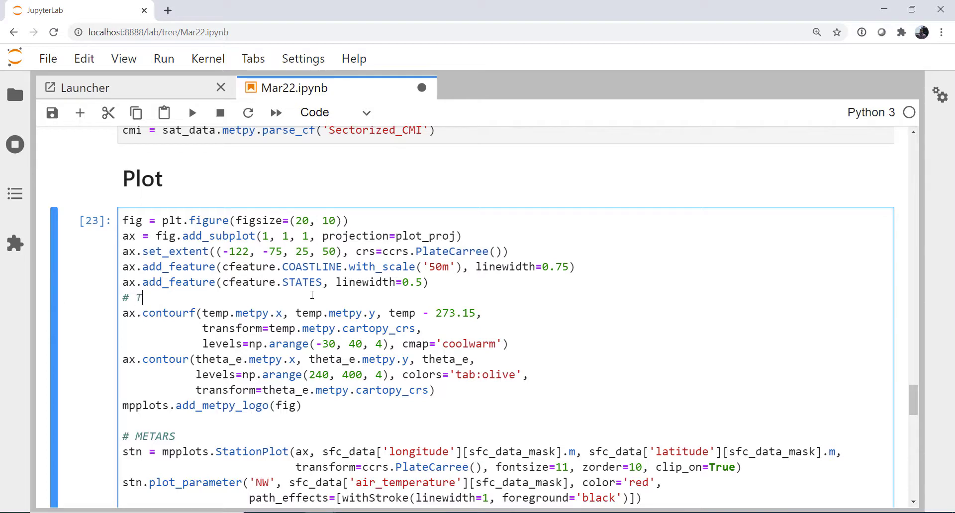
{"action": "type", "text": "emperature"}
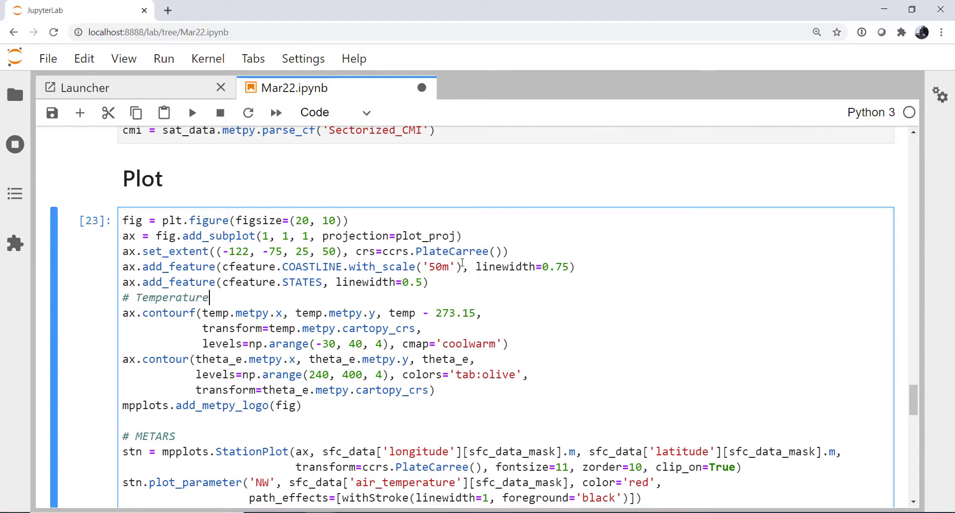
{"action": "key", "text": "Enter"}
{"action": "type", "text": "# T"}
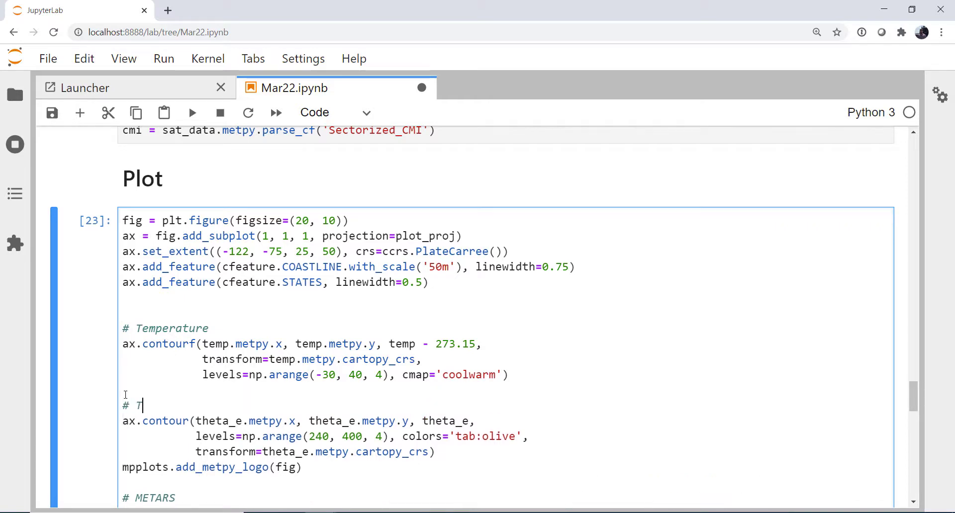
{"action": "type", "text": "heta-E"}
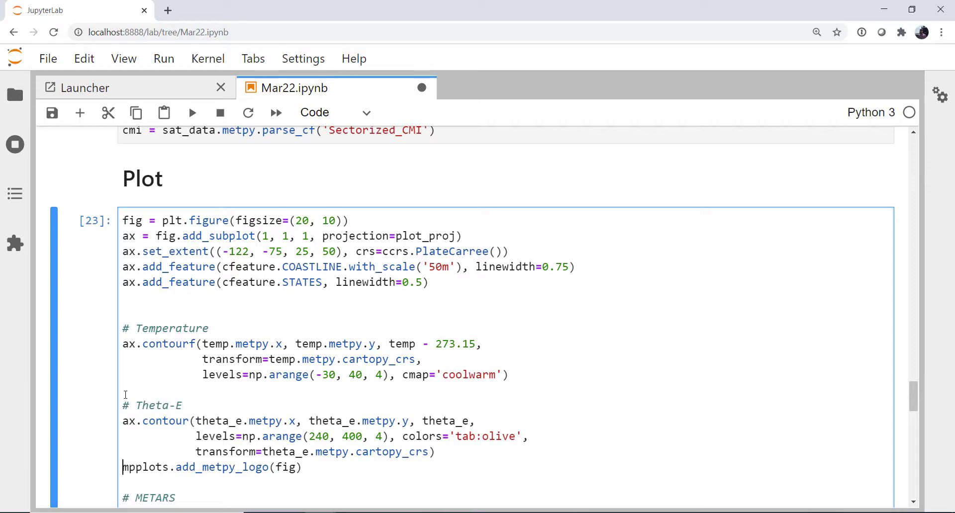
{"action": "type", "text": "# Logo"}
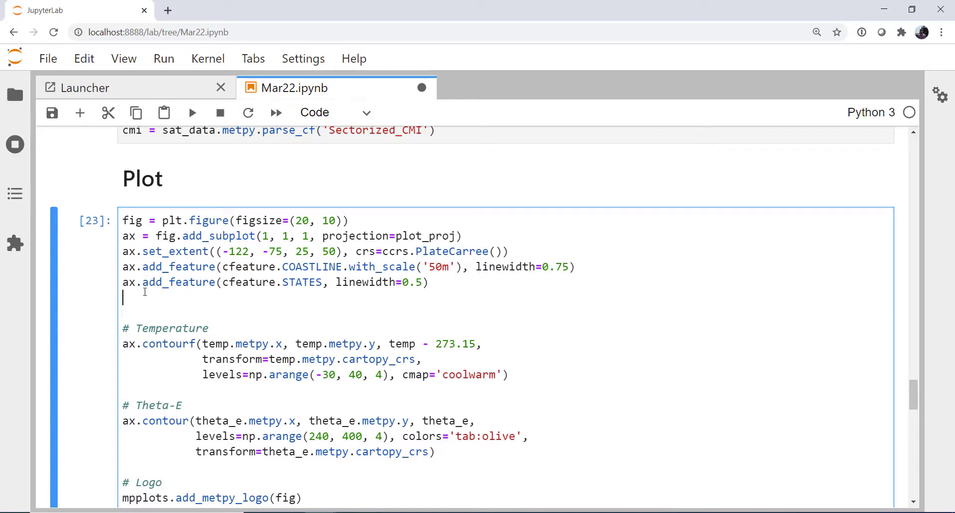
Add a '# Satellite' comment and begin image_extent with cmi.metpy.x[0].
{"action": "type", "text": "# Sa"}
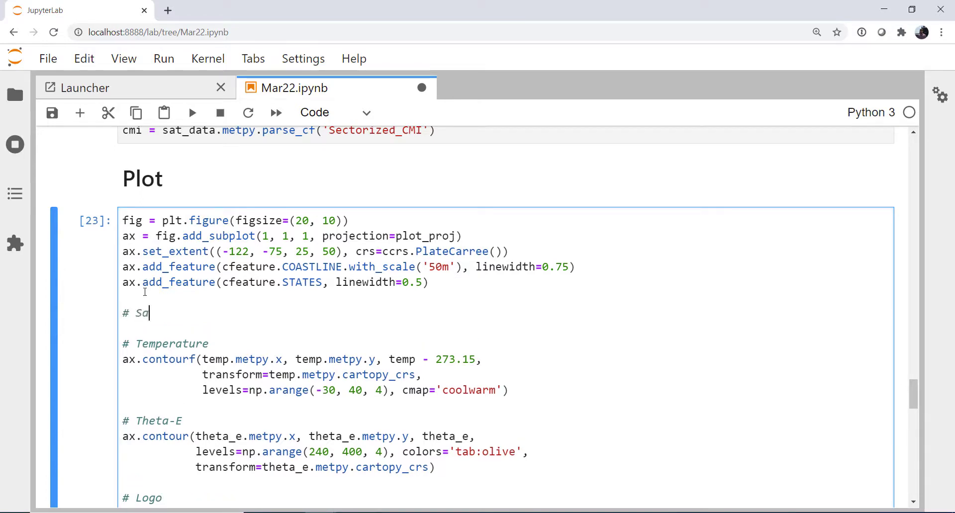
{"action": "type", "text": "tellite"}
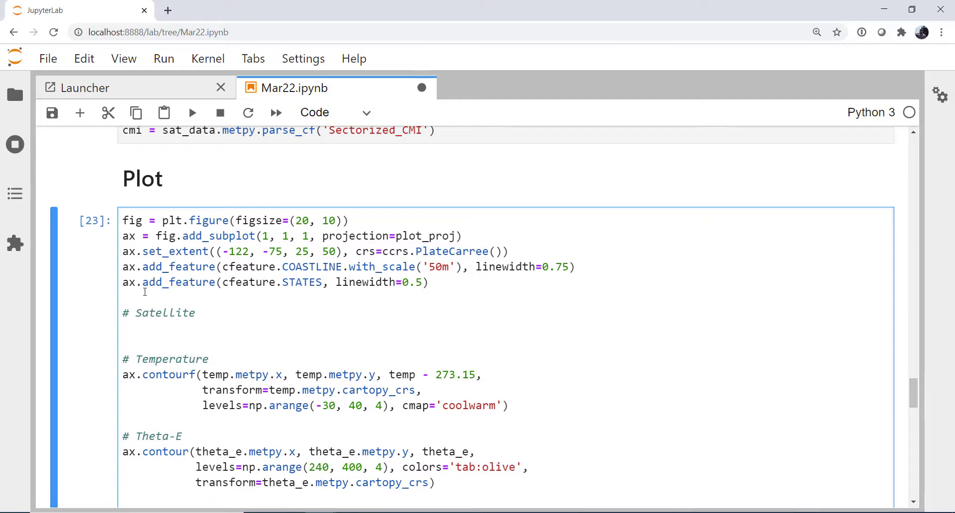
{"action": "type", "text": "image_ex"}
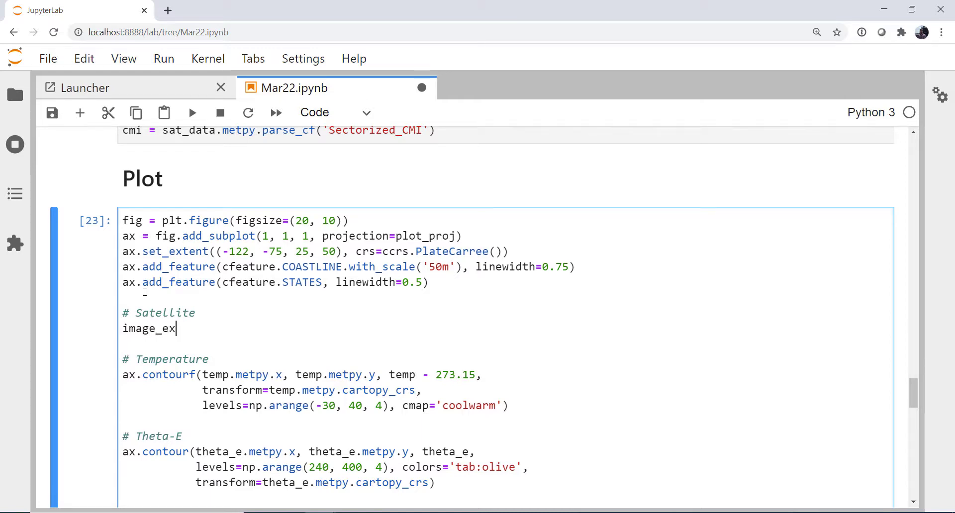
{"action": "type", "text": "tent ="}
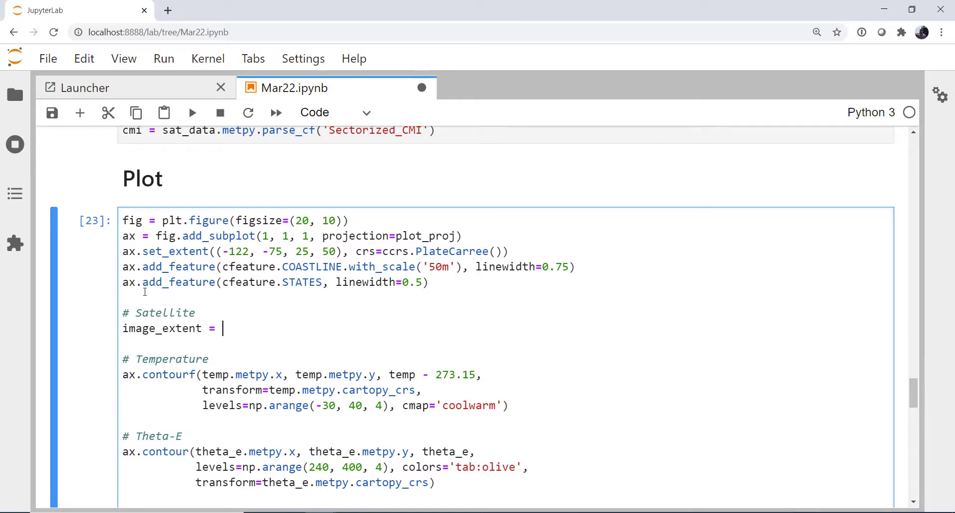
{"action": "type", "text": "(cmi."}
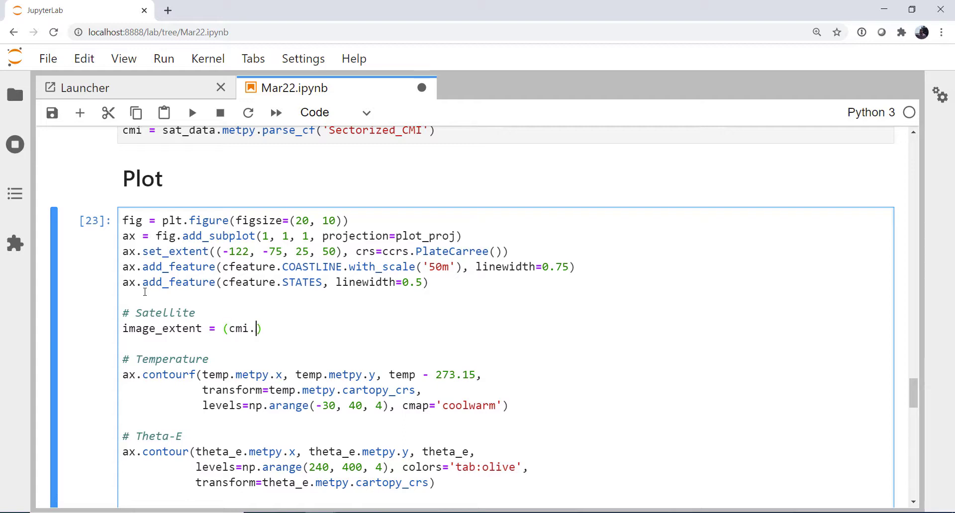
{"action": "type", "text": "m"}
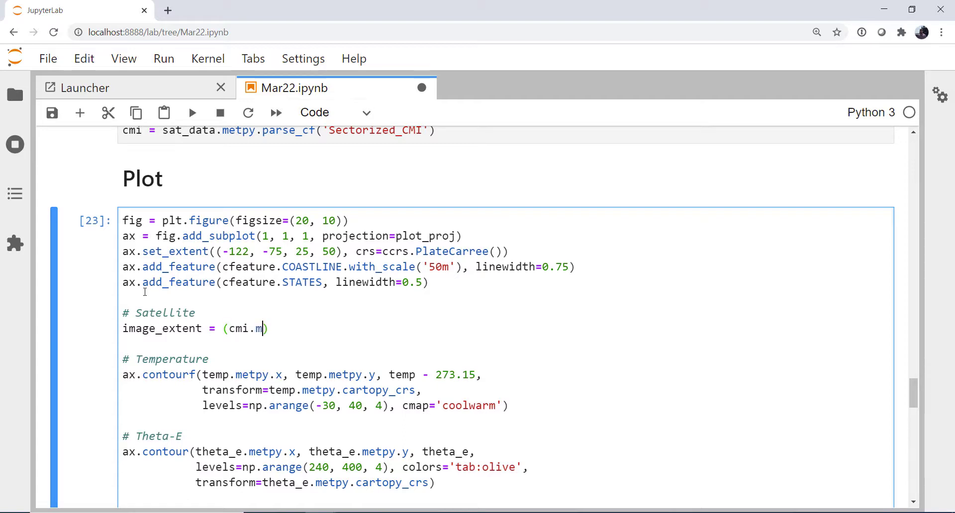
{"action": "type", "text": "etpy."}
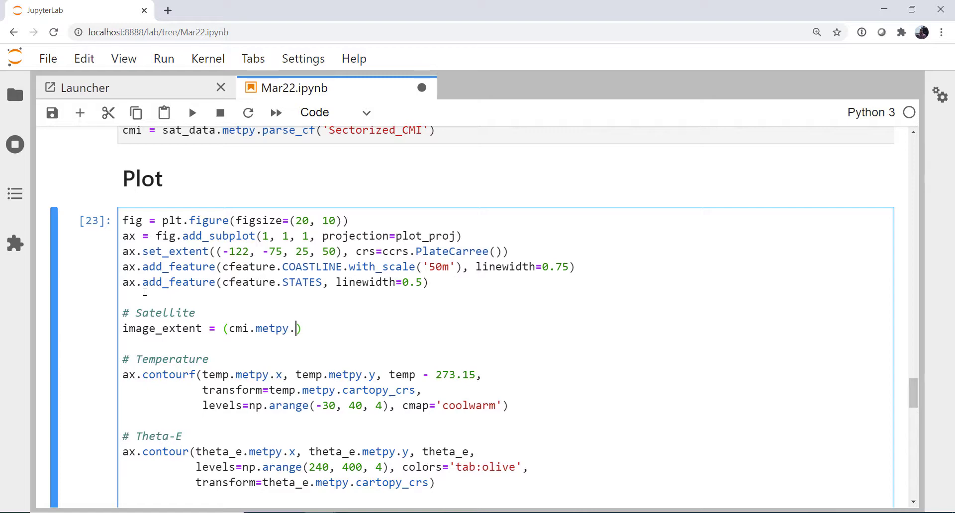
{"action": "type", "text": "x[0],"}
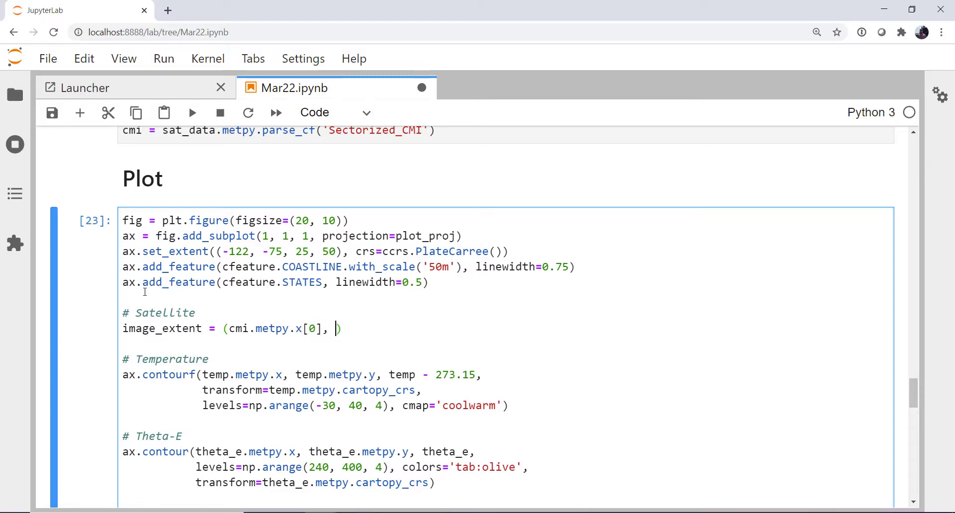
Complete image_extent with cmi.metpy.x[-1], cmi.metpy.y[0] and cmi.metpy.y[-1].
{"action": "type", "text": "cmi.metpy.x["}
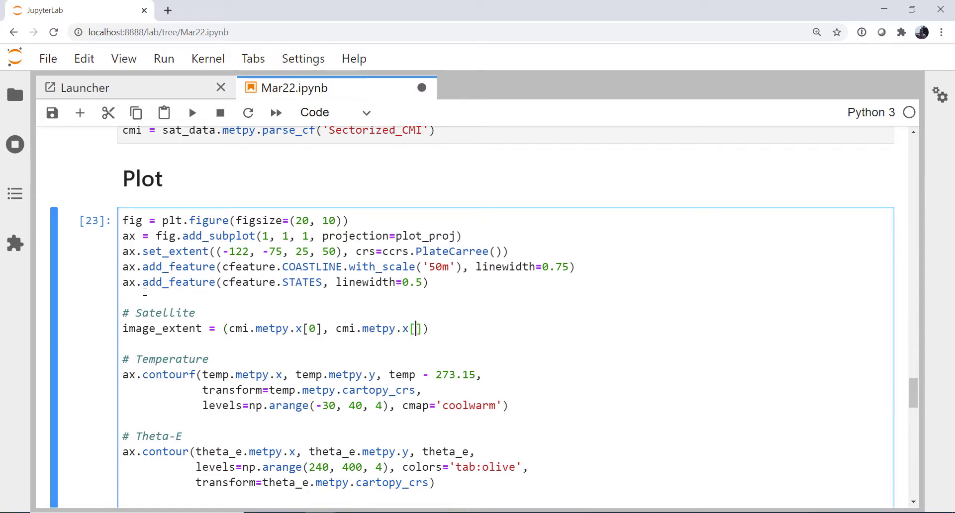
{"action": "type", "text": "-1"}
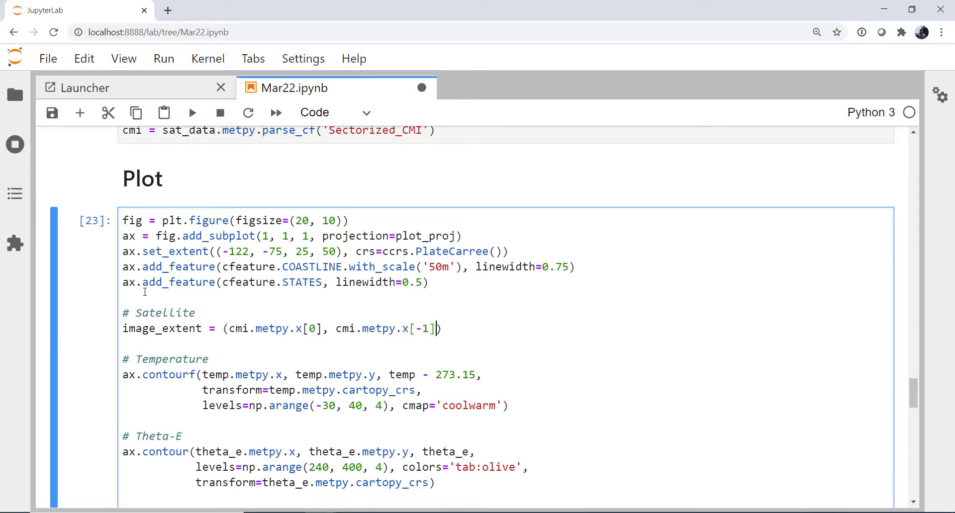
{"action": "type", "text": ", c"}
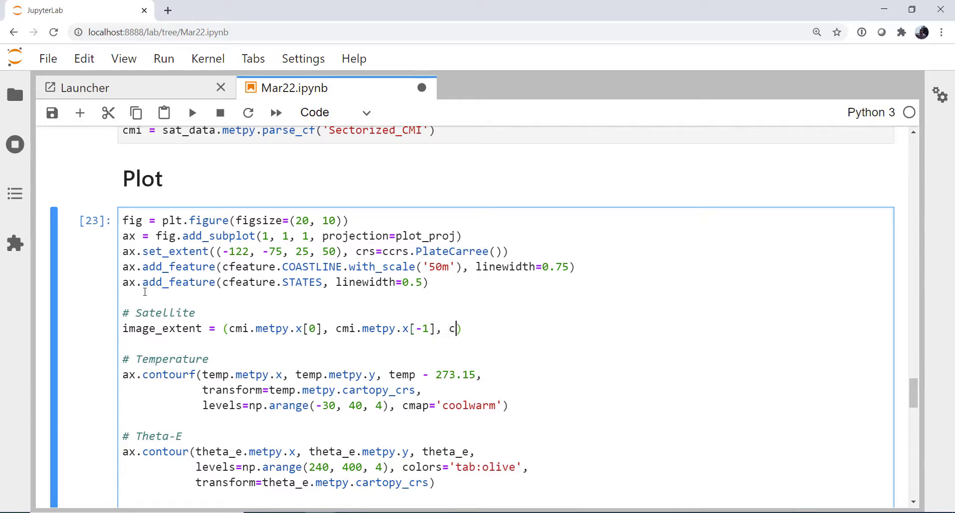
{"action": "type", "text": "mi.metpy."}
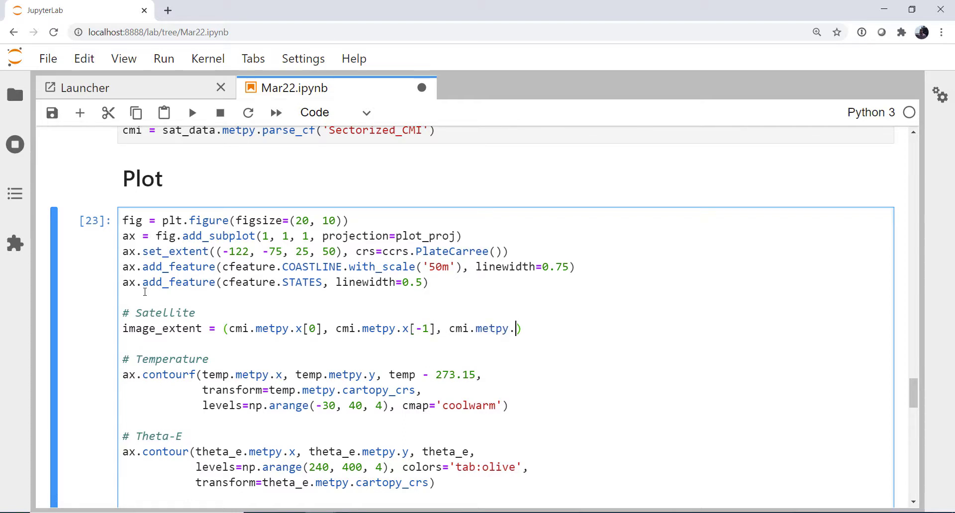
{"action": "type", "text": "y"}
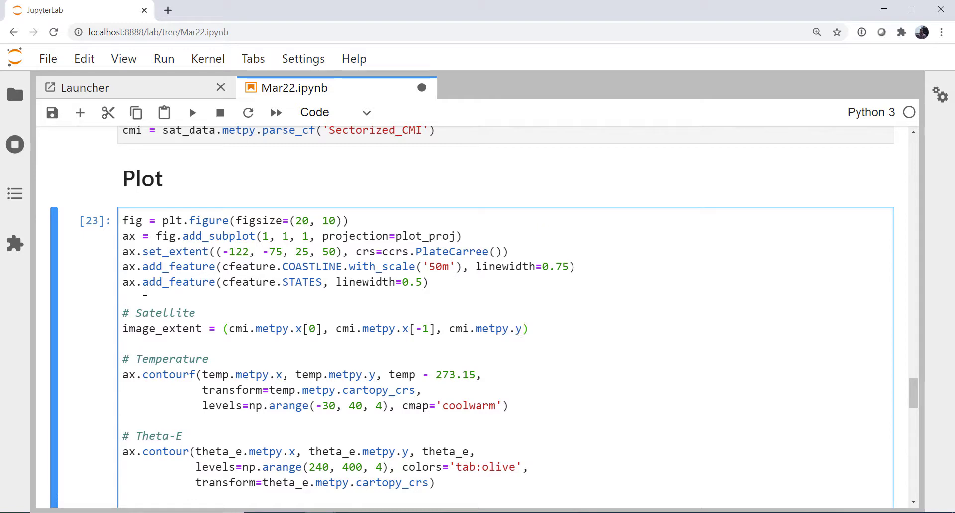
{"action": "type", "text": "[0],"}
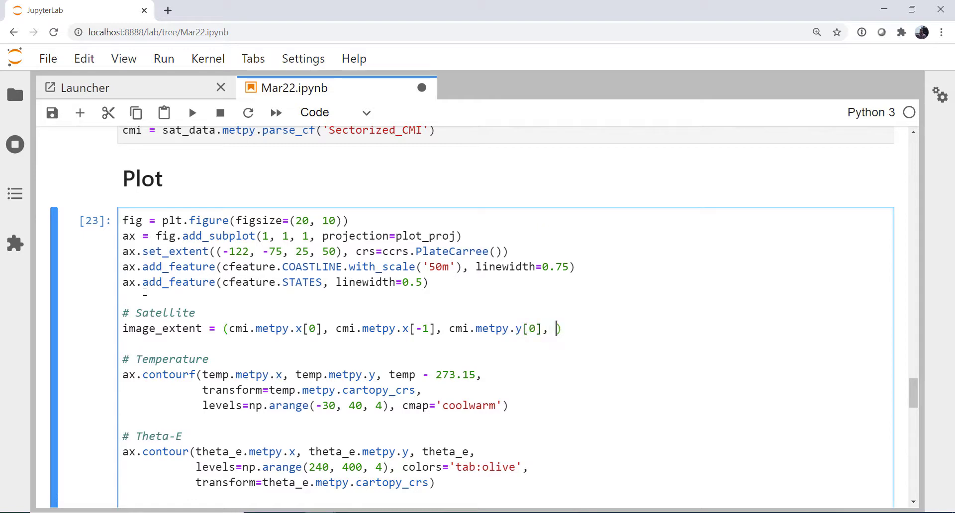
{"action": "type", "text": "cmi.metpy."}
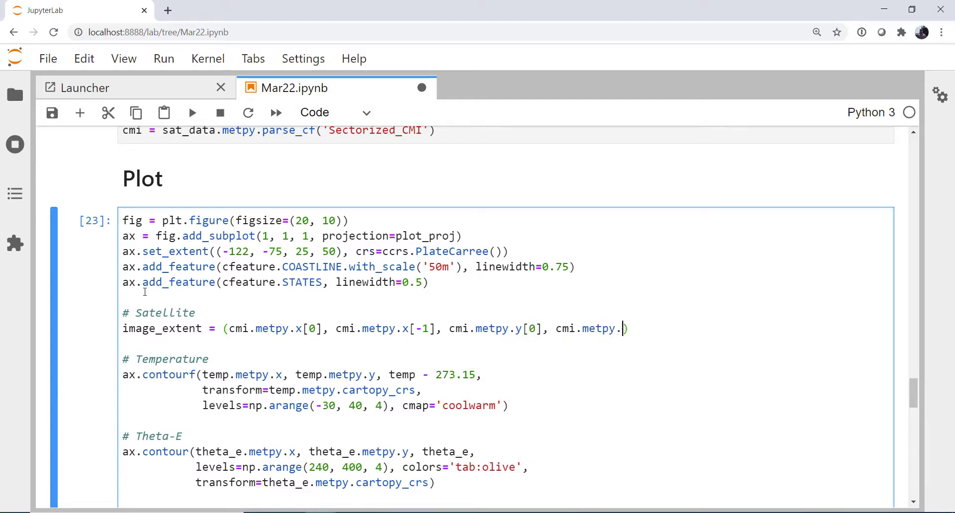
{"action": "type", "text": "y[]"}
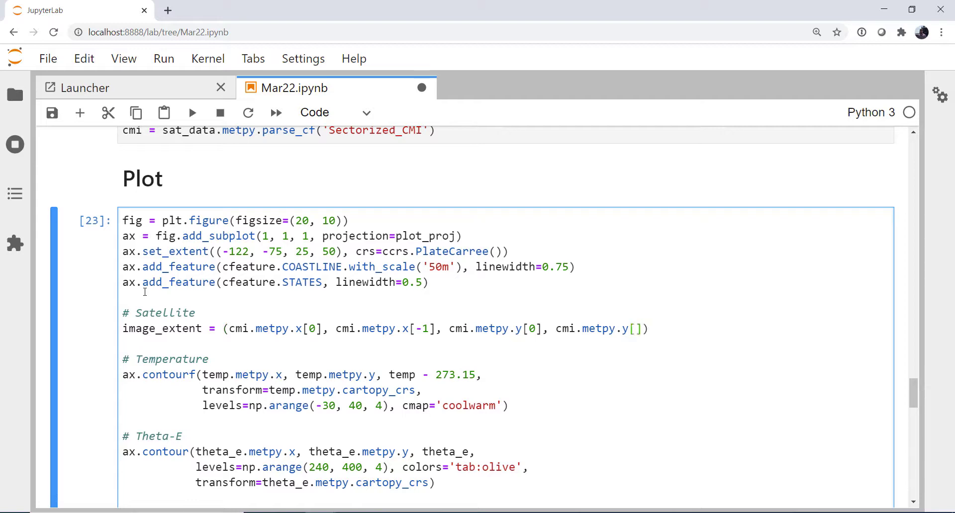
{"action": "type", "text": "-1"}
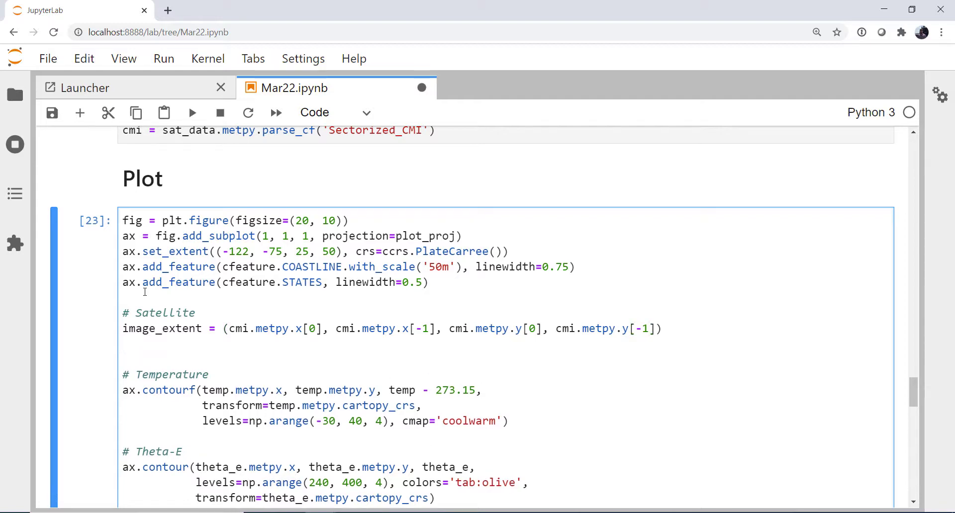
Write ax.imshow(cmi, extent=image_extent, origin='lower', cmap='Greys_r', ...) in the Satellite section.
{"action": "type", "text": "ax.imshow("}
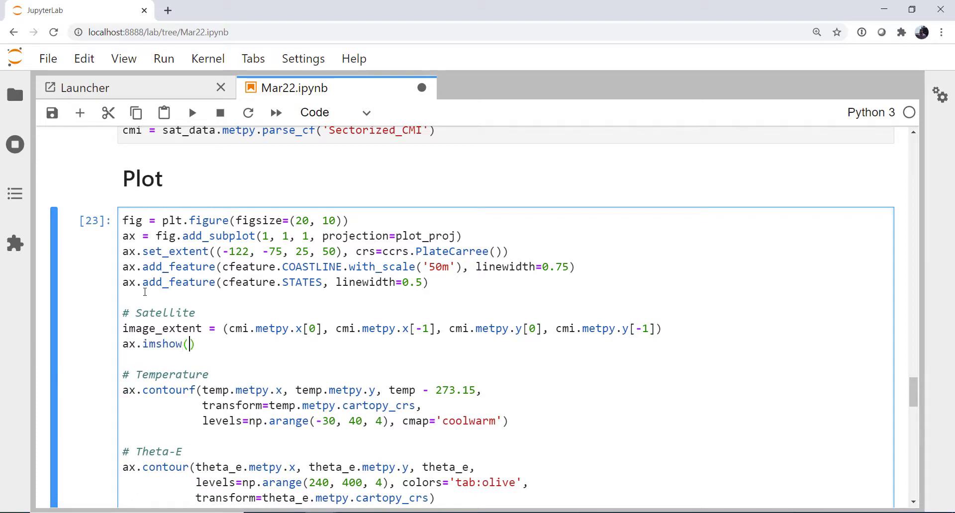
{"action": "type", "text": "cmi"}
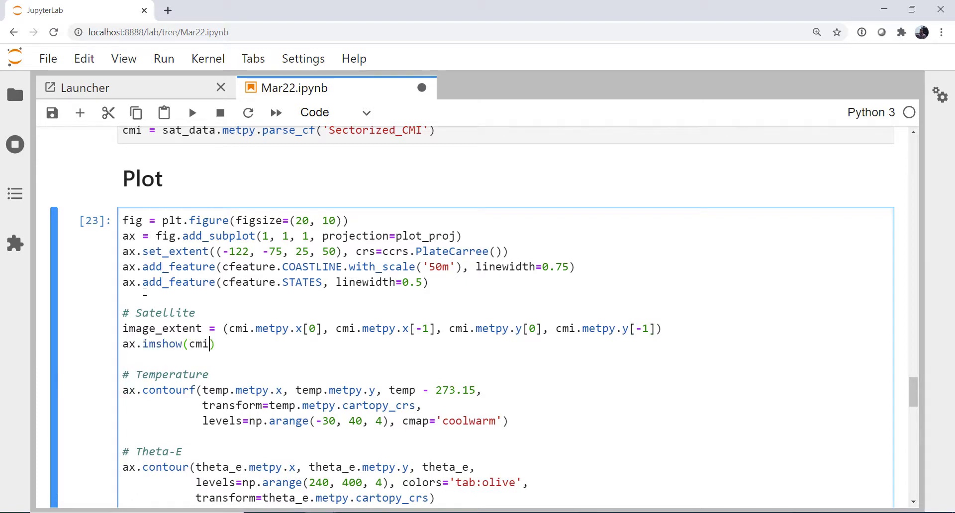
{"action": "type", "text": ", extent"}
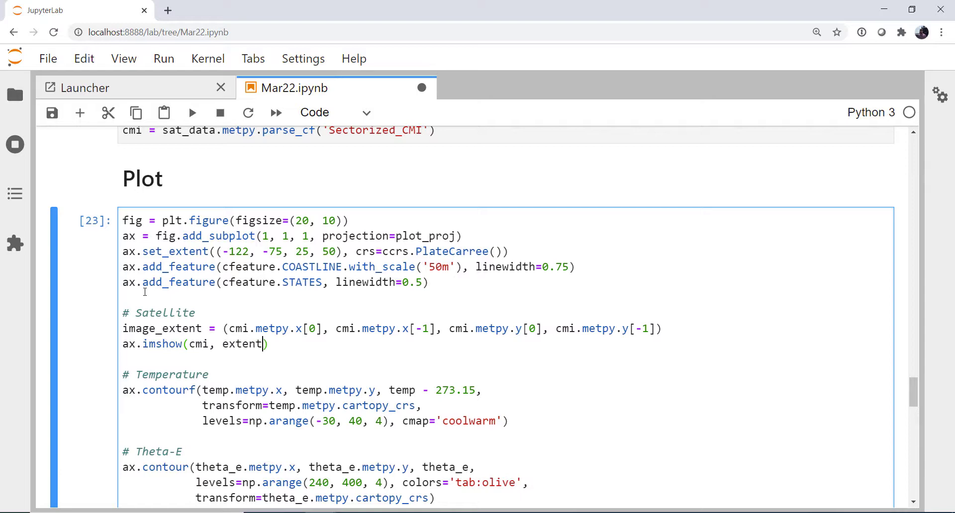
{"action": "type", "text": "=image_"}
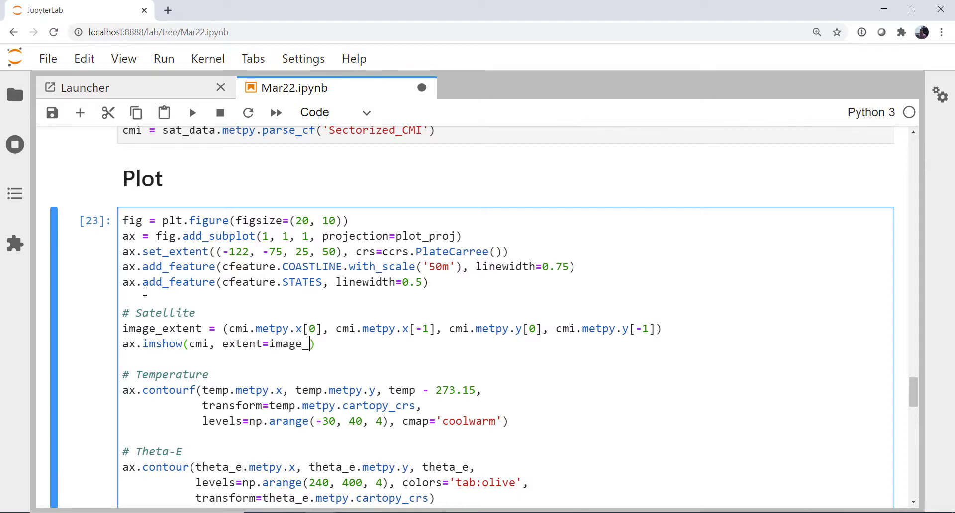
{"action": "type", "text": "extent"}
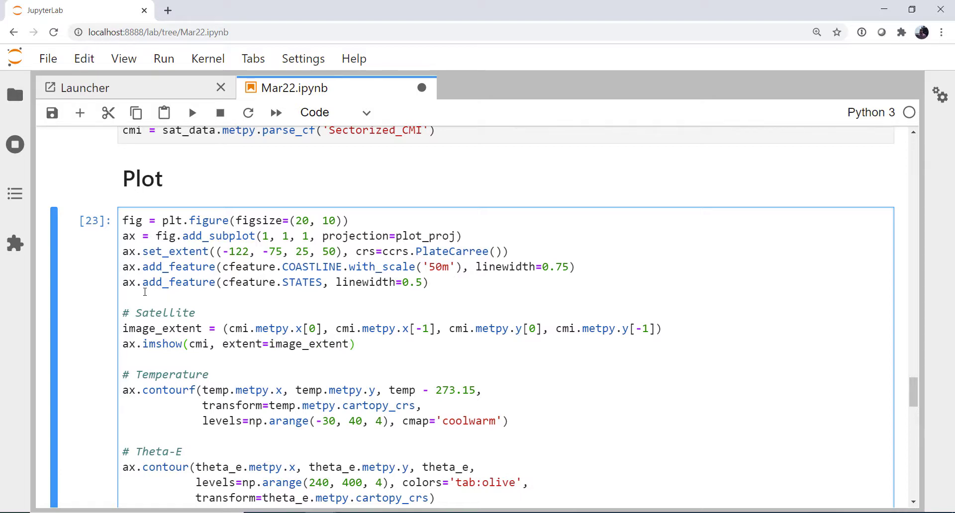
{"action": "type", "text": ", origin=''"}
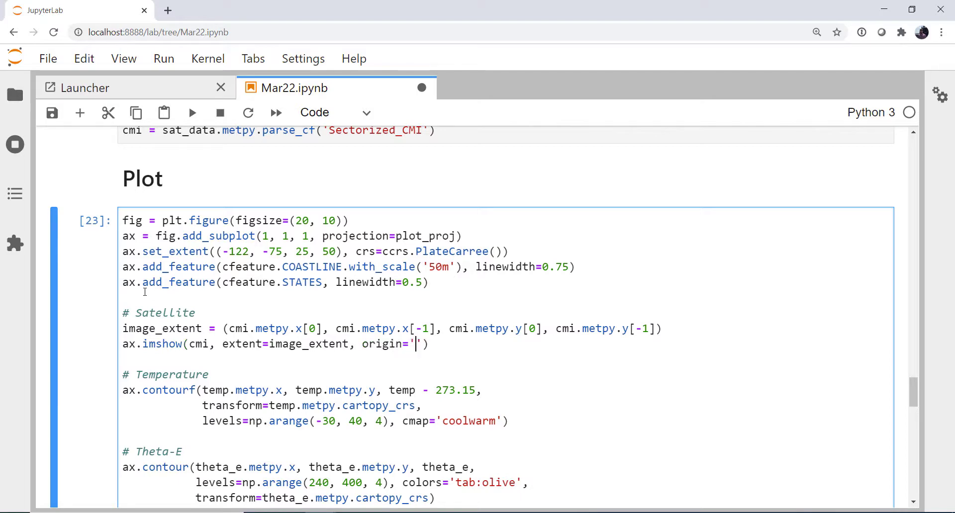
{"action": "type", "text": "lower"}
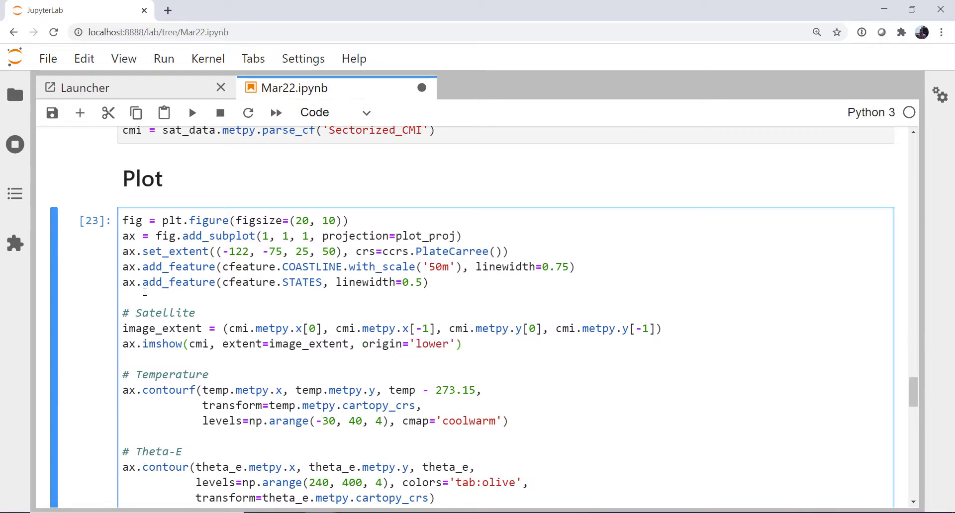
{"action": "type", "text": ", cmap"}
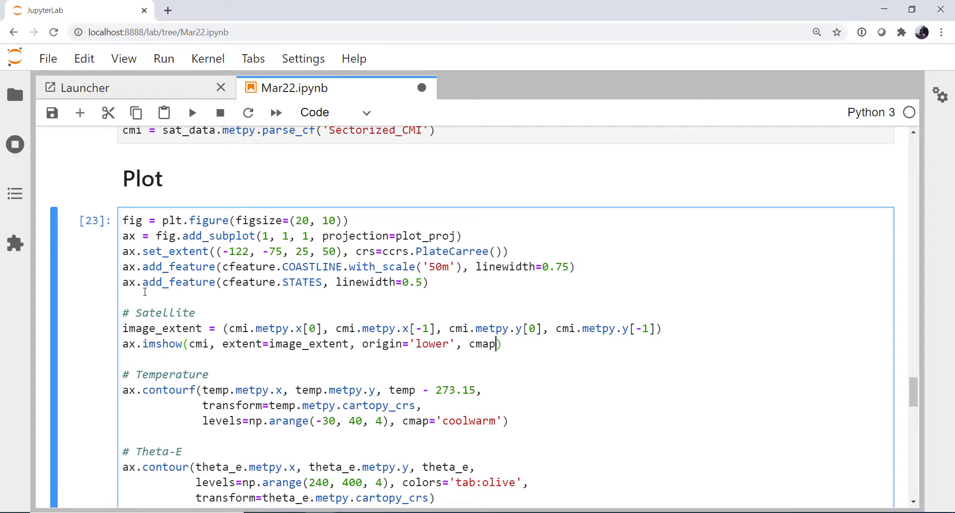
{"action": "type", "text": "='G"}
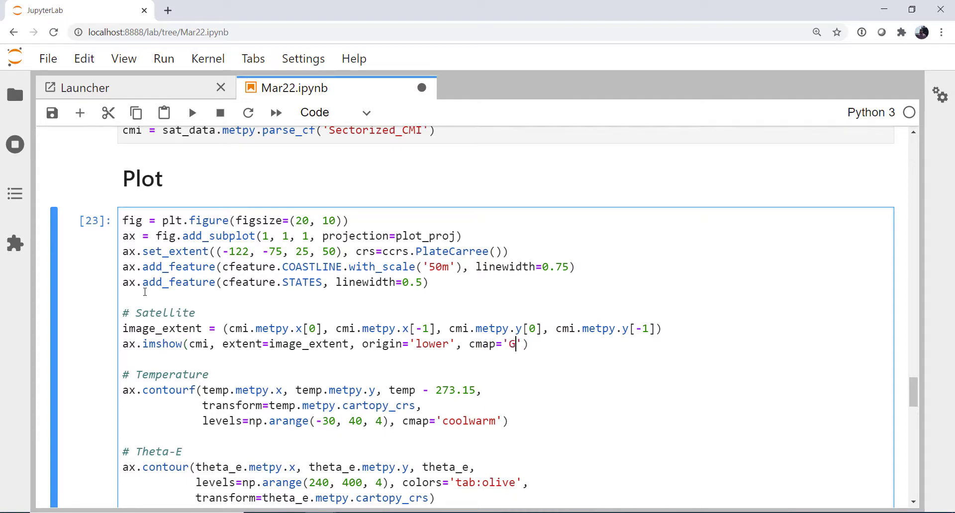
{"action": "type", "text": "reys_"}
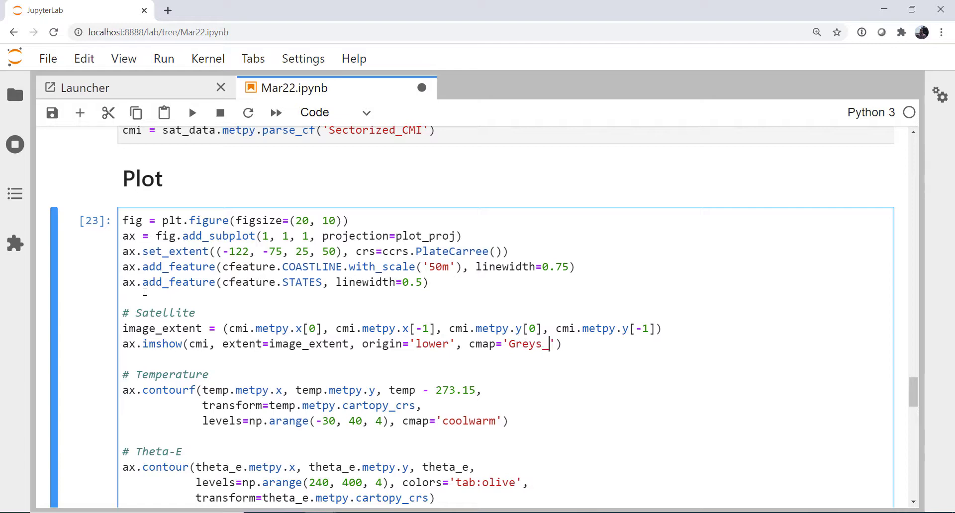
{"action": "type", "text": "r'"}
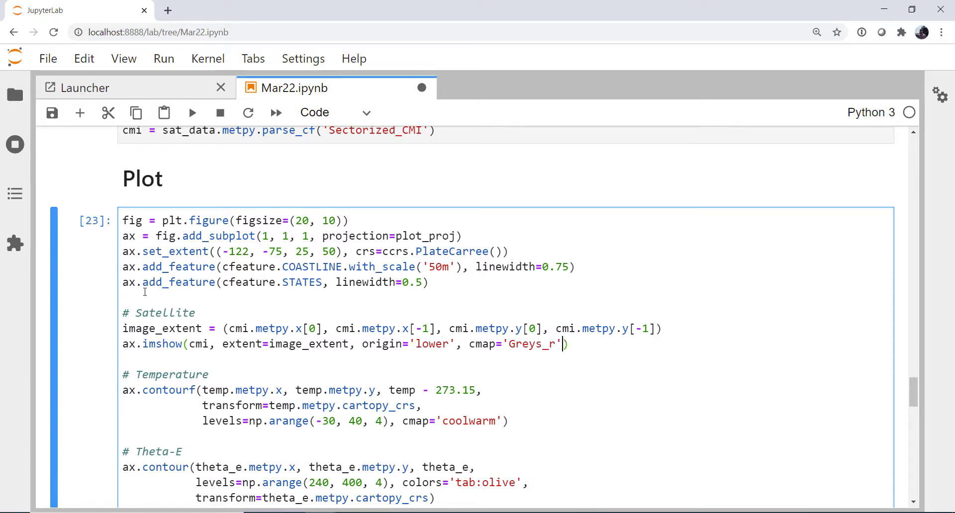
{"action": "type", "text": ","}
{"action": "type", "text": "regrid_shape"}
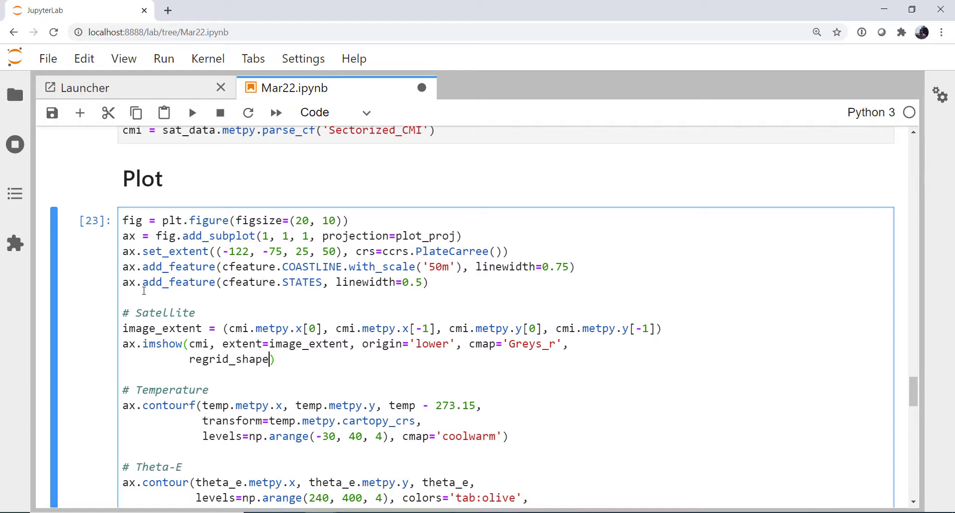
Add regrid_shape=6000 and transform=cmi.metpy.cartopy_crs to the imshow call.
{"action": "type", "text": "="}
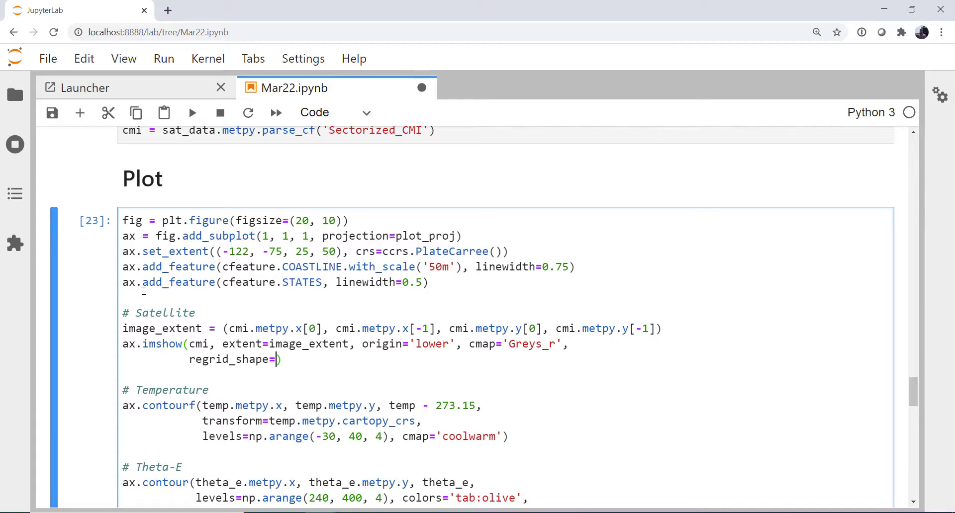
{"action": "type", "text": "6000, tran"}
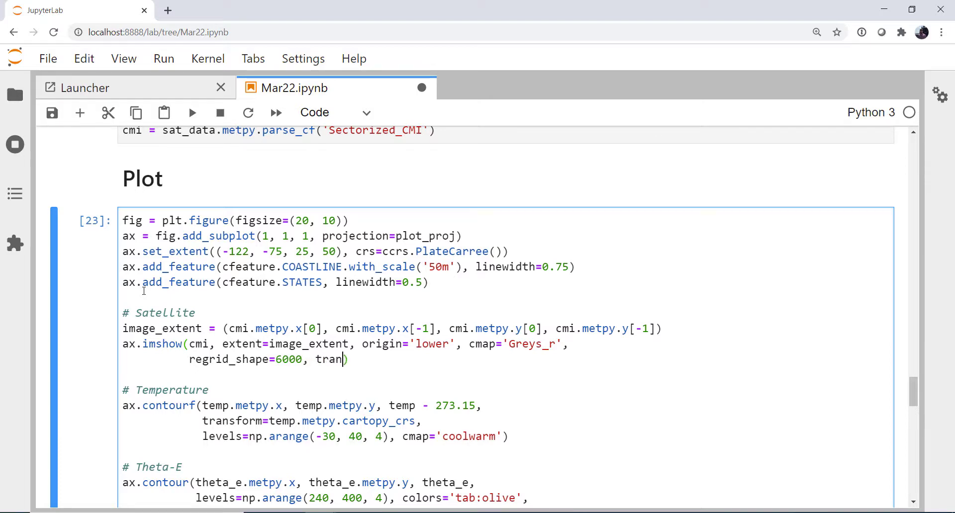
{"action": "type", "text": "sform=cmi"}
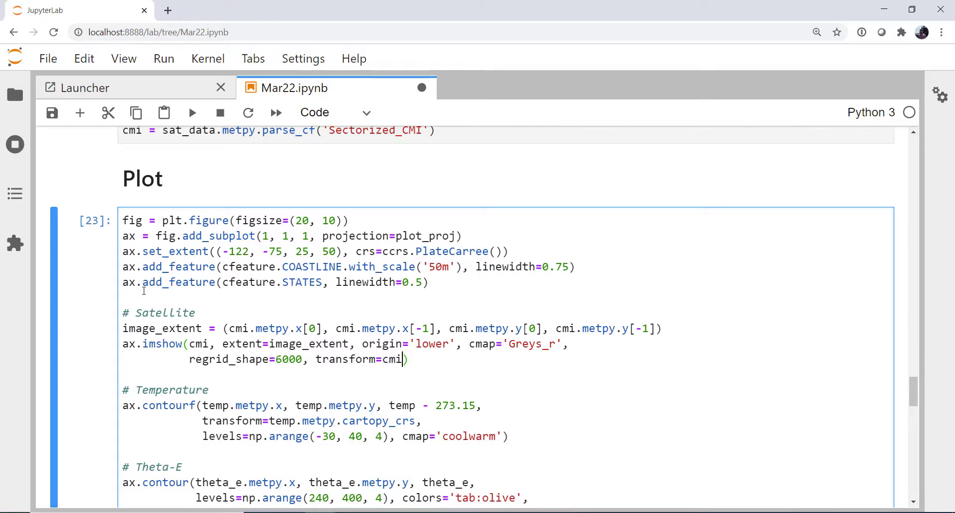
{"action": "type", "text": ".metpy."}
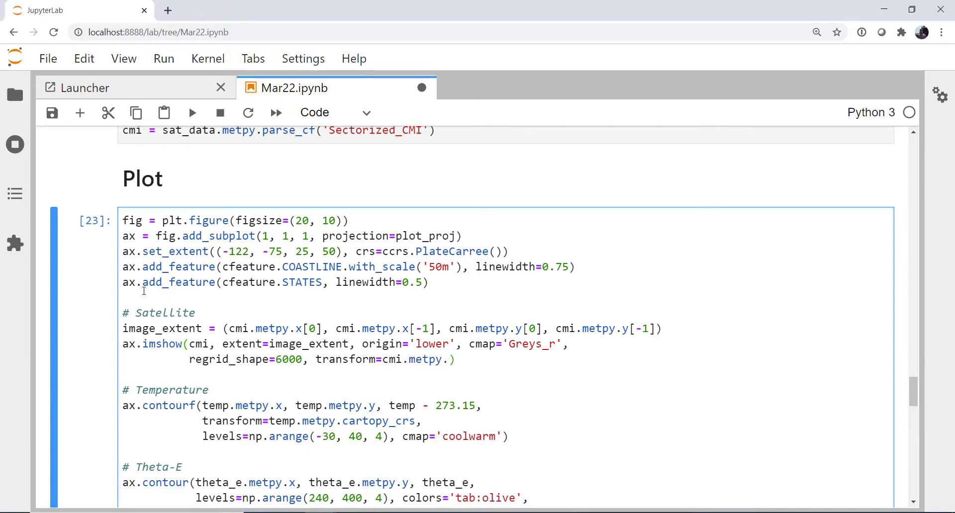
{"action": "type", "text": "cartop"}
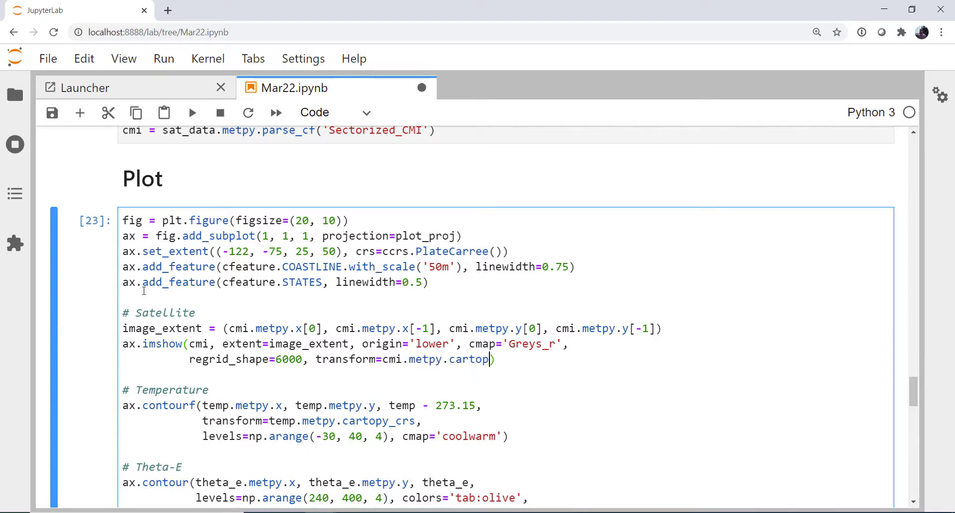
{"action": "type", "text": "y_crs"}
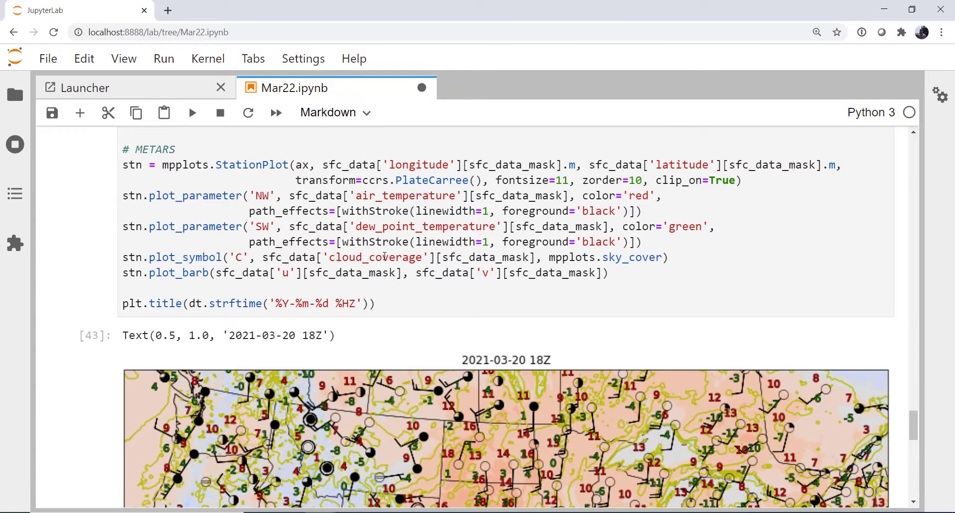
{"action": "scroll", "scroll_direction": "down", "scroll_amount": 3}
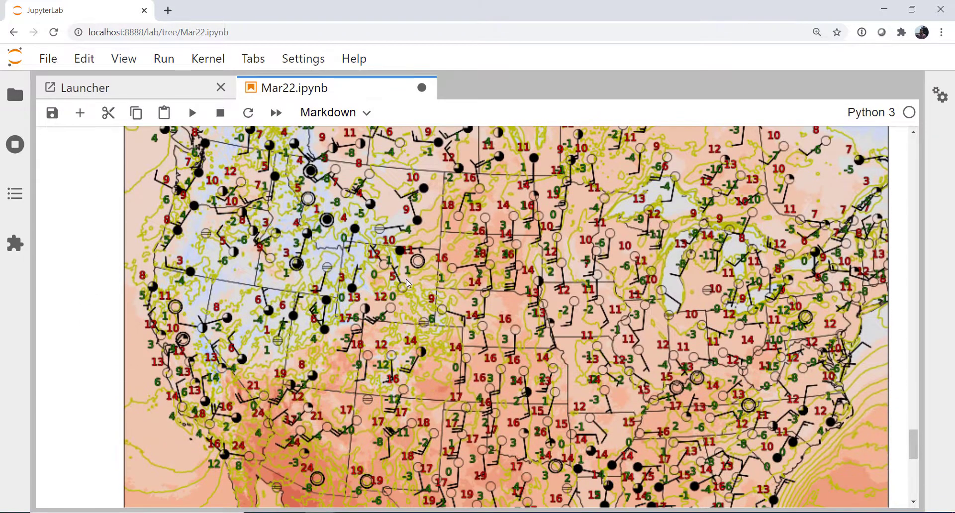
{"action": "scroll", "scroll_direction": "down", "scroll_amount": 3}
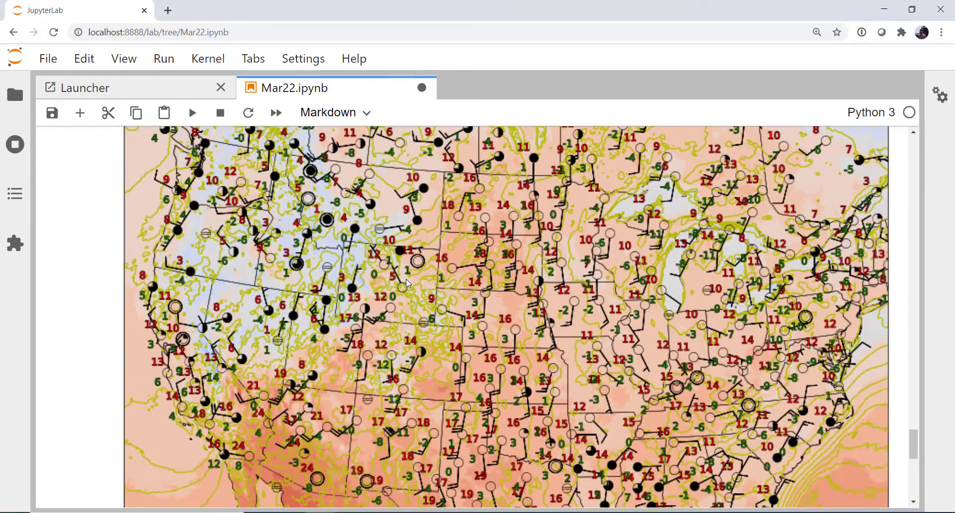
{"action": "mouse_move", "coordinate": [423, 335]}
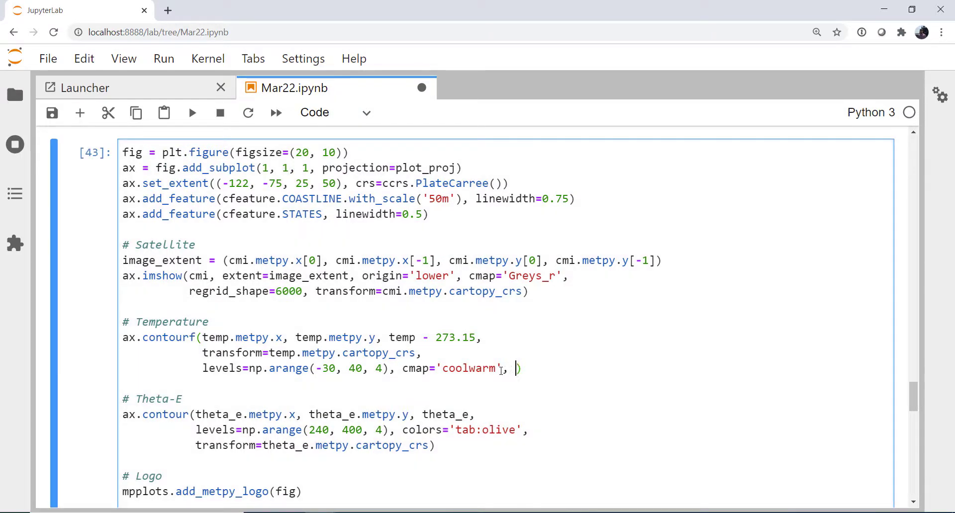
Start an alpha= transparency argument after cmap='coolwarm' in the contourf call.
{"action": "type", "text": "alphs"}
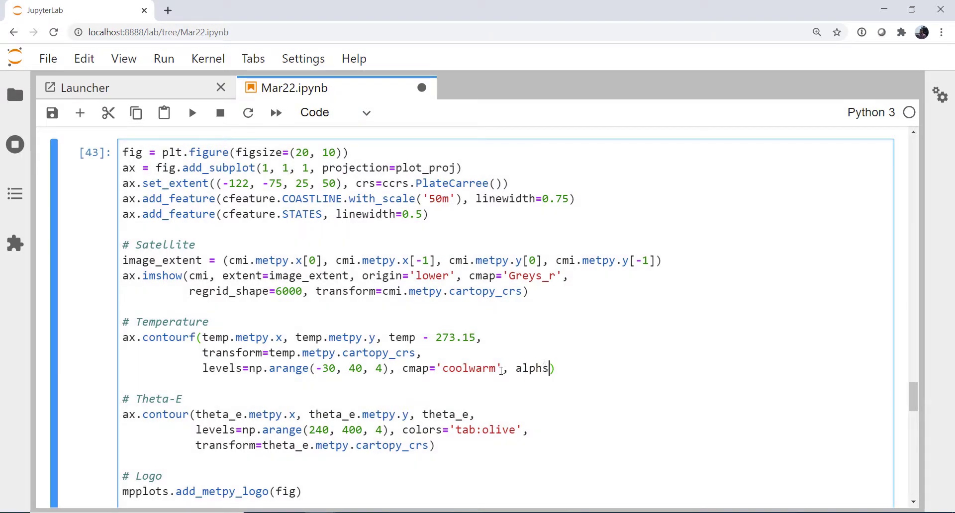
{"action": "type", "text": "="}
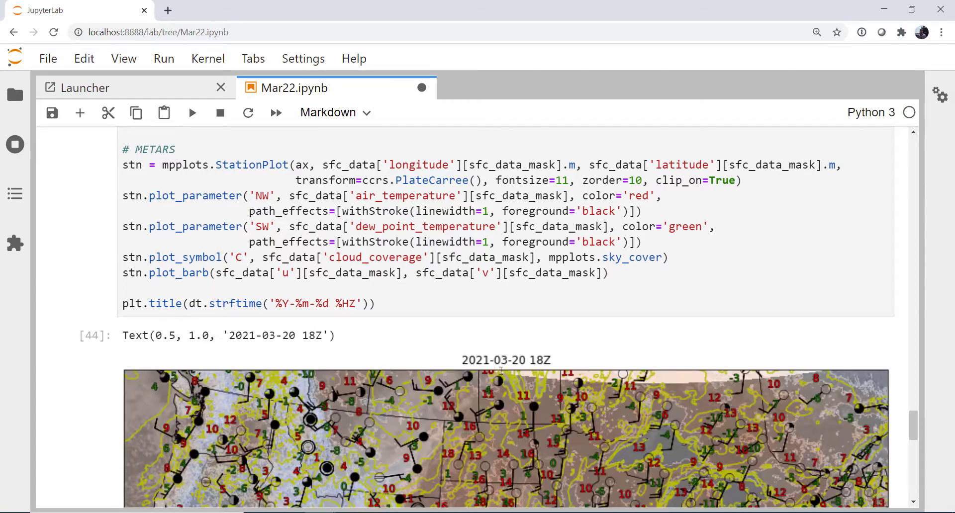
Scroll down to the rerendered map showing clouds beneath the semi-transparent temperature shading.
{"action": "scroll", "scroll_direction": "down", "scroll_amount": 3}
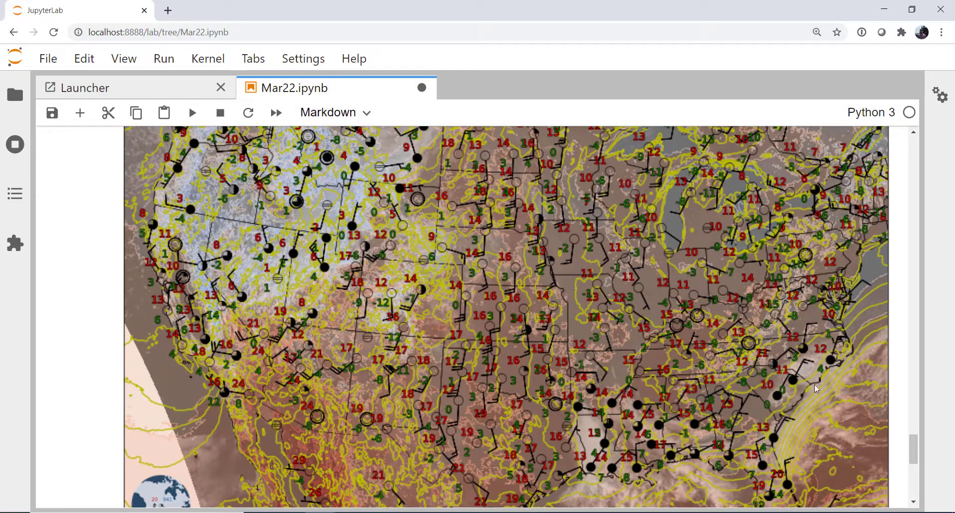
{"action": "mouse_move", "coordinate": [795, 453]}
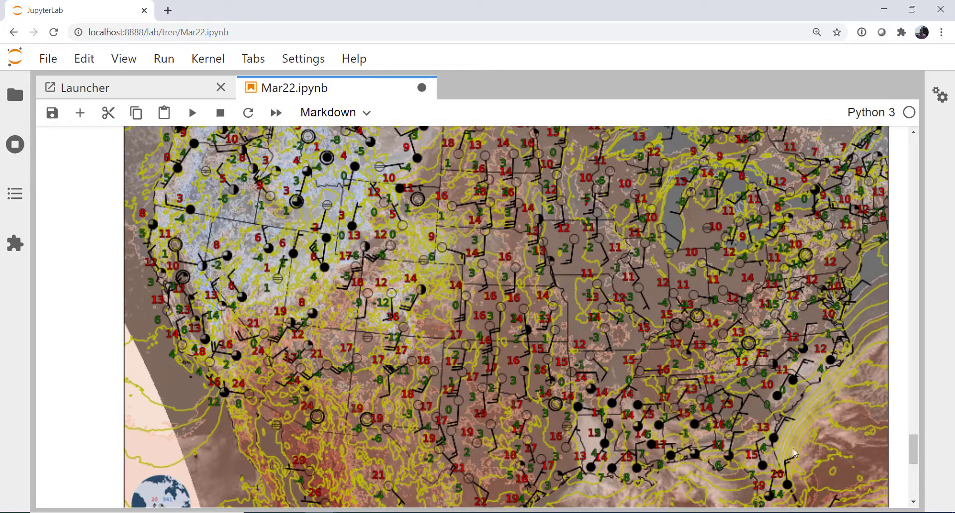
{"action": "mouse_move", "coordinate": [805, 420]}
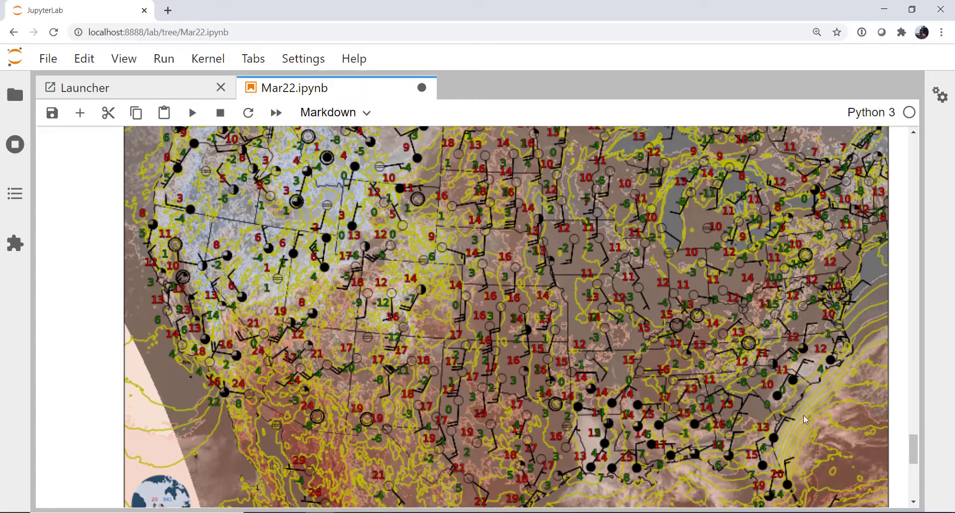
{"action": "mouse_move", "coordinate": [675, 424]}
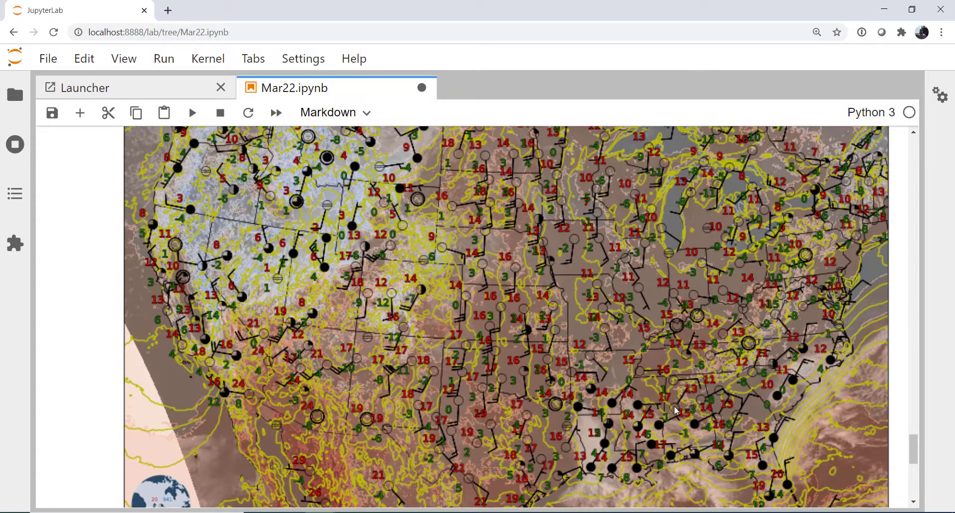
{"action": "mouse_move", "coordinate": [465, 342]}
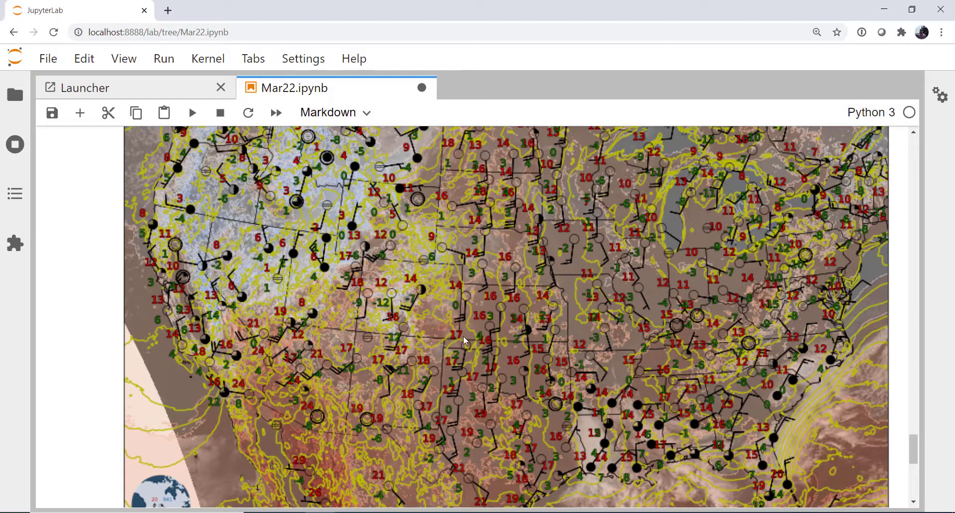
{"action": "mouse_move", "coordinate": [790, 369]}
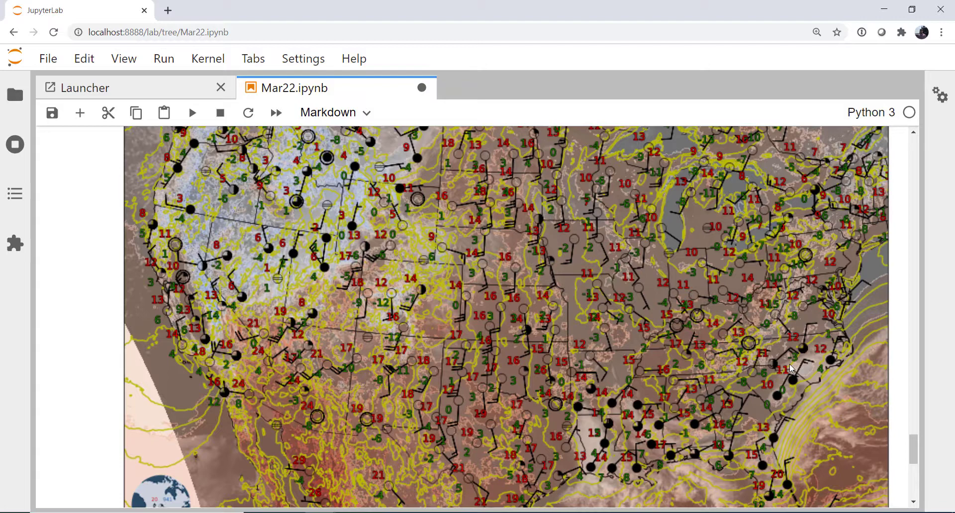
{"action": "mouse_move", "coordinate": [788, 386]}
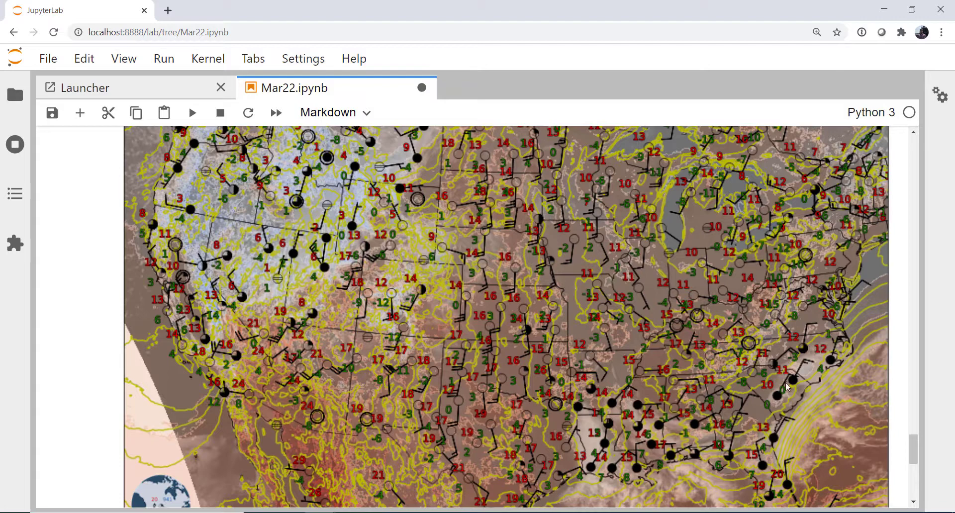